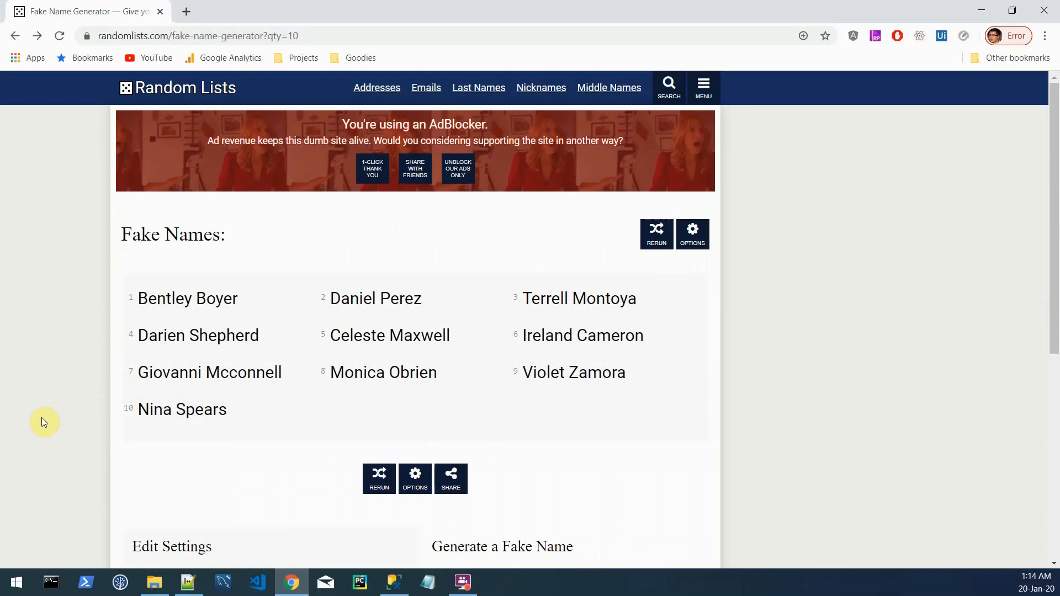
pyautogui.moveTo(180, 392)
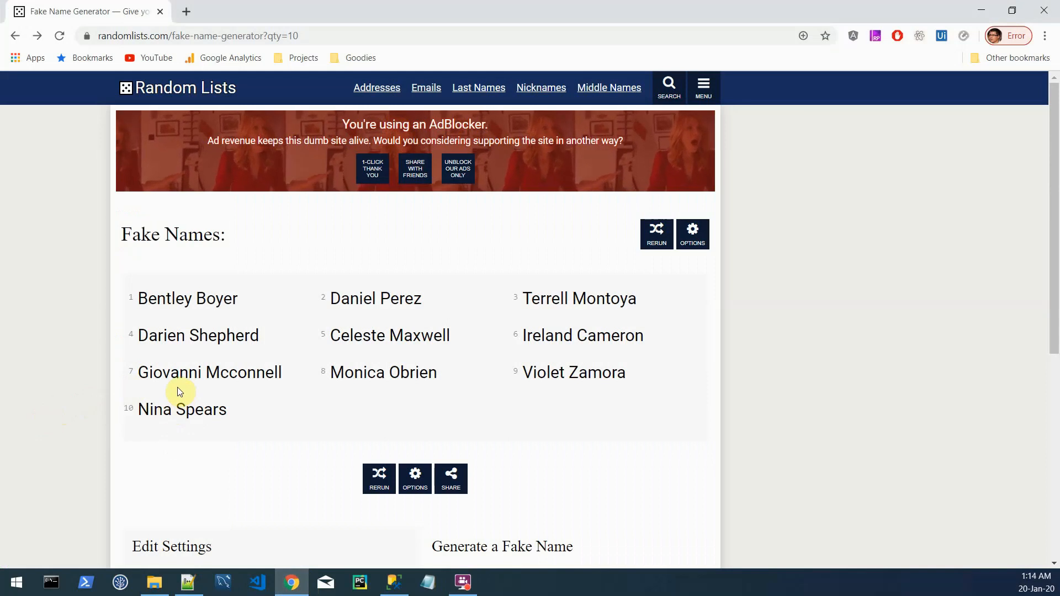
# - Set the fake name generator's quantity to 1000 and rerun it
pyautogui.scroll(-3)
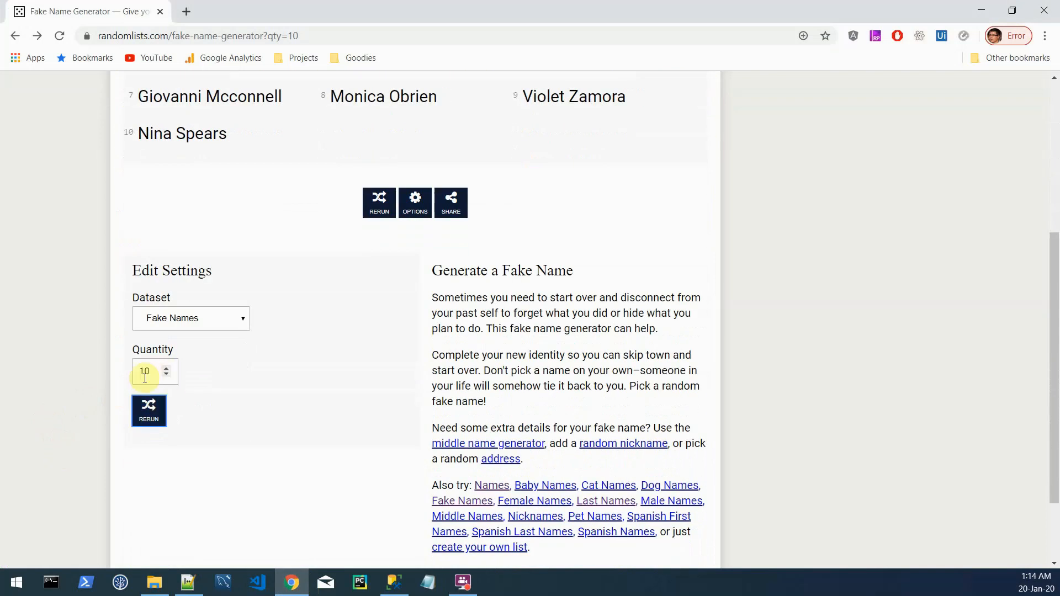
pyautogui.write('1')
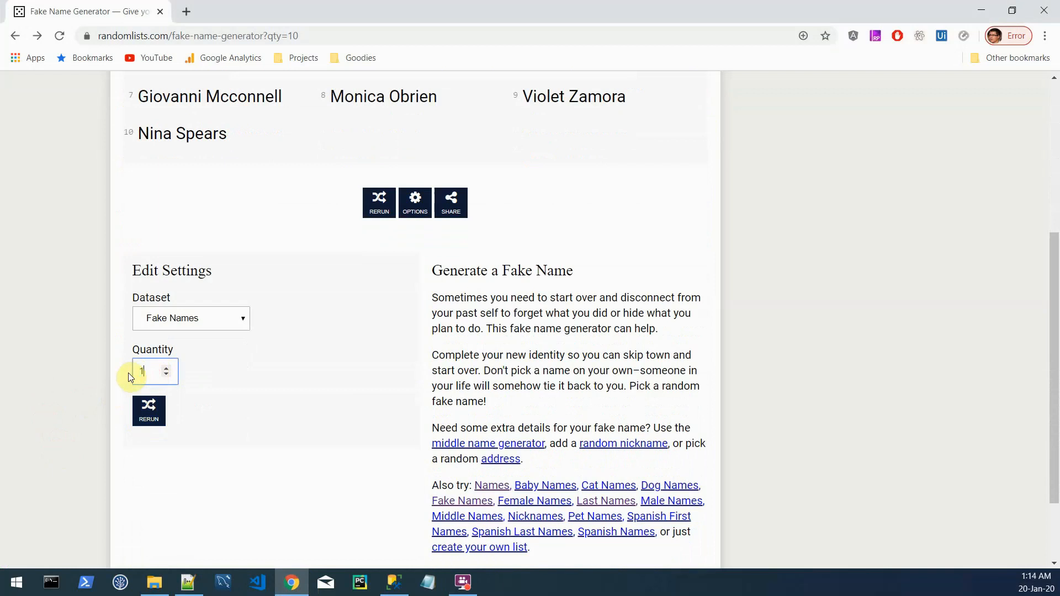
pyautogui.write('000')
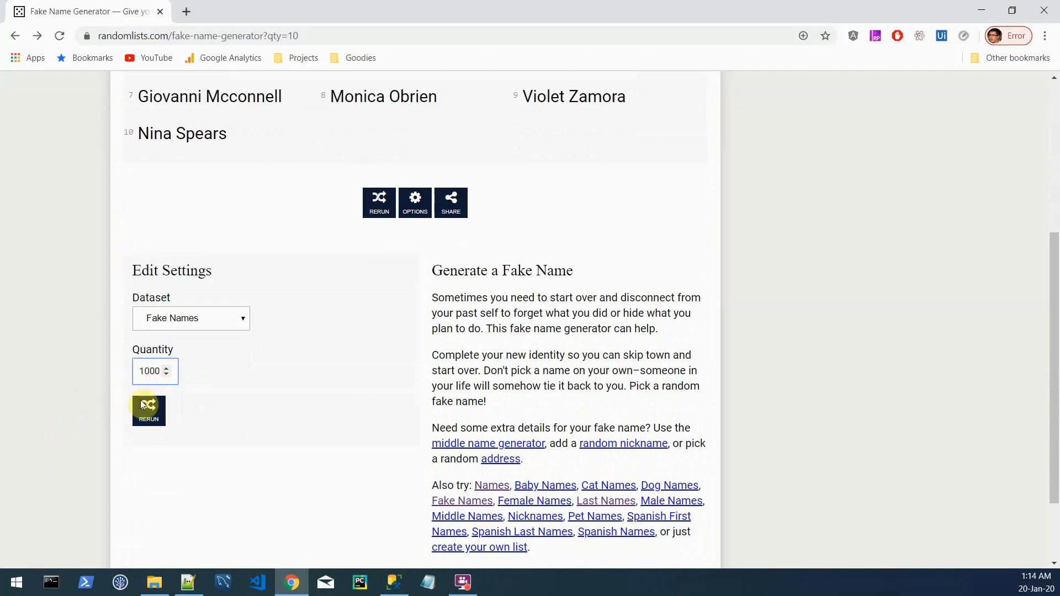
pyautogui.moveTo(133, 544)
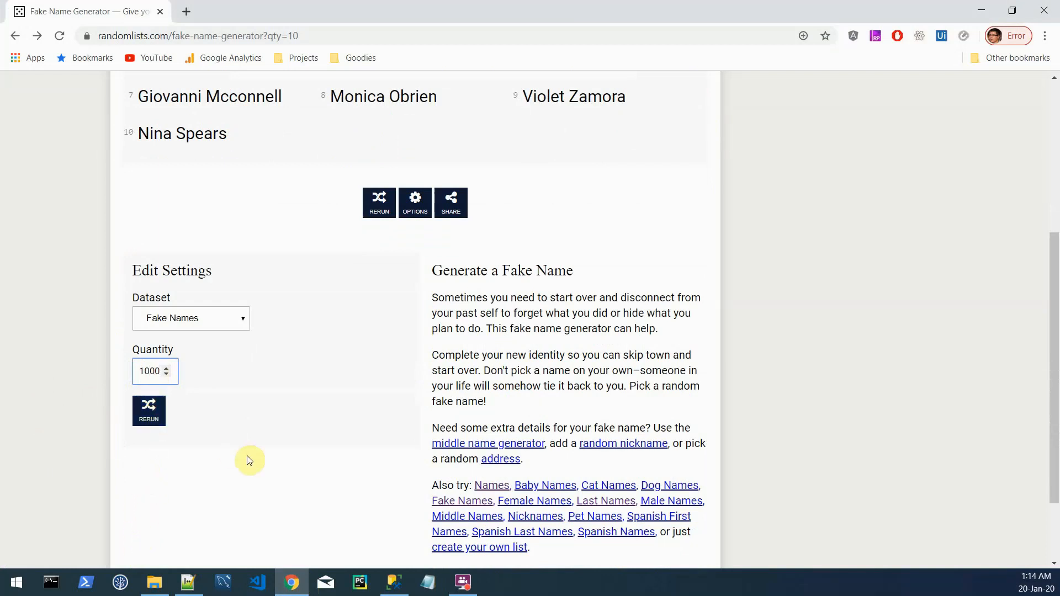
pyautogui.click(149, 371)
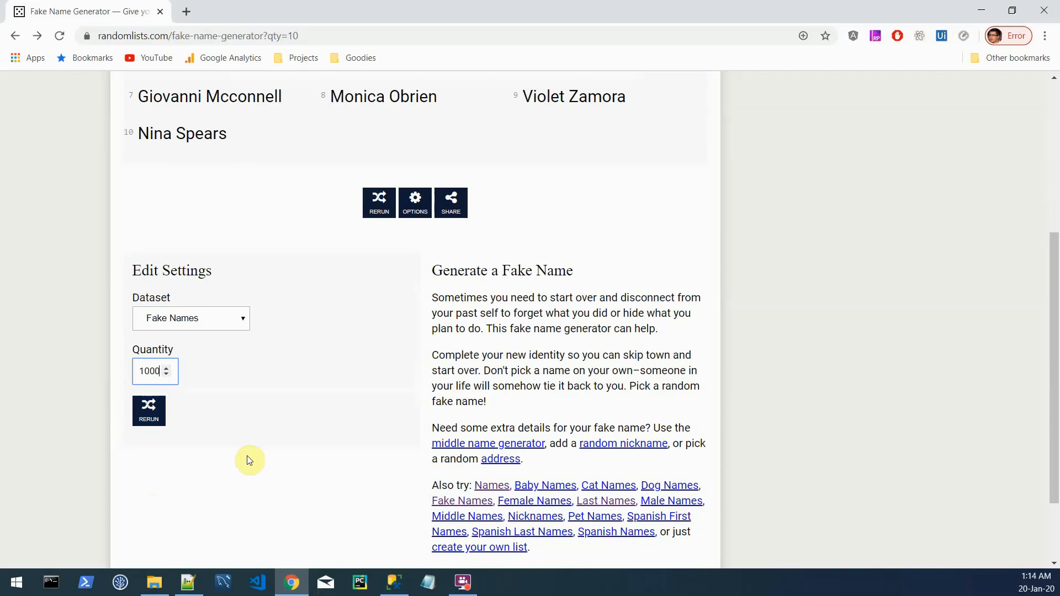
pyautogui.moveTo(152, 442)
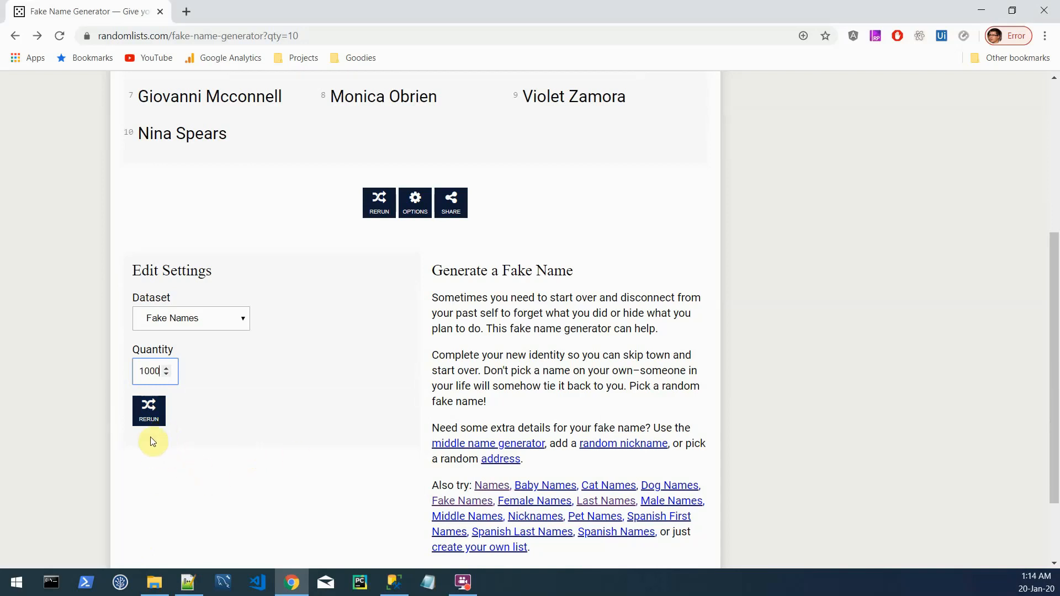
pyautogui.click(148, 411)
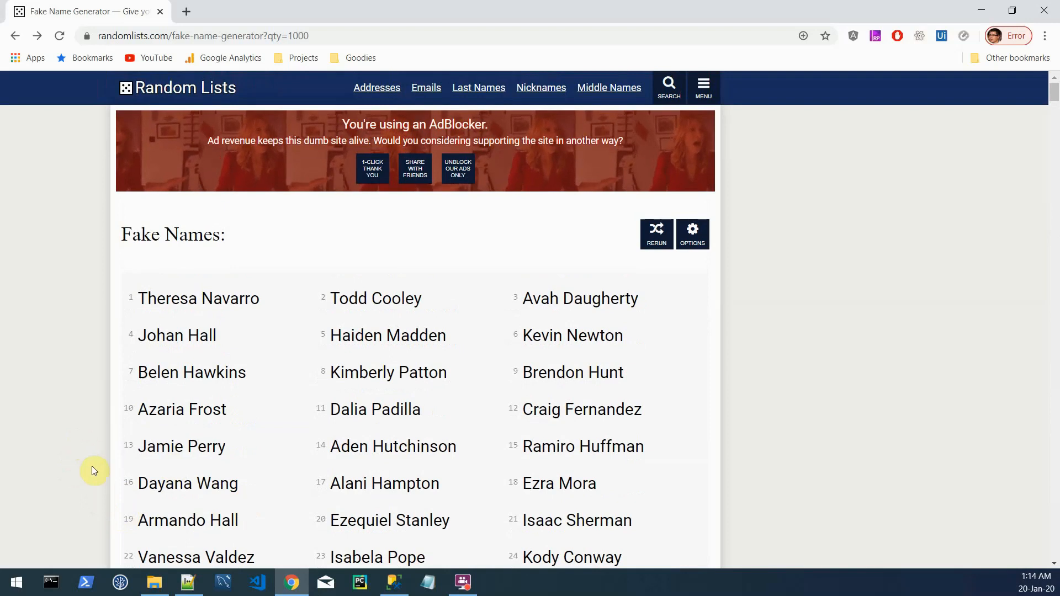
pyautogui.moveTo(129, 423)
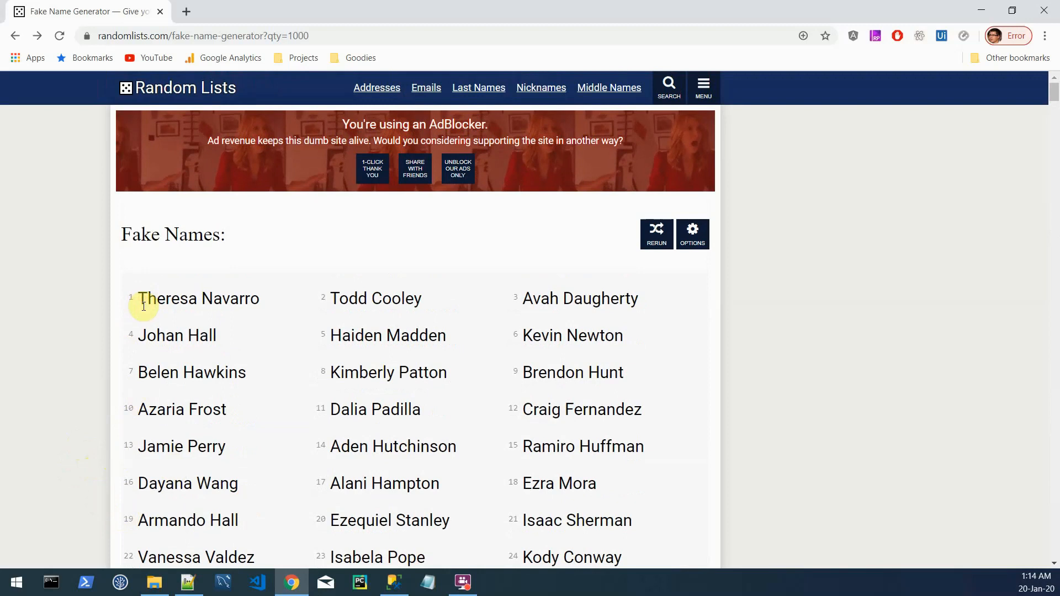
# - Select all 1000 generated names and copy them for pasting into Notepad
pyautogui.scroll(-3)
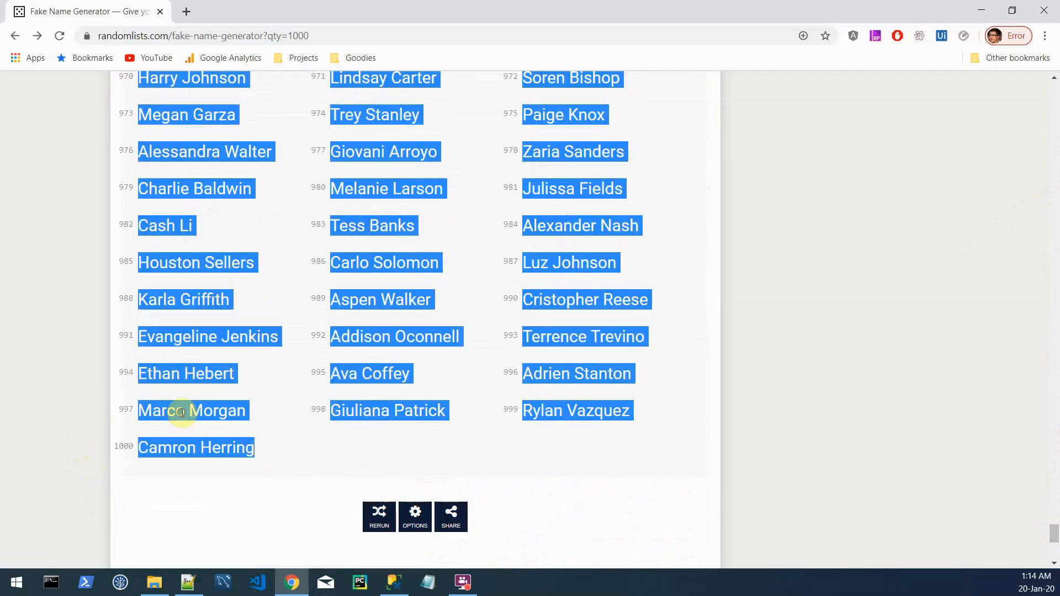
pyautogui.moveTo(567, 388)
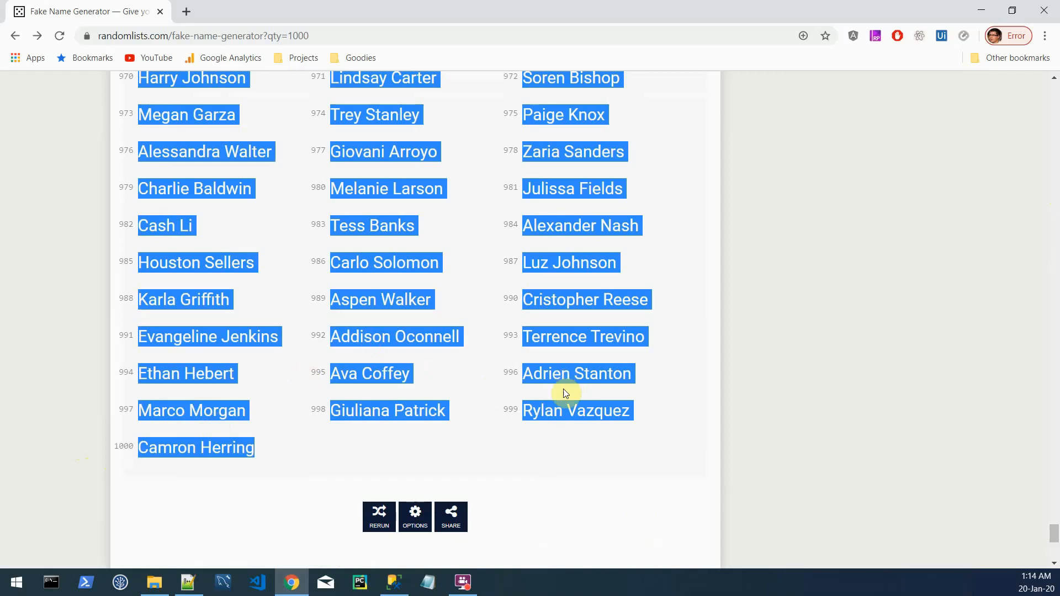
pyautogui.click(433, 582)
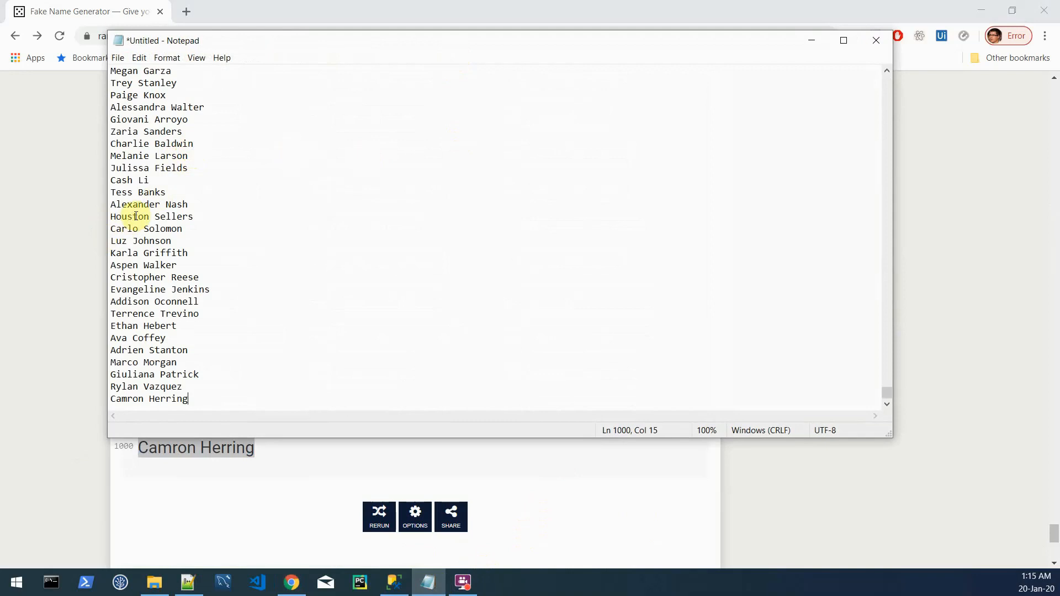
pyautogui.moveTo(222, 227)
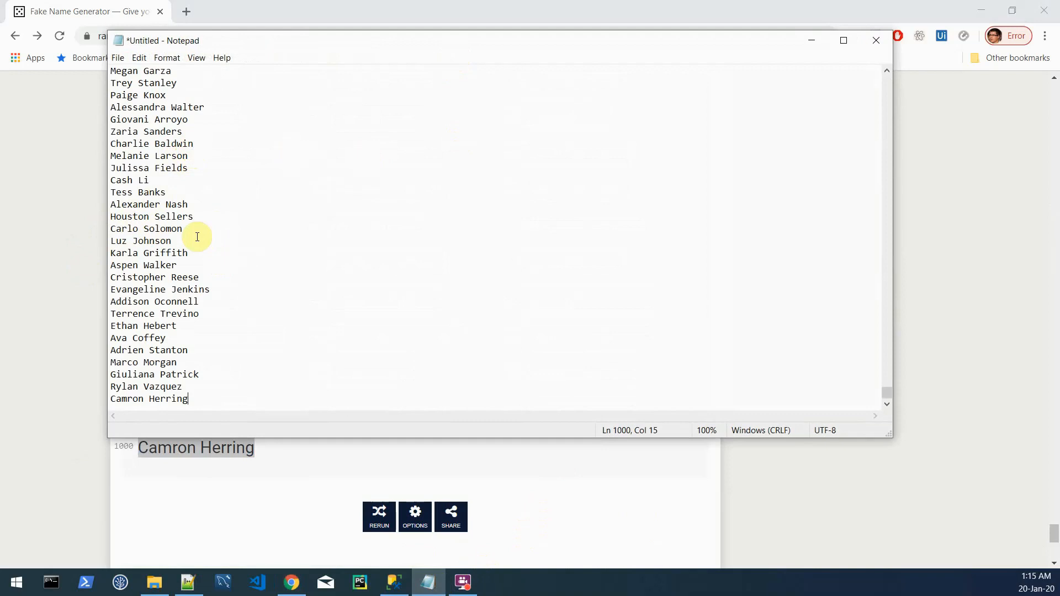
pyautogui.moveTo(367, 253)
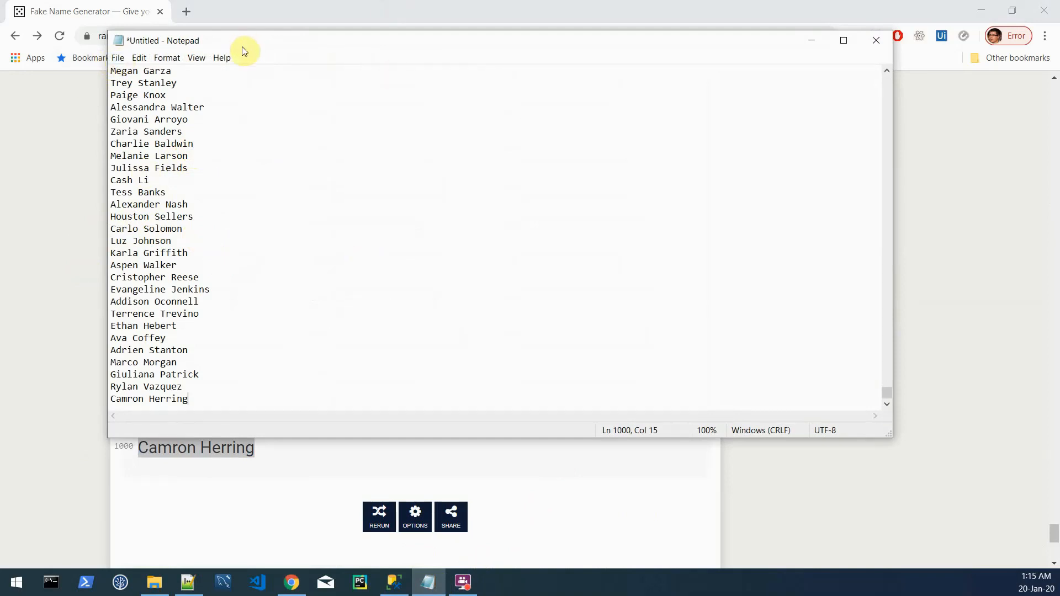
# - Start Save As and choose the Desktop Temp folder as the save location
pyautogui.click(118, 57)
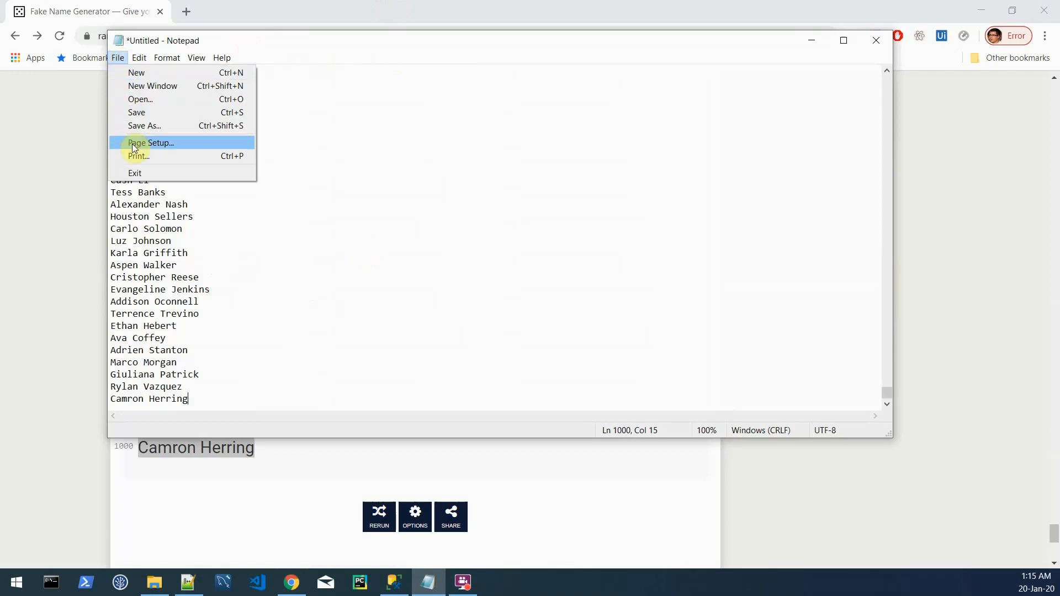
pyautogui.click(144, 125)
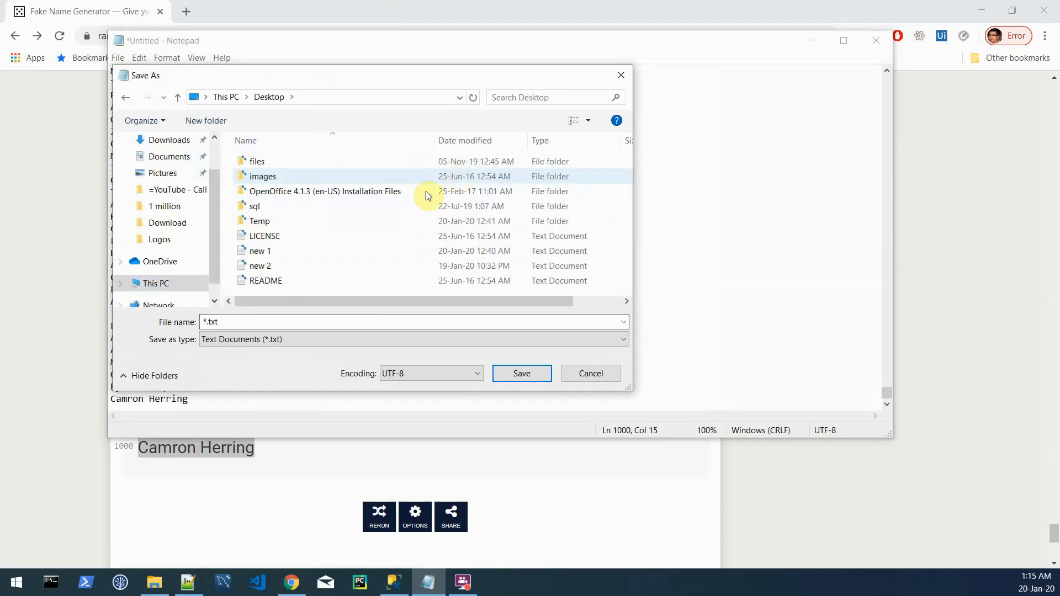
pyautogui.click(264, 235)
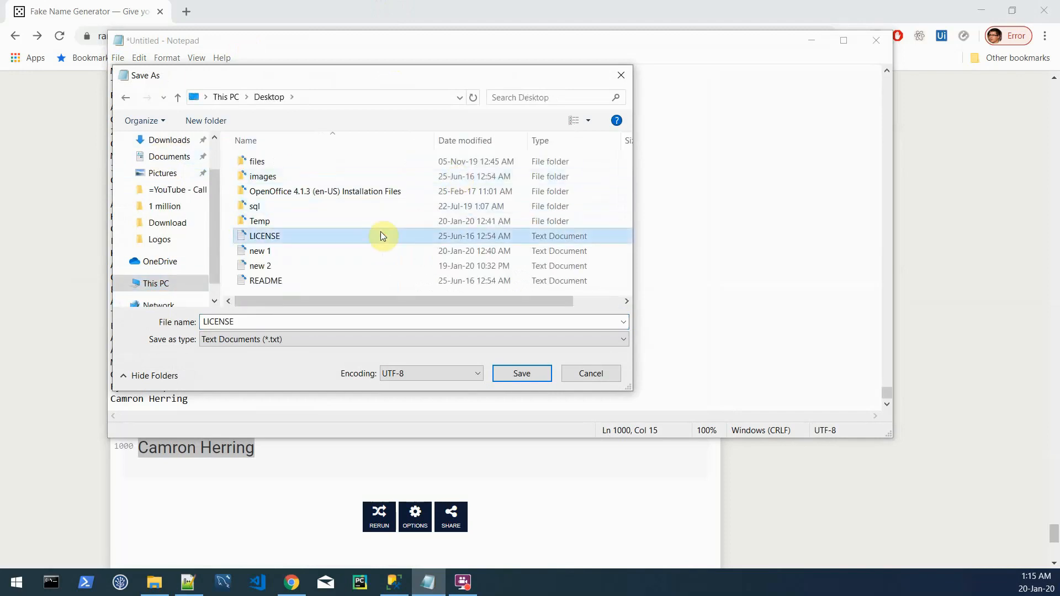
pyautogui.click(259, 221)
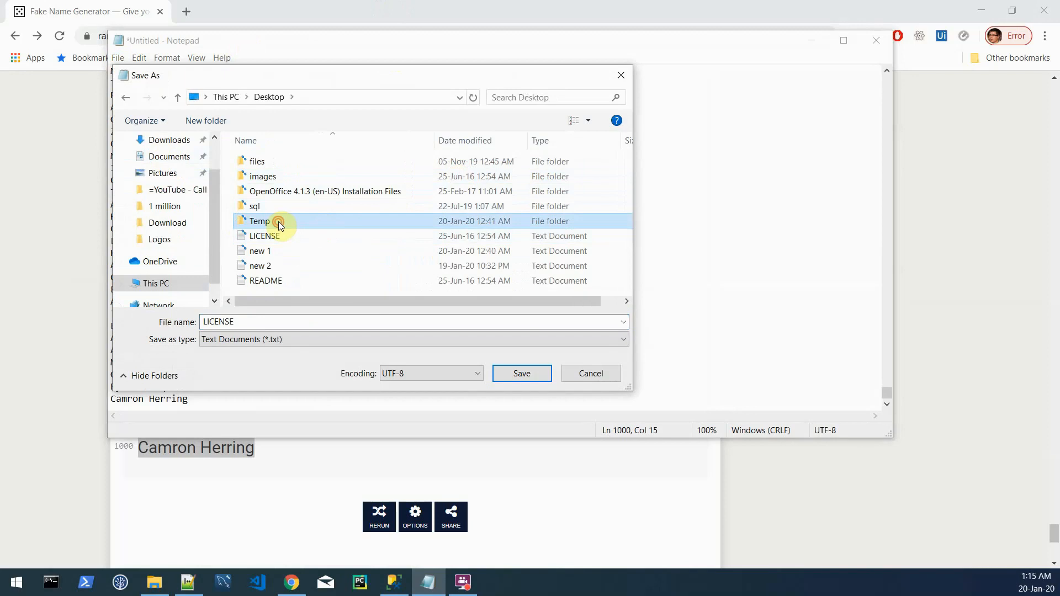
pyautogui.doubleClick(260, 221)
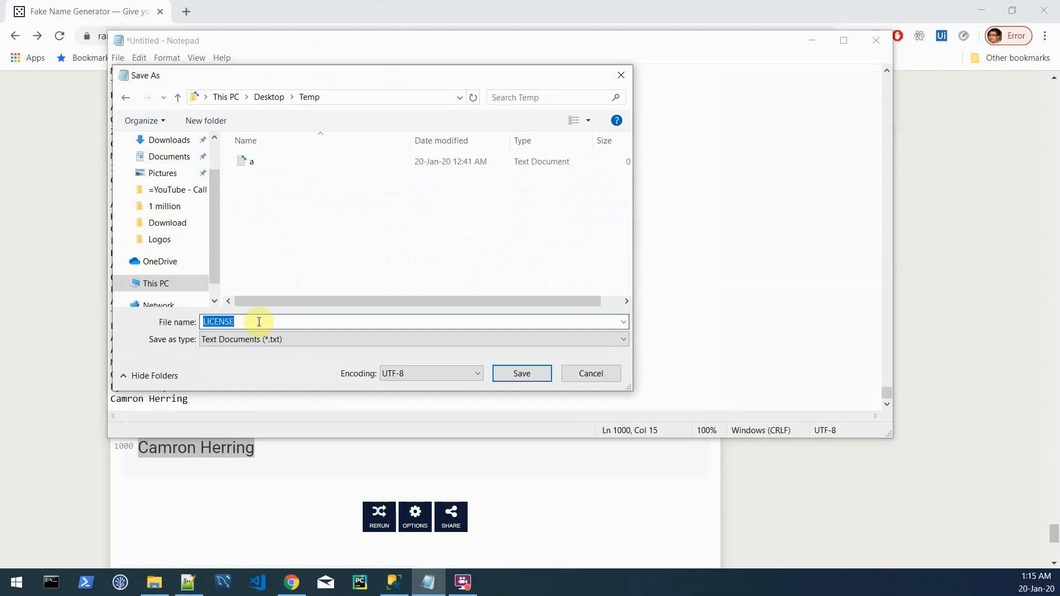
# - Save the names file under the name randNamesOnline
pyautogui.write('rad')
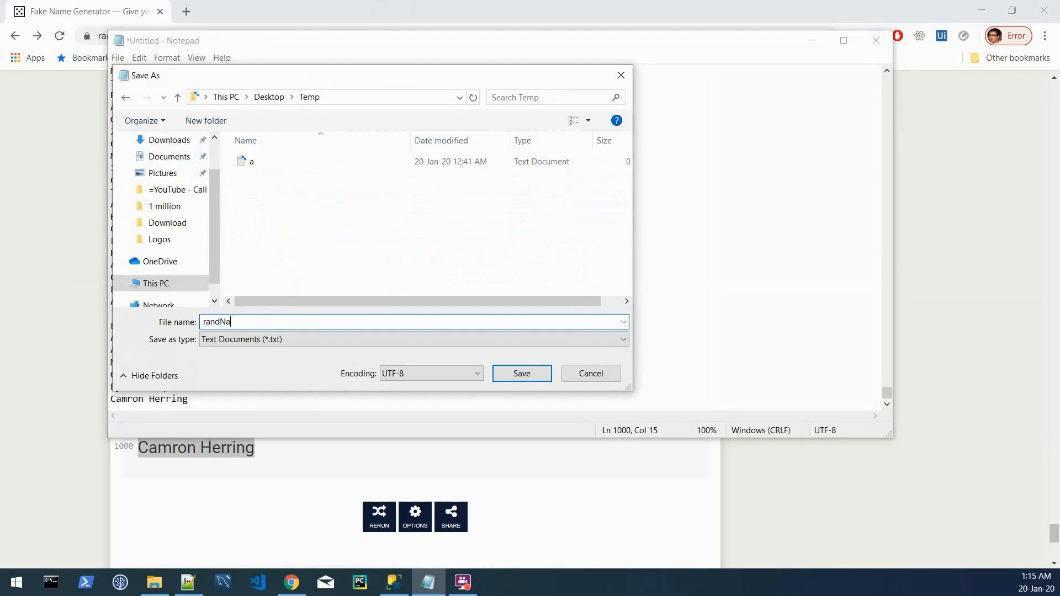
pyautogui.write('mes')
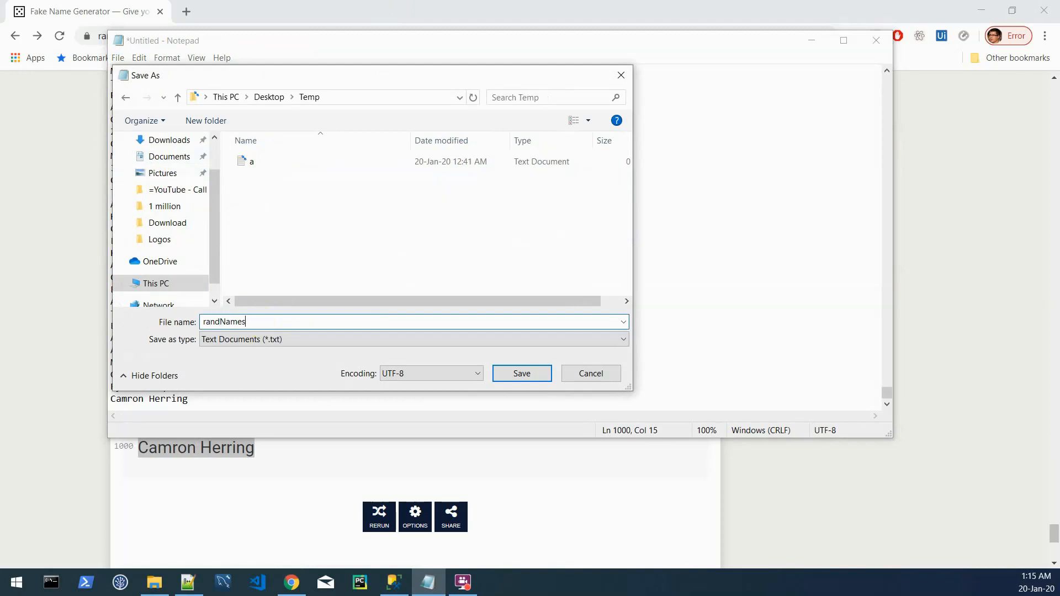
pyautogui.write('Online')
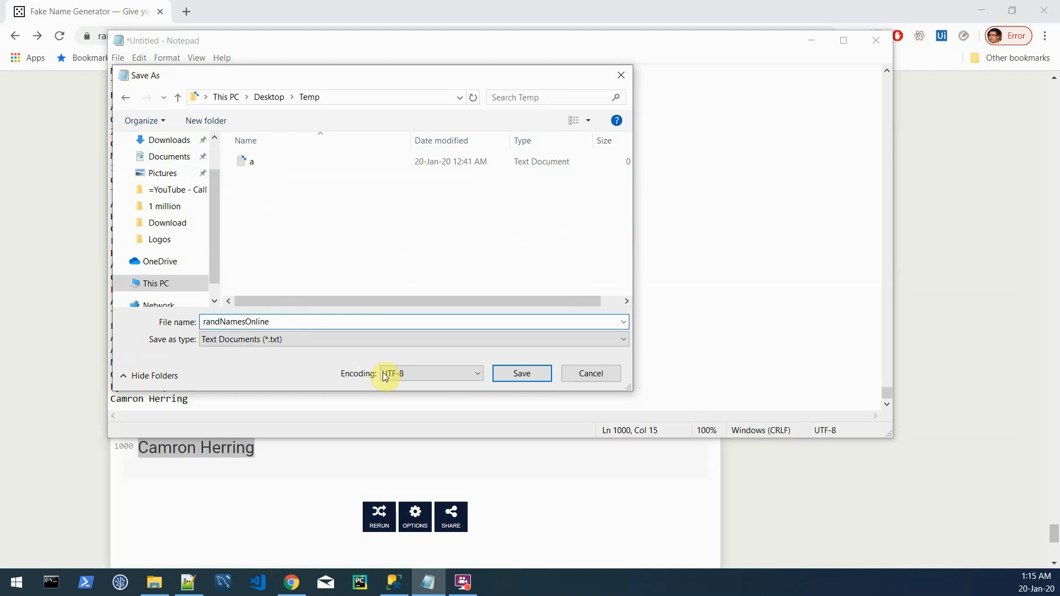
pyautogui.click(520, 373)
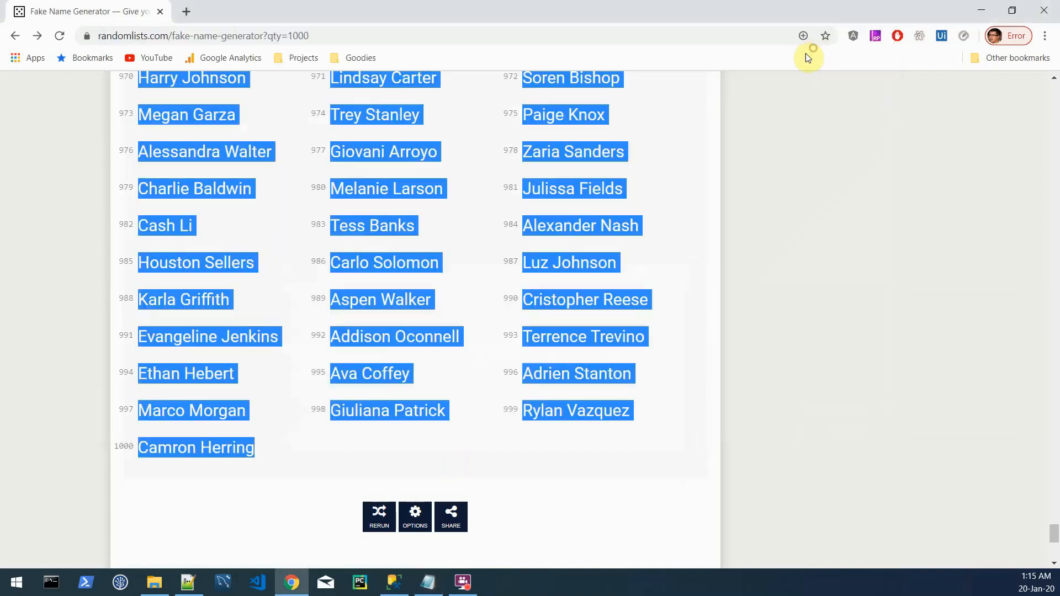
# - Switch to SSMS and show the Experiments database expanded in Object Explorer
pyautogui.click(393, 582)
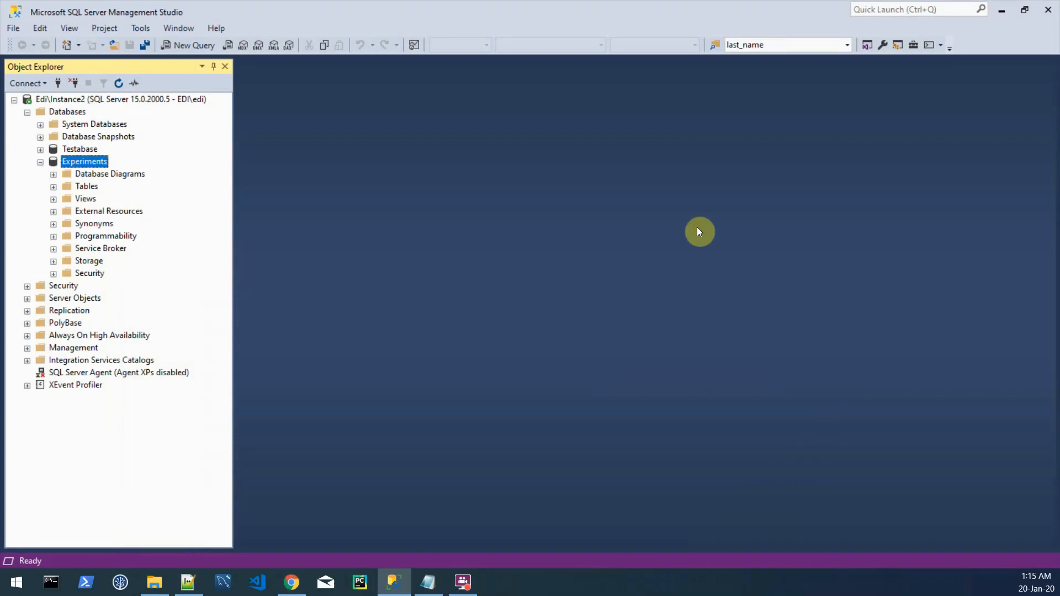
pyautogui.moveTo(38, 261)
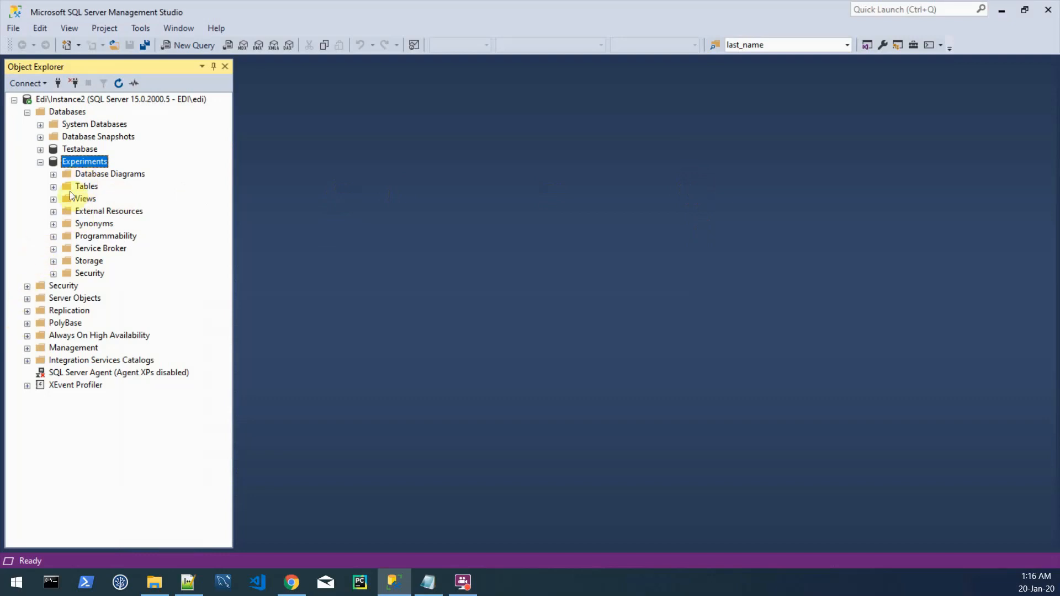
pyautogui.click(40, 161)
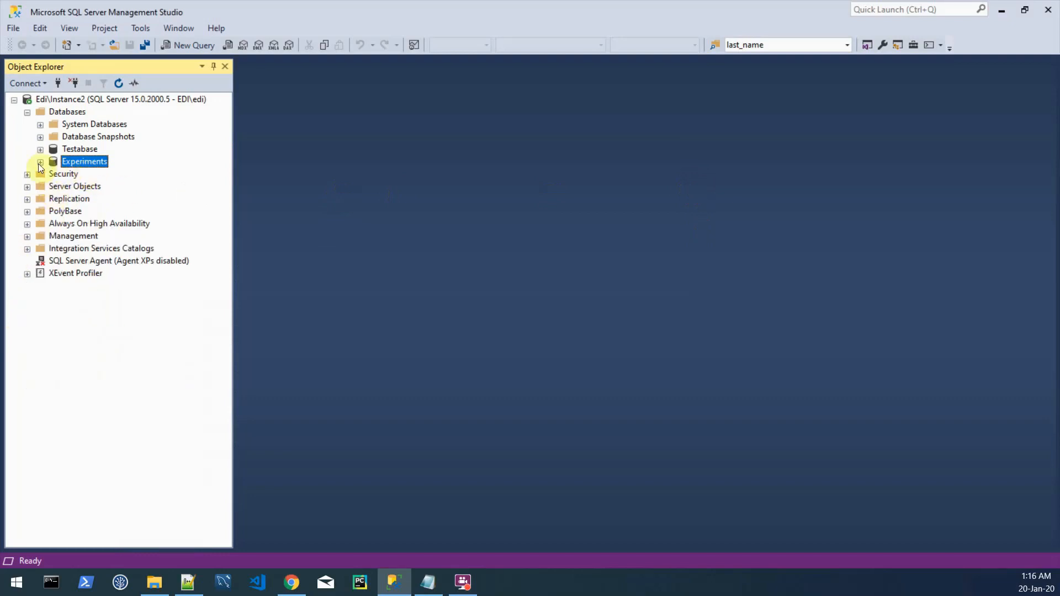
pyautogui.click(39, 161)
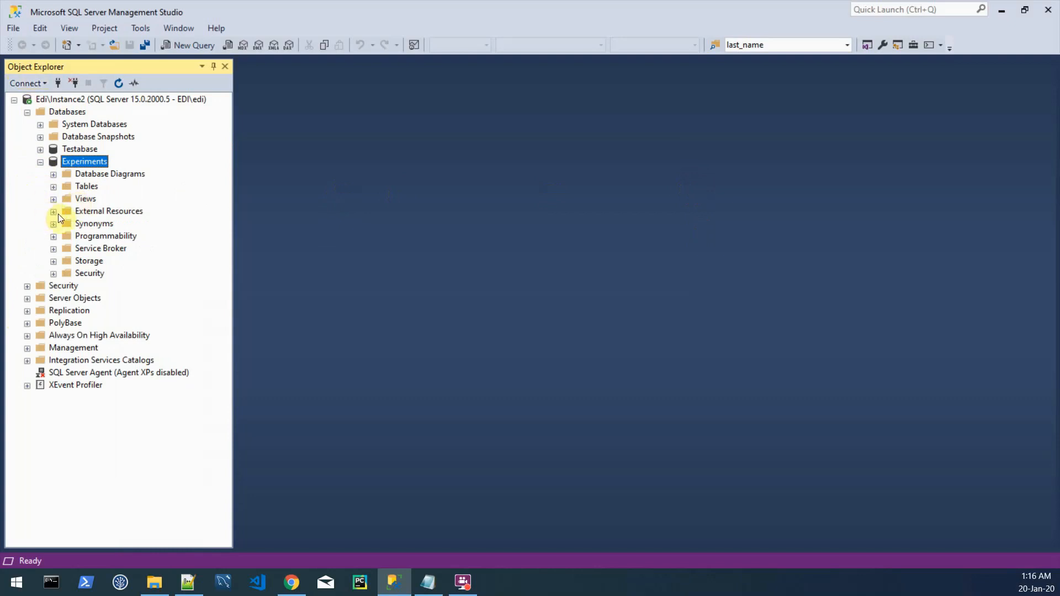
pyautogui.rightClick(84, 162)
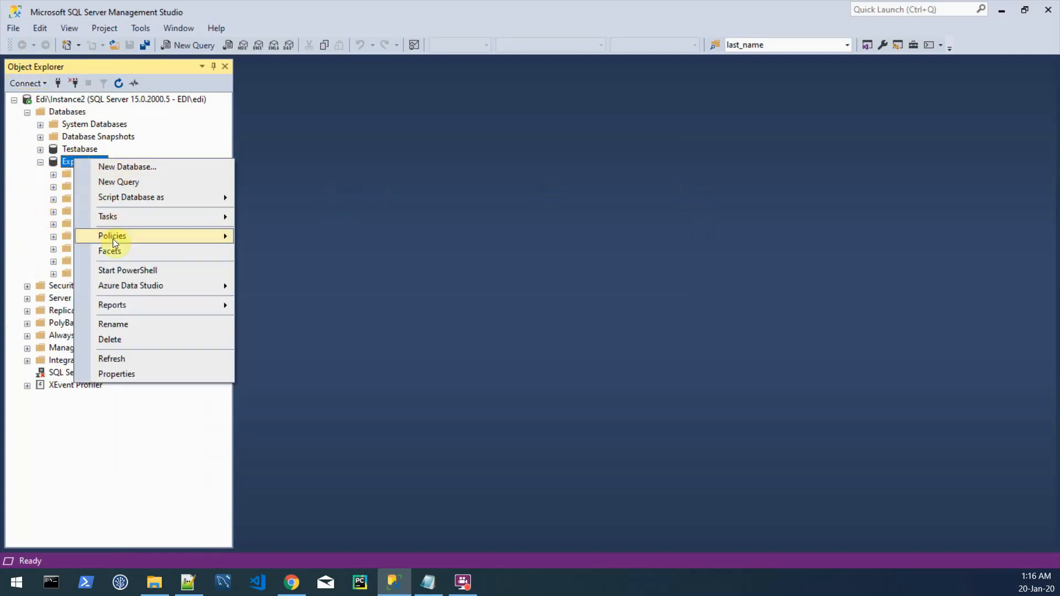
pyautogui.moveTo(107, 217)
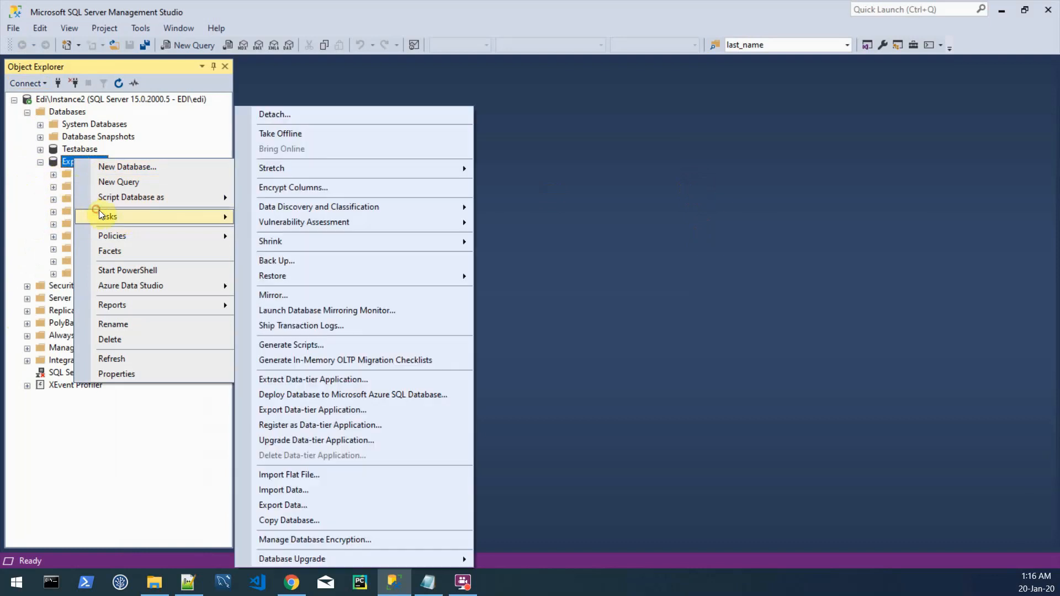
pyautogui.moveTo(331, 489)
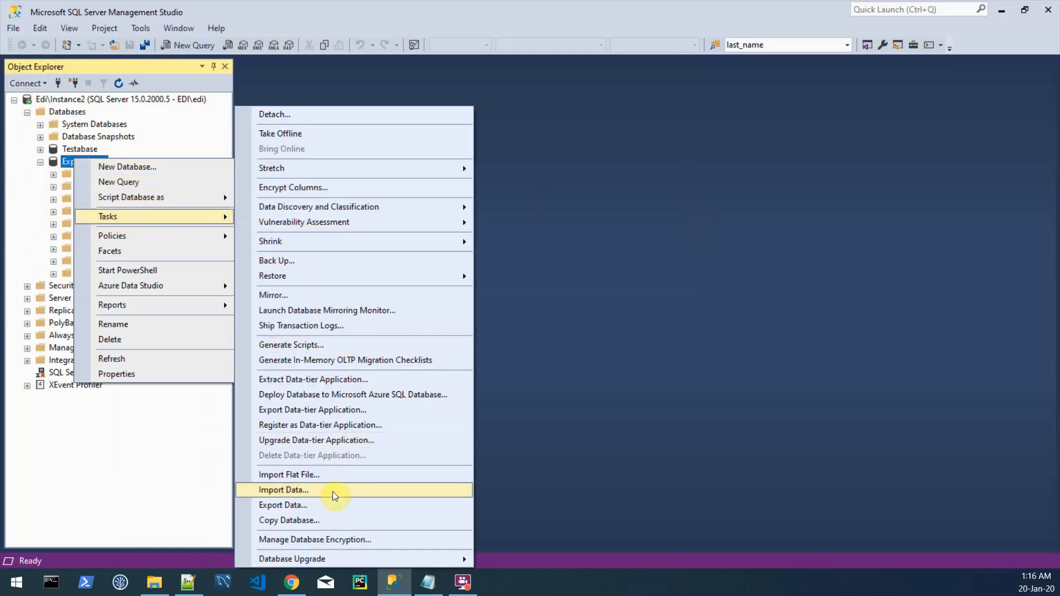
pyautogui.moveTo(338, 481)
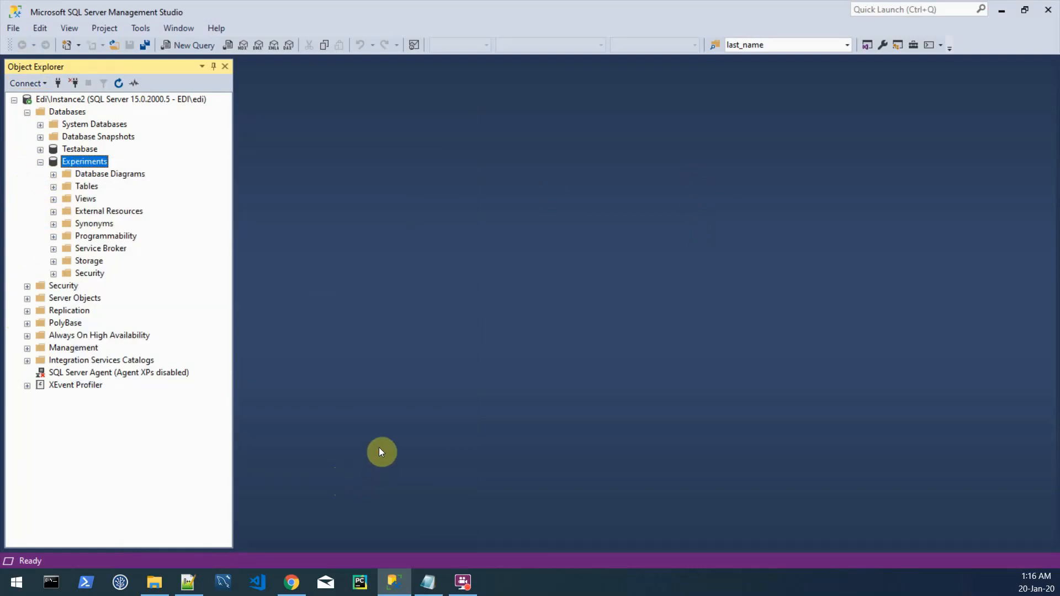
pyautogui.click(84, 162)
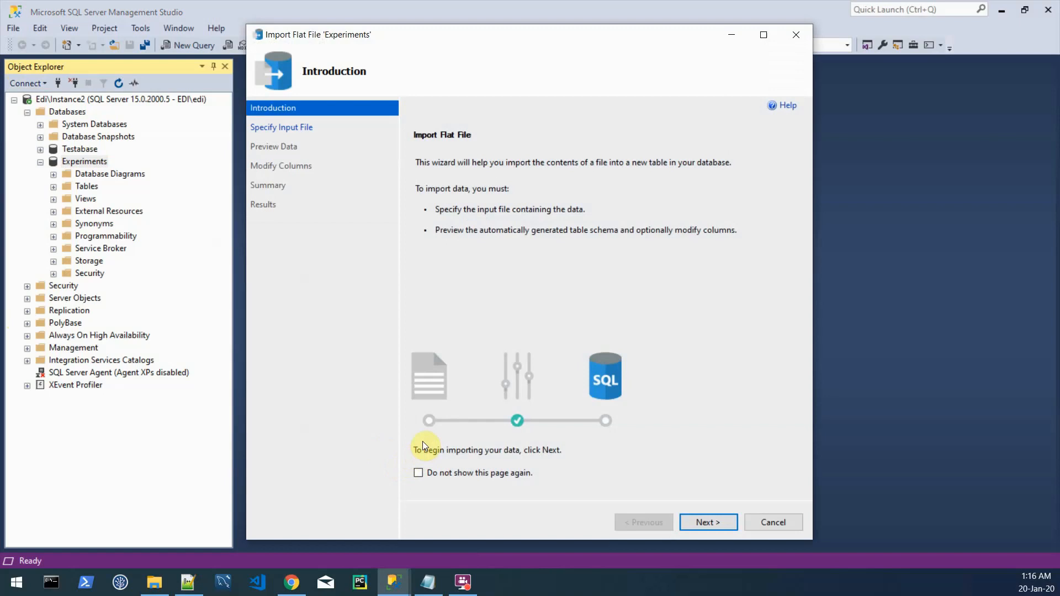
pyautogui.moveTo(676, 404)
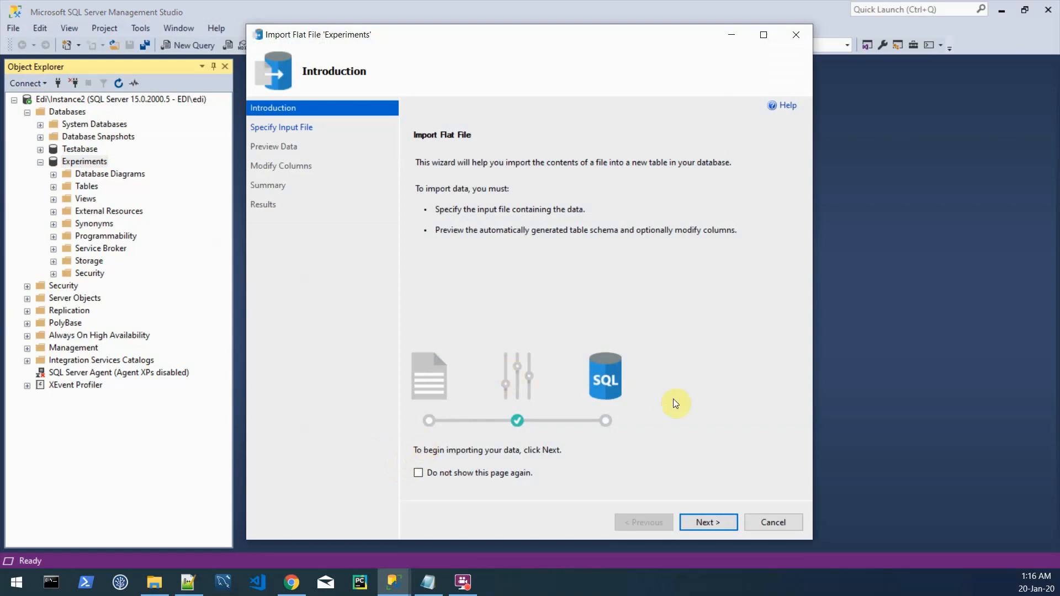
pyautogui.moveTo(703, 466)
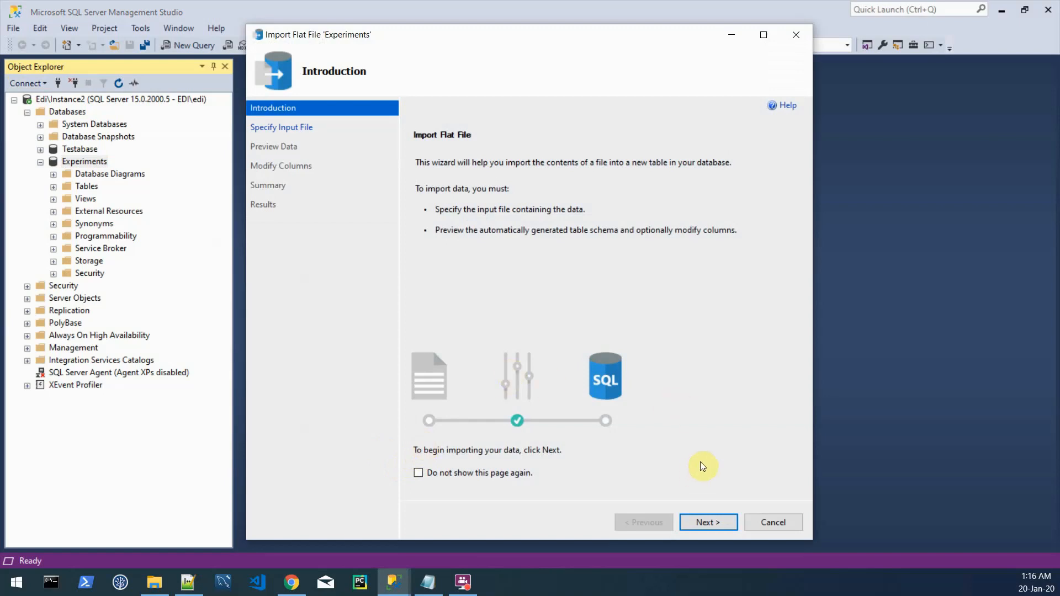
# - Advance the Import Flat File wizard to the Specify Input File step
pyautogui.click(707, 523)
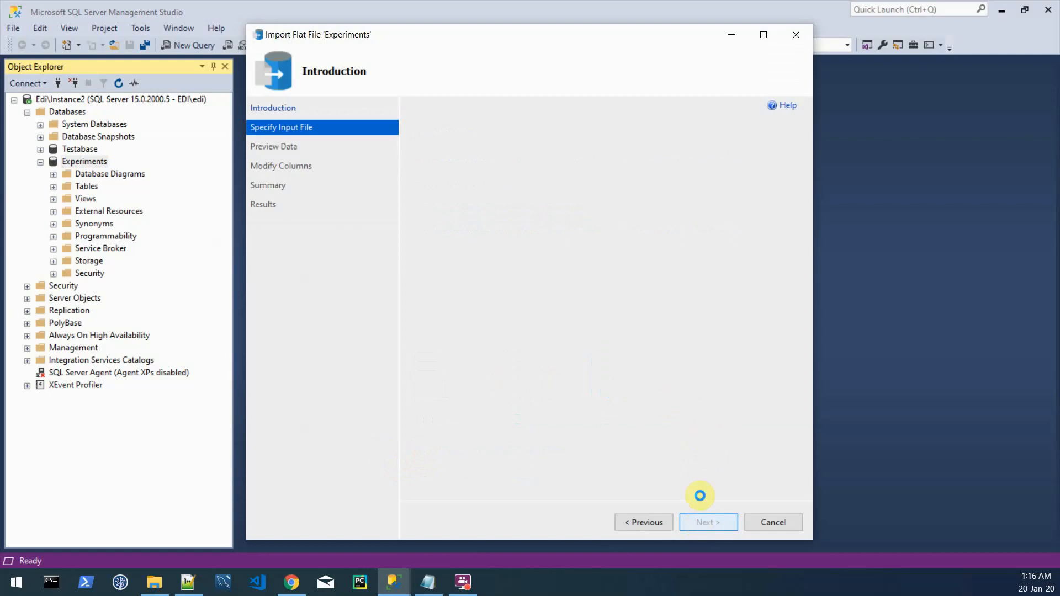
pyautogui.click(706, 522)
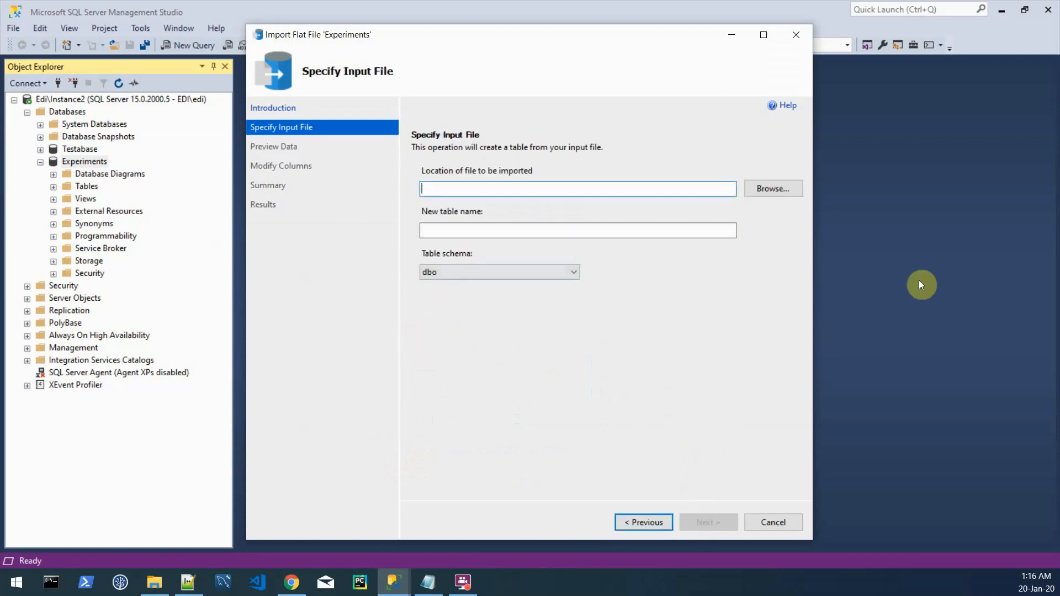
# - Browse to Desktop > Temp and choose randNamesOnline.txt as the input file
pyautogui.click(772, 188)
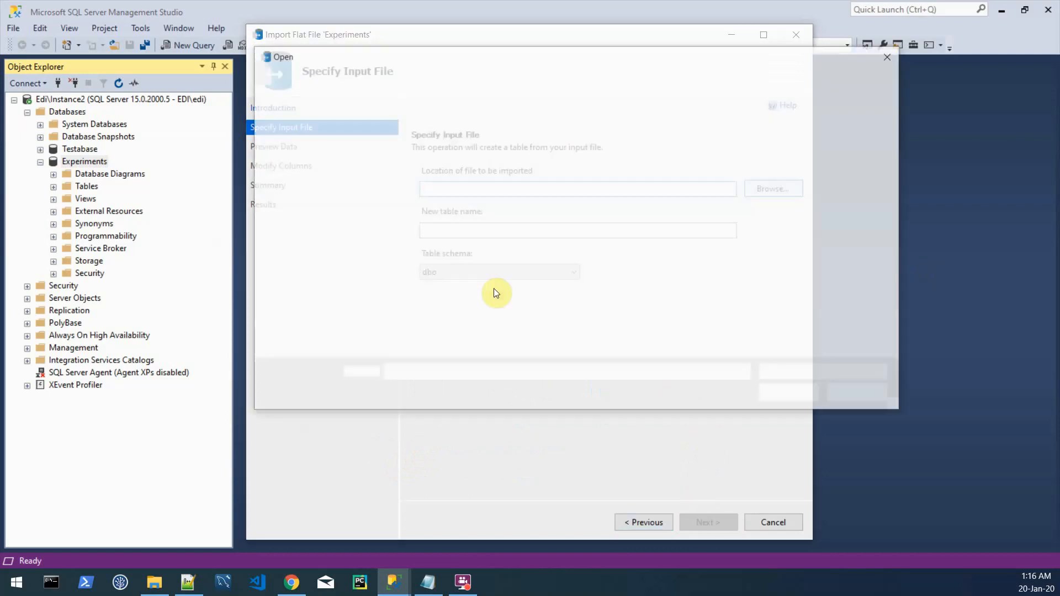
pyautogui.click(772, 188)
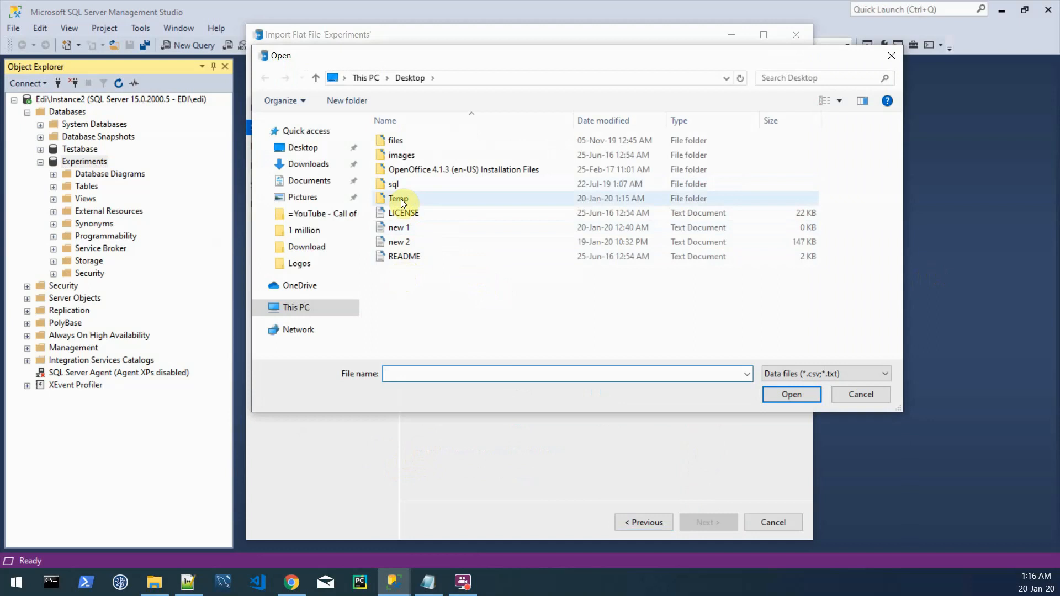
pyautogui.doubleClick(399, 198)
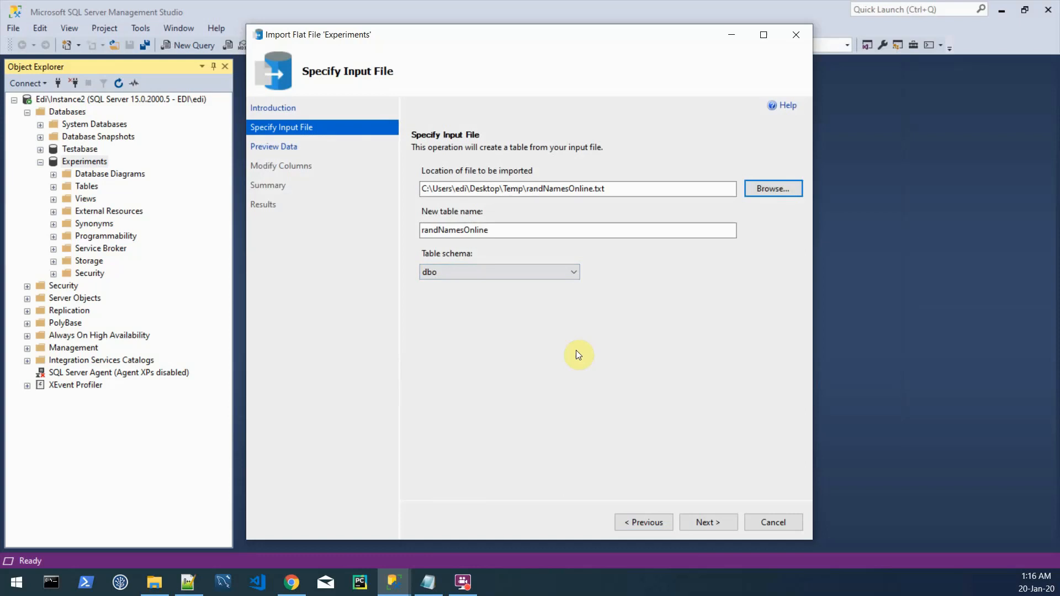
pyautogui.moveTo(598, 325)
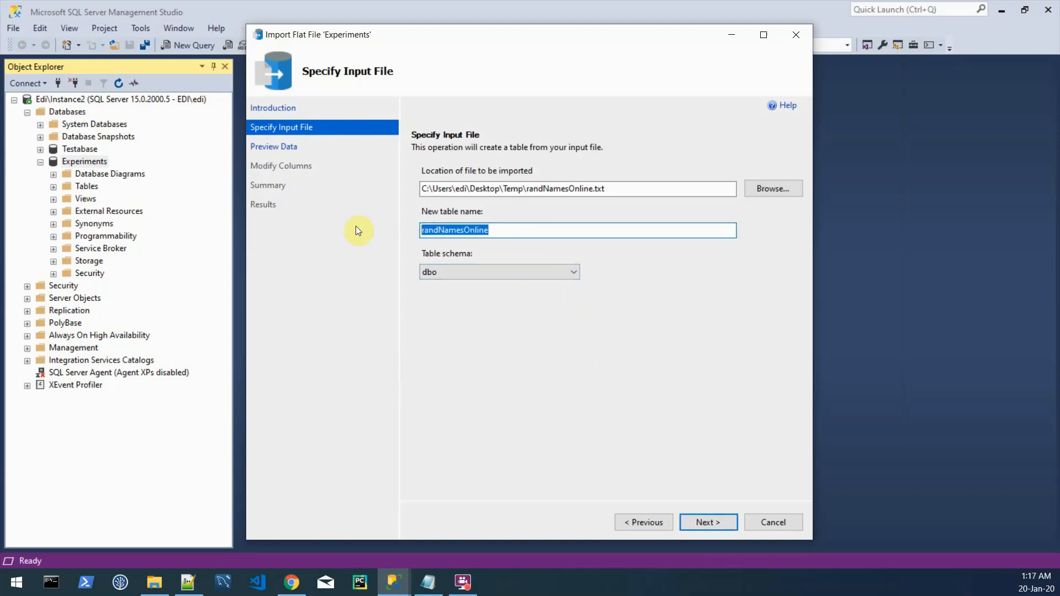
# - Name the new table tempRandPers and move on to Preview Data
pyautogui.write('te=')
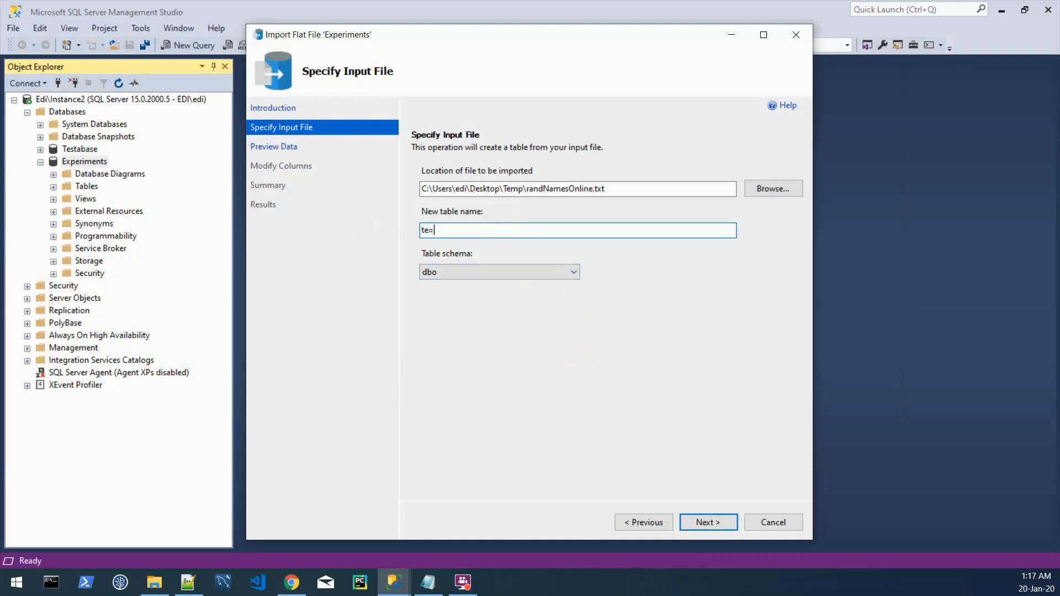
pyautogui.write('tempRandPers')
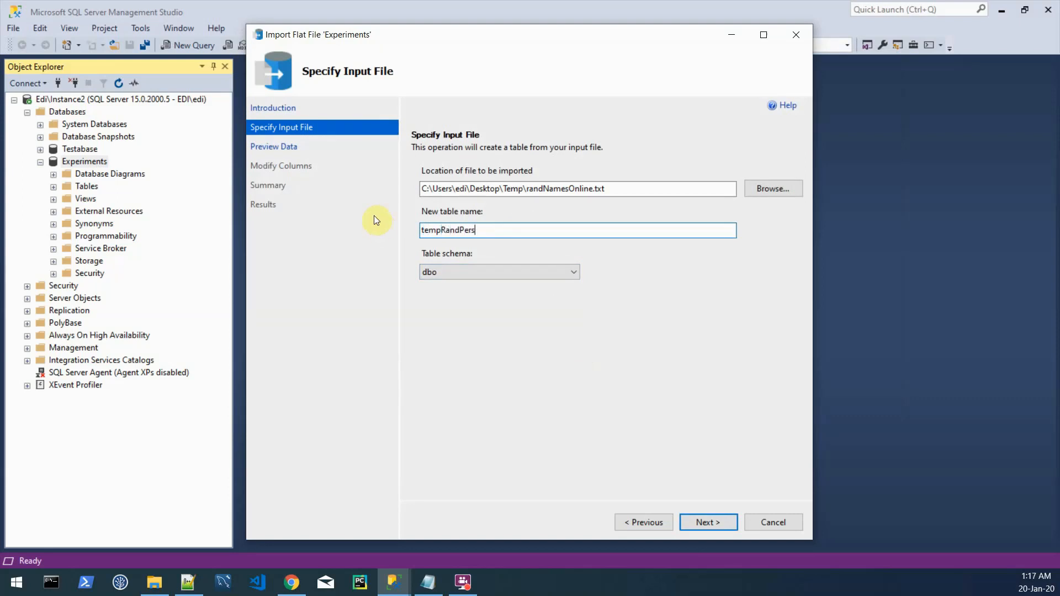
pyautogui.moveTo(544, 303)
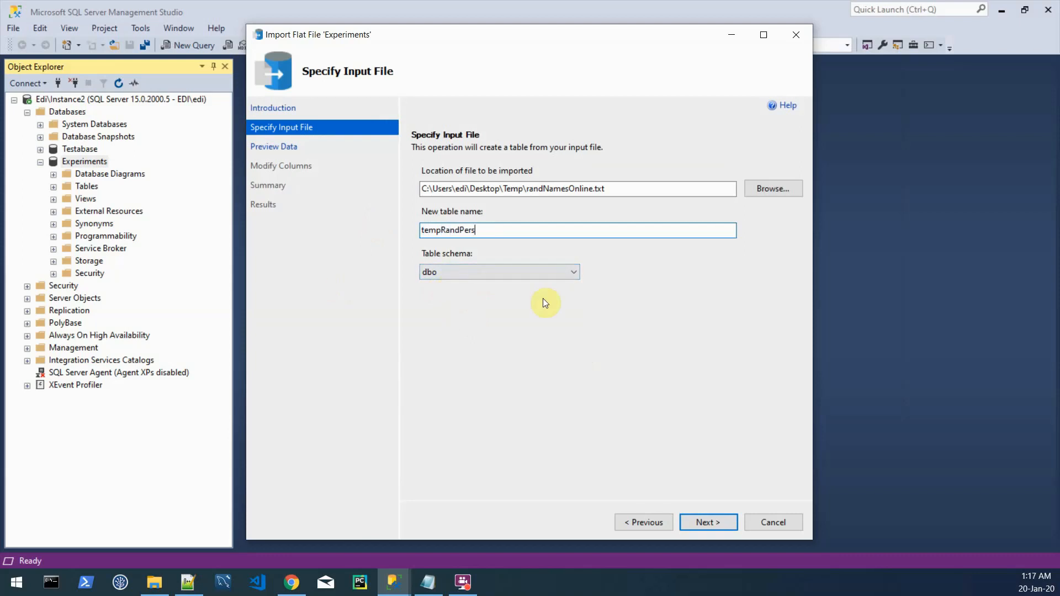
pyautogui.moveTo(646, 571)
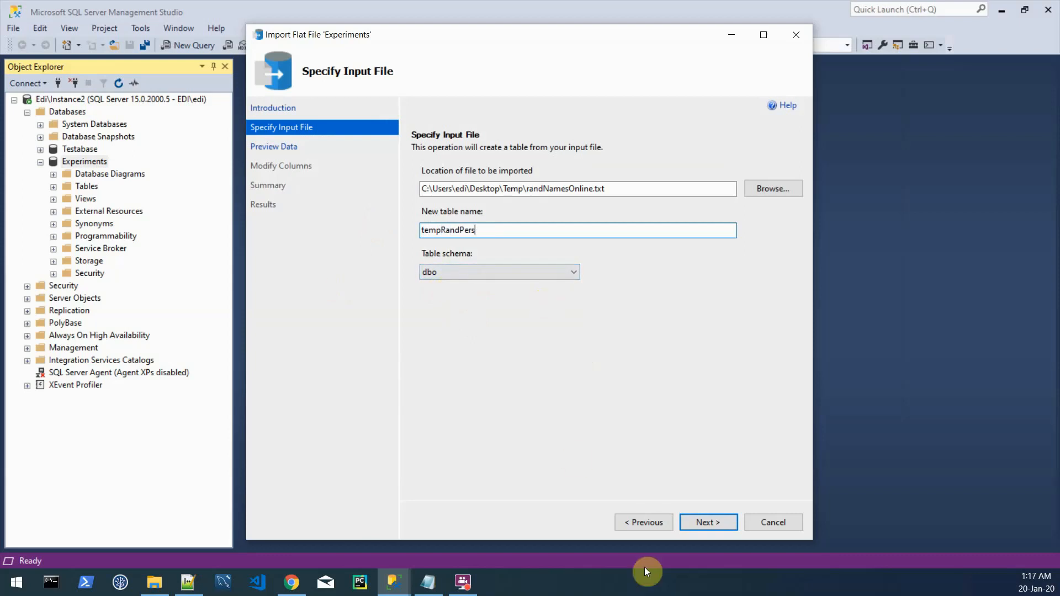
pyautogui.click(707, 523)
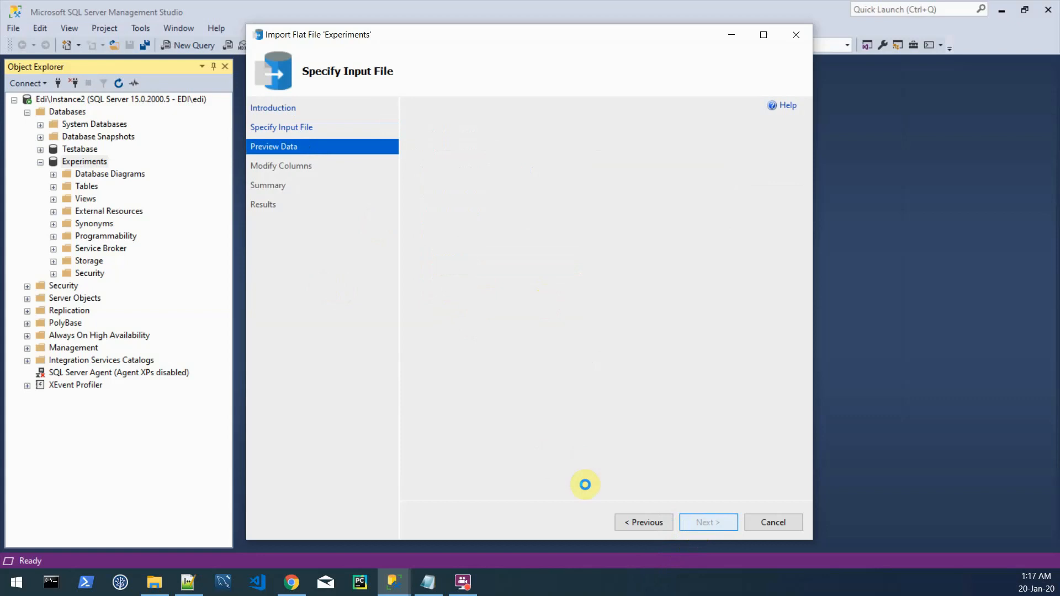
# - Peek at Modify Columns, then return to the Preview Data of first and last names
pyautogui.click(706, 522)
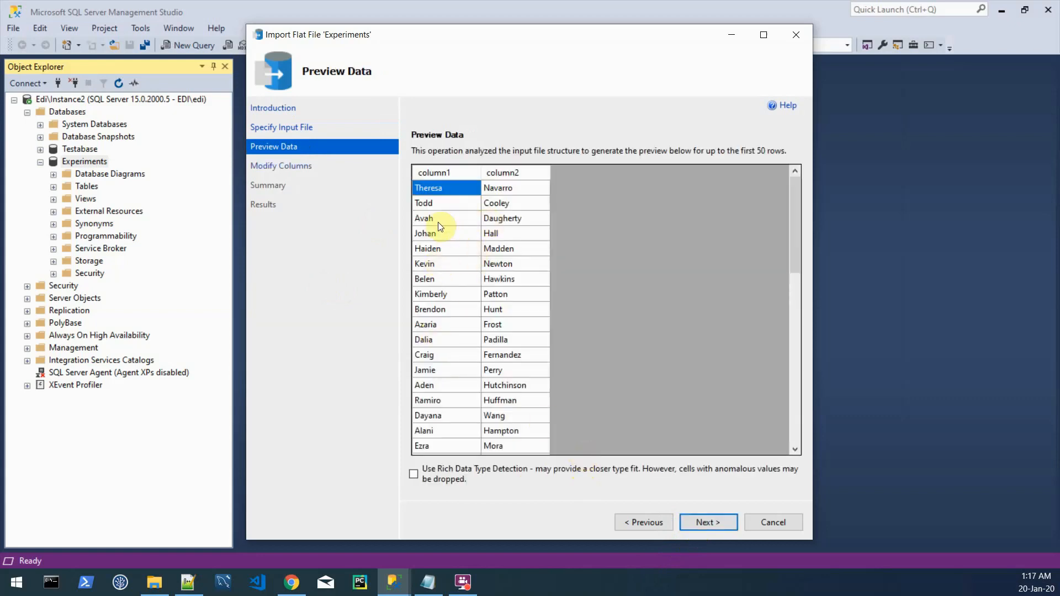
pyautogui.moveTo(605, 423)
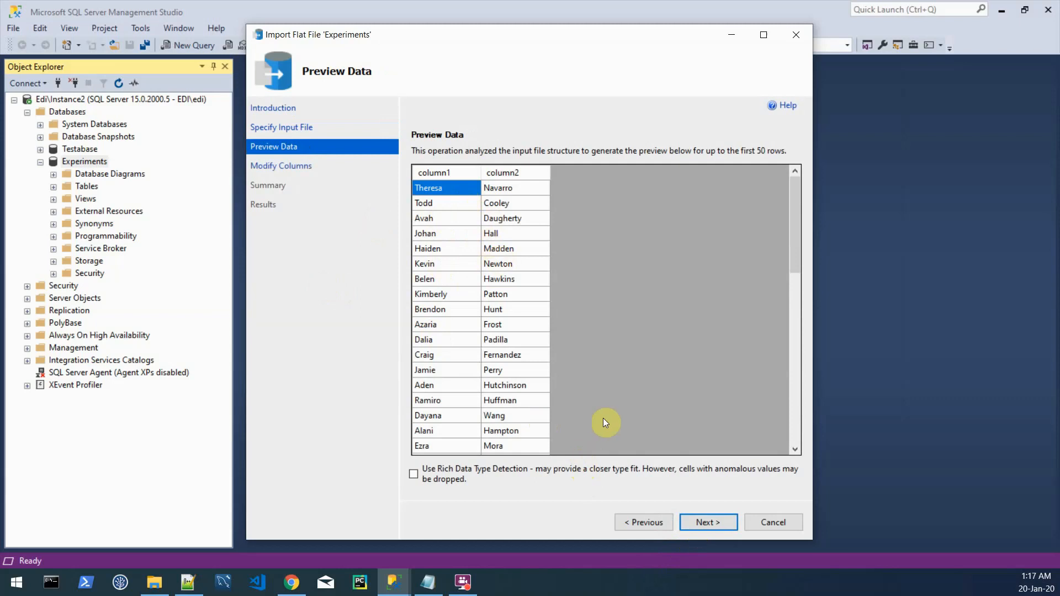
pyautogui.moveTo(482, 255)
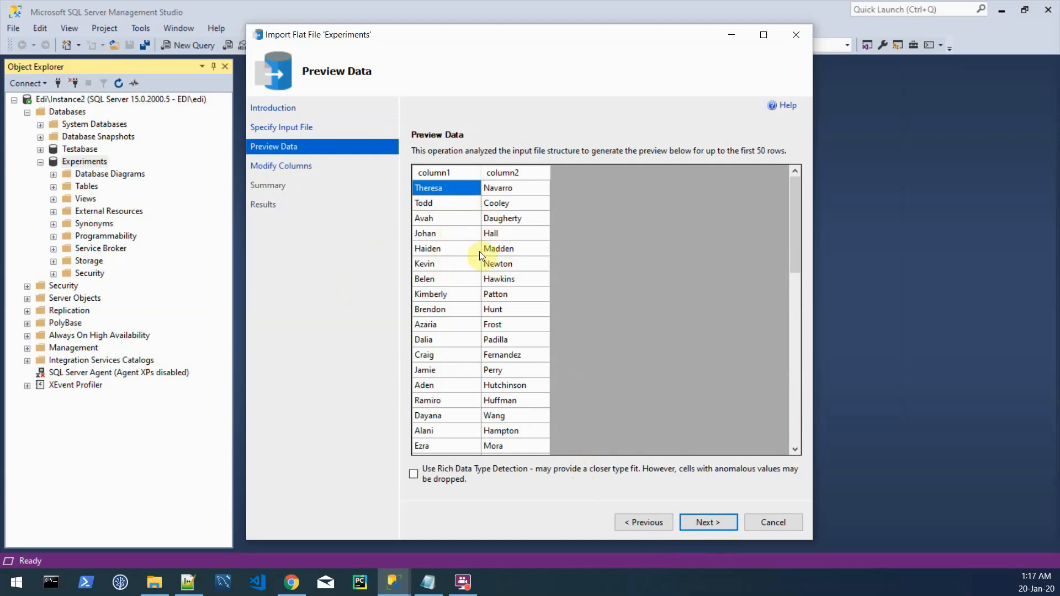
pyautogui.click(707, 523)
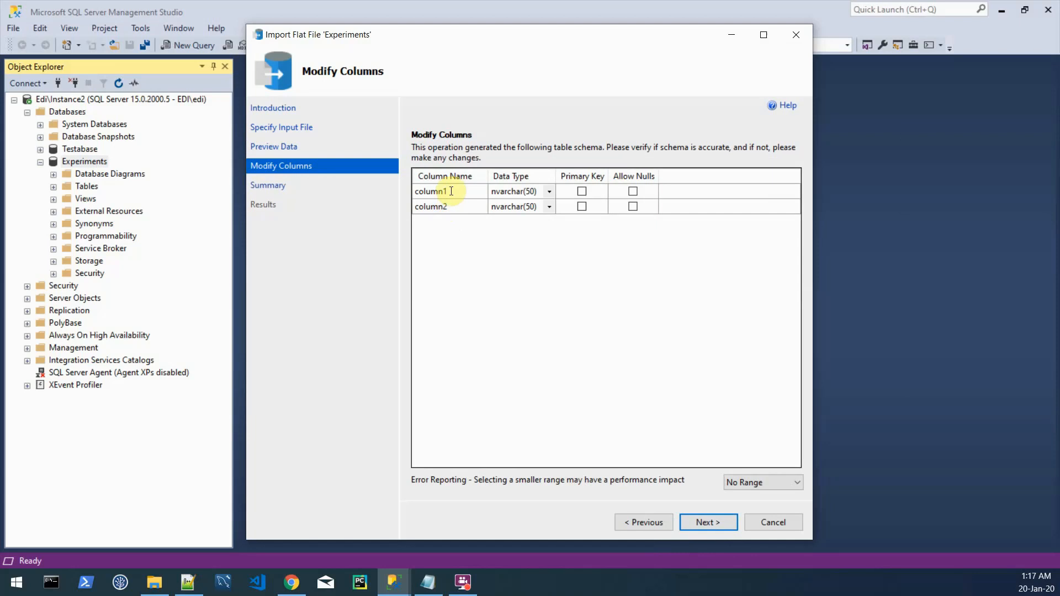
pyautogui.doubleClick(431, 191)
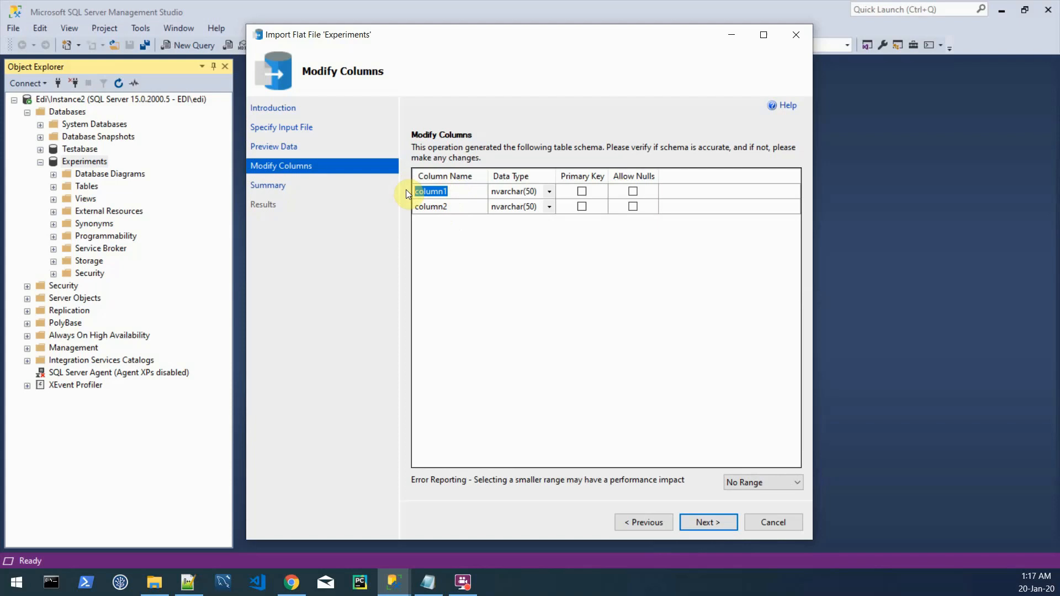
pyautogui.click(643, 523)
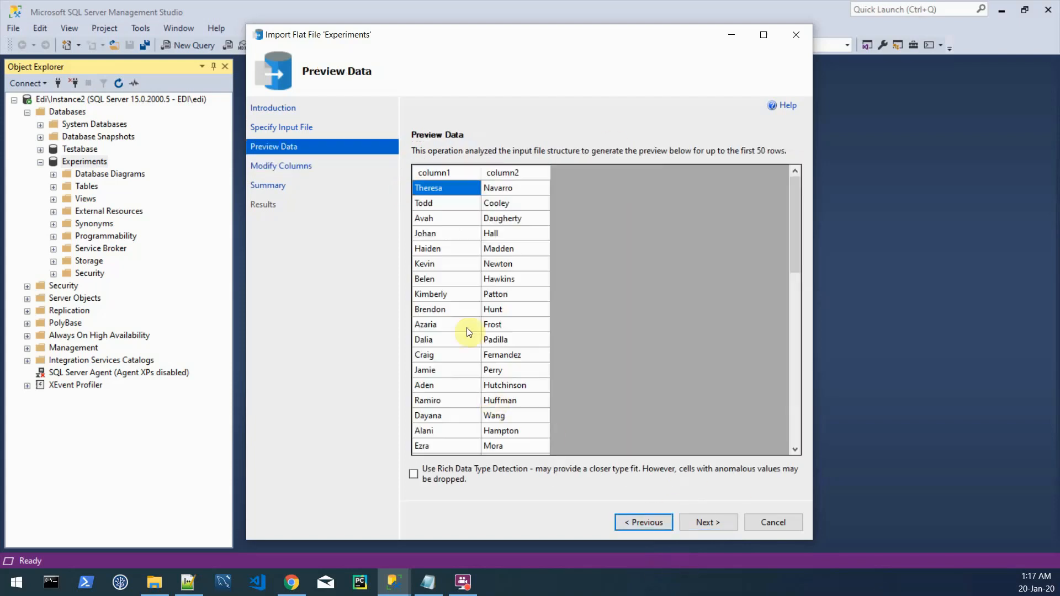
pyautogui.moveTo(455, 233)
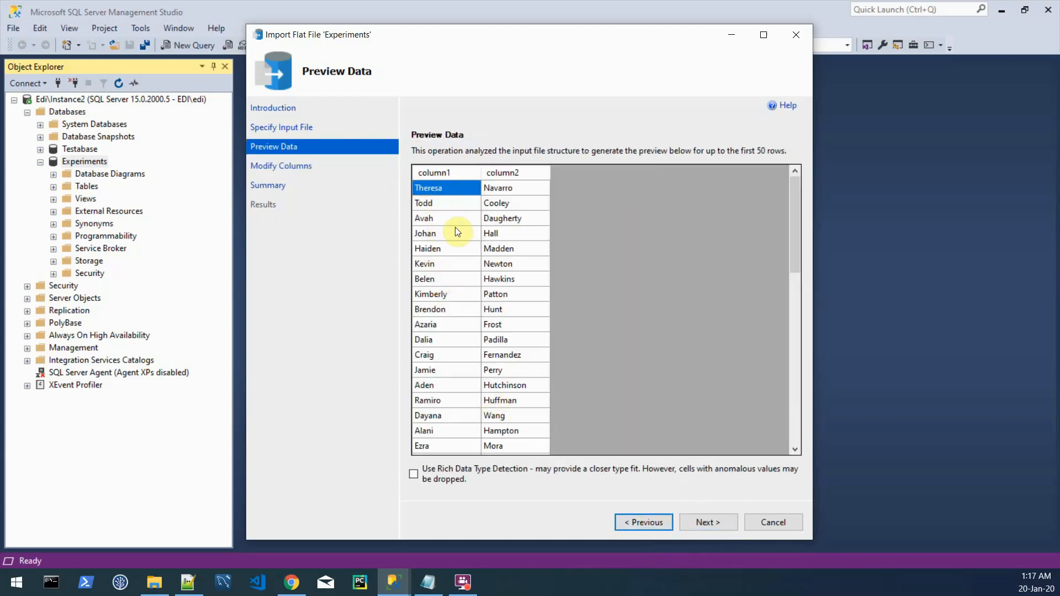
pyautogui.moveTo(503, 195)
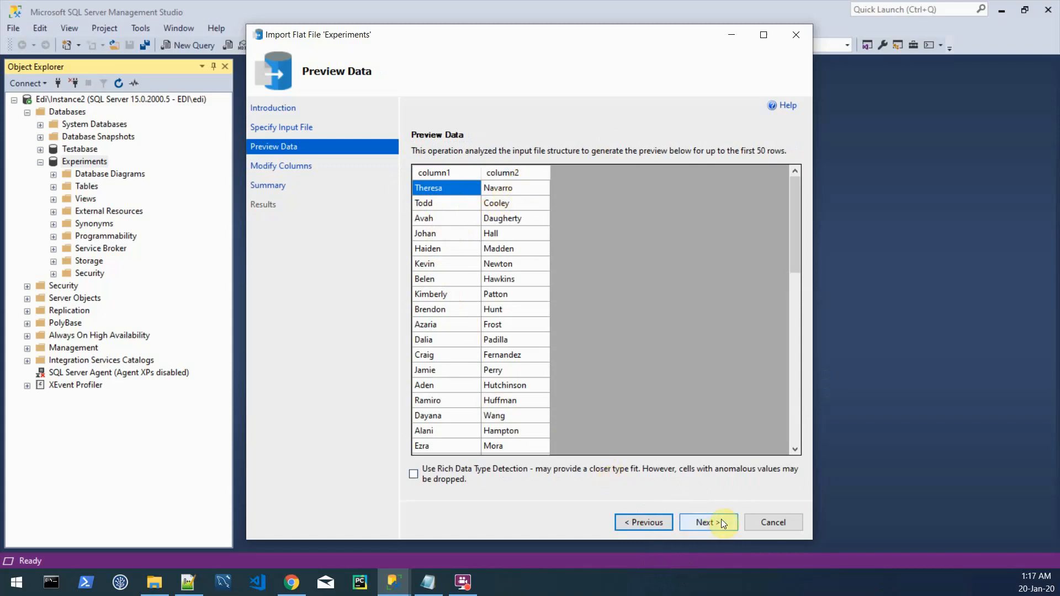
# - Rename column1 to firstName and column2 to lastName, then reach the Summary for dbo.tempRandPers
pyautogui.click(707, 522)
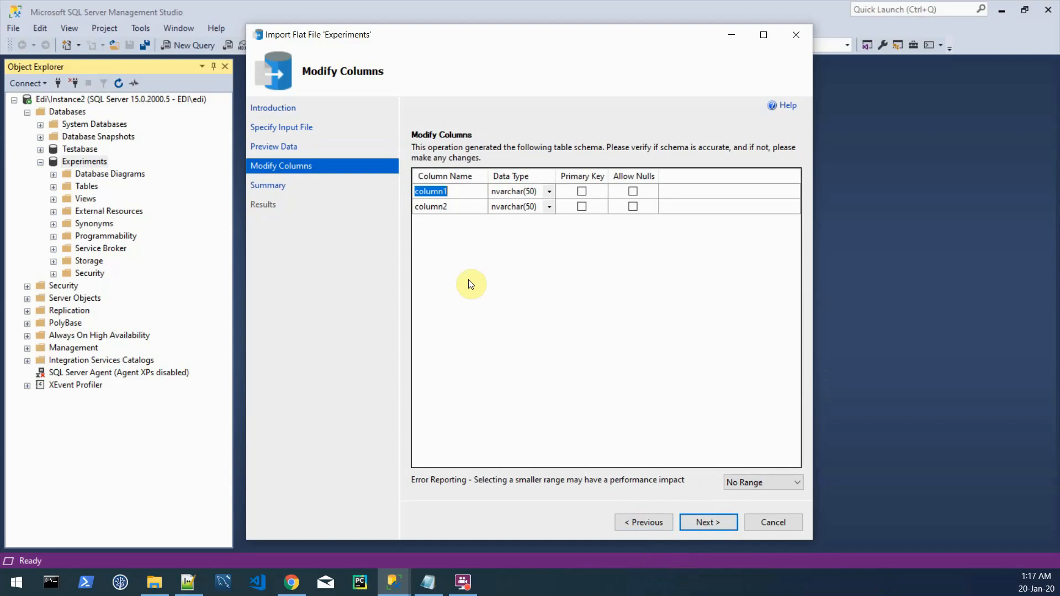
pyautogui.write('fir')
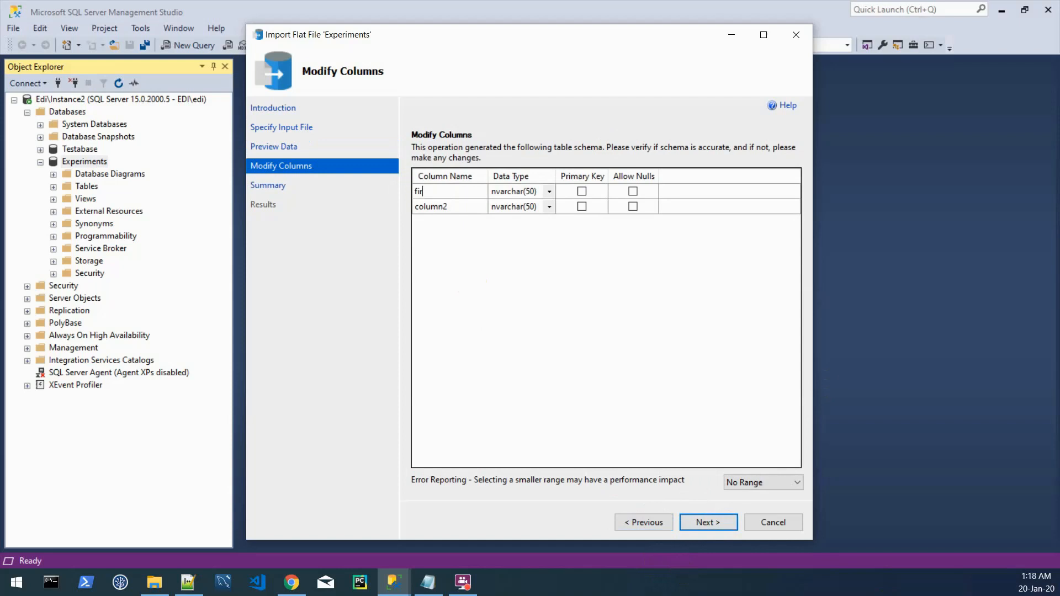
pyautogui.write('stName')
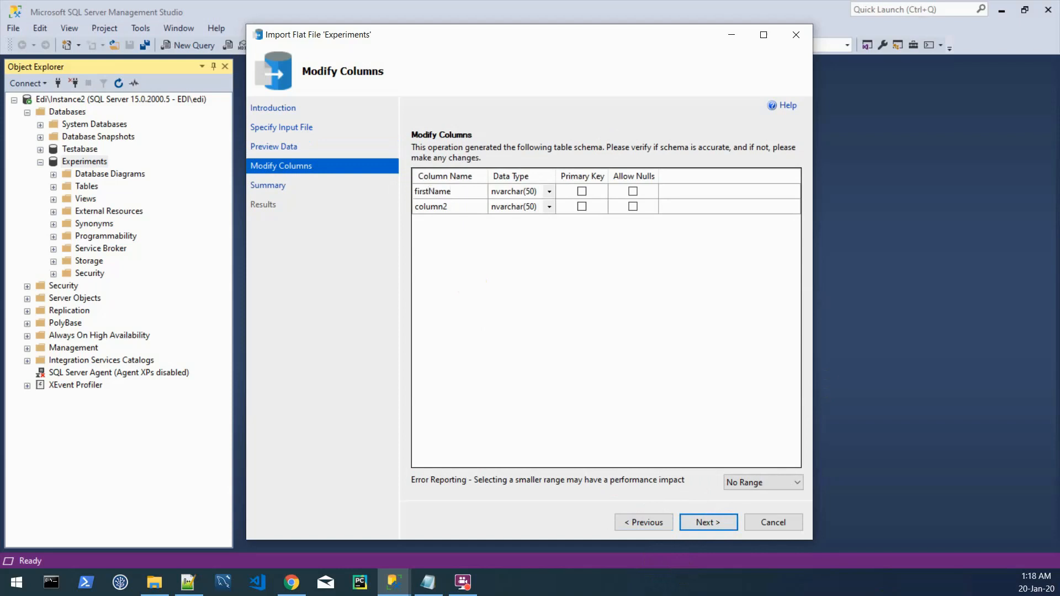
pyautogui.write('last')
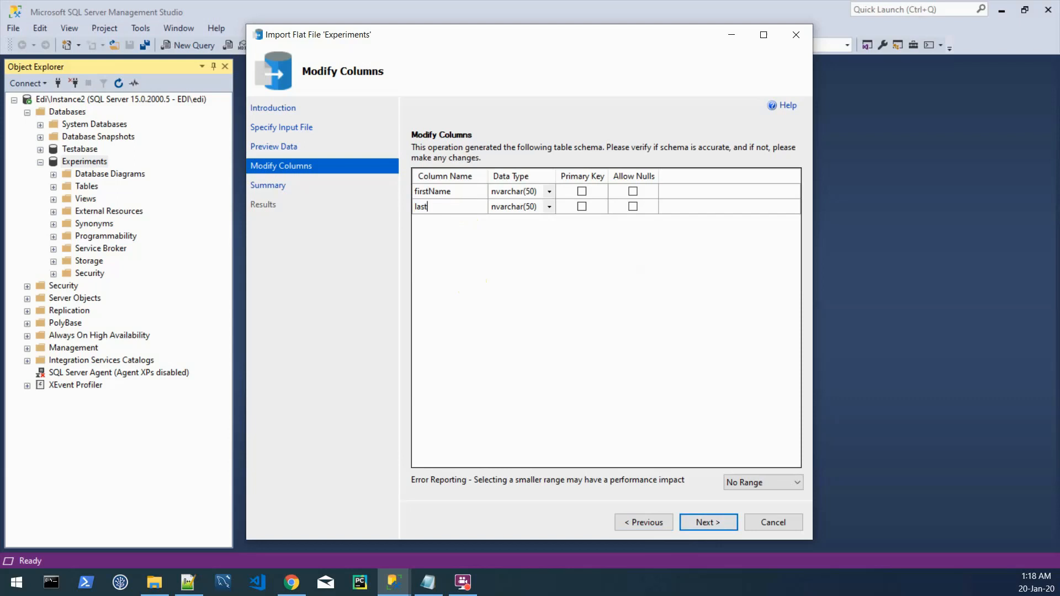
pyautogui.write('Name')
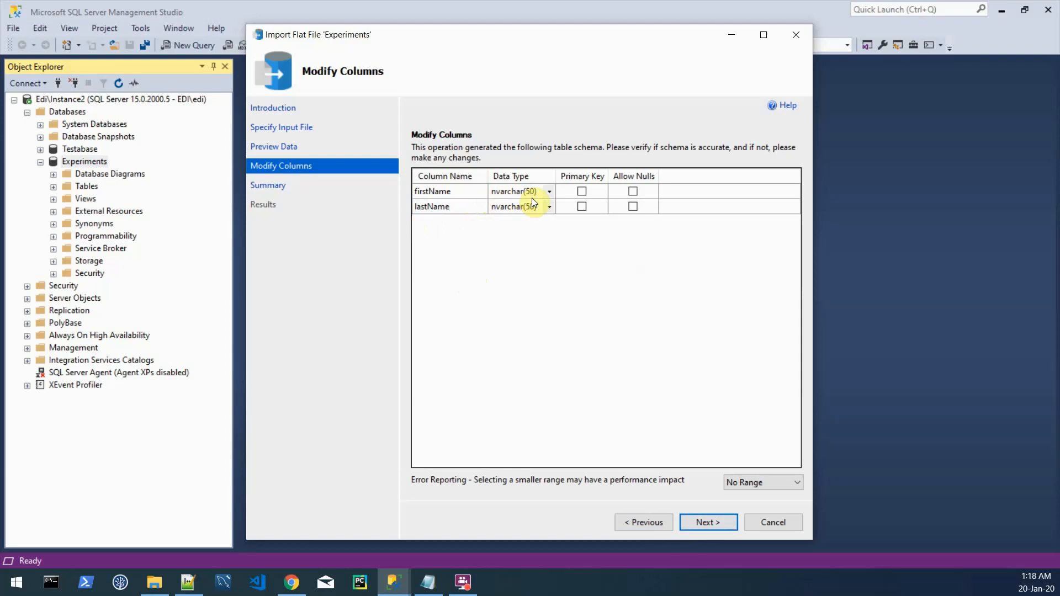
pyautogui.click(450, 206)
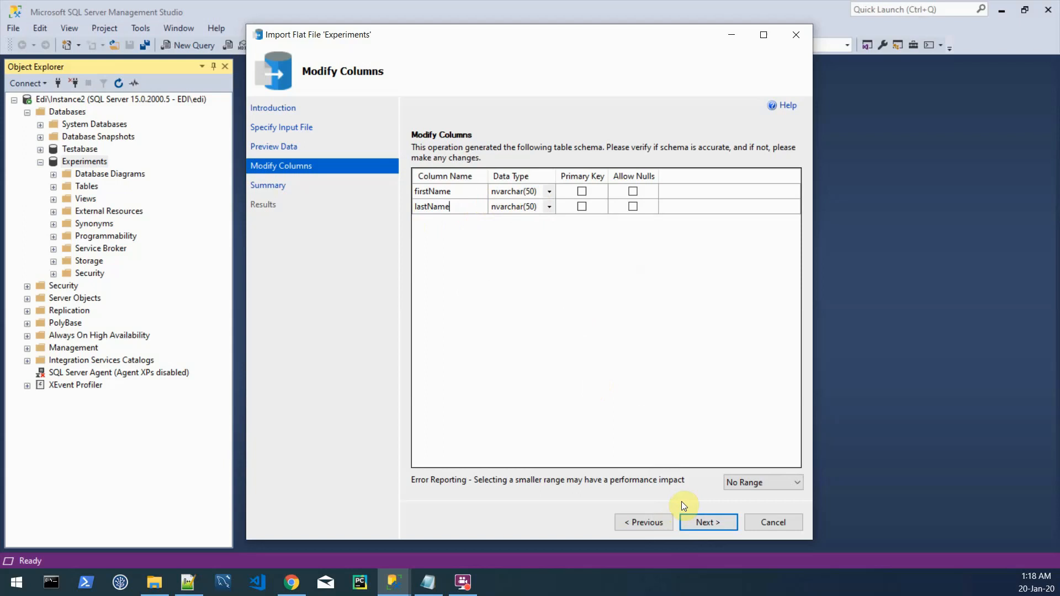
pyautogui.moveTo(520, 351)
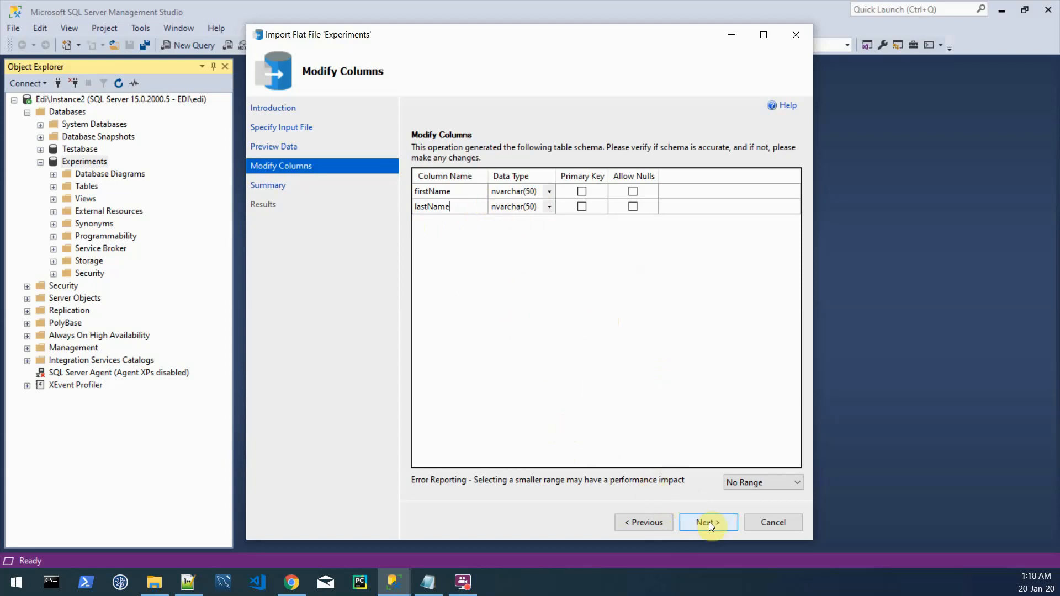
pyautogui.click(708, 523)
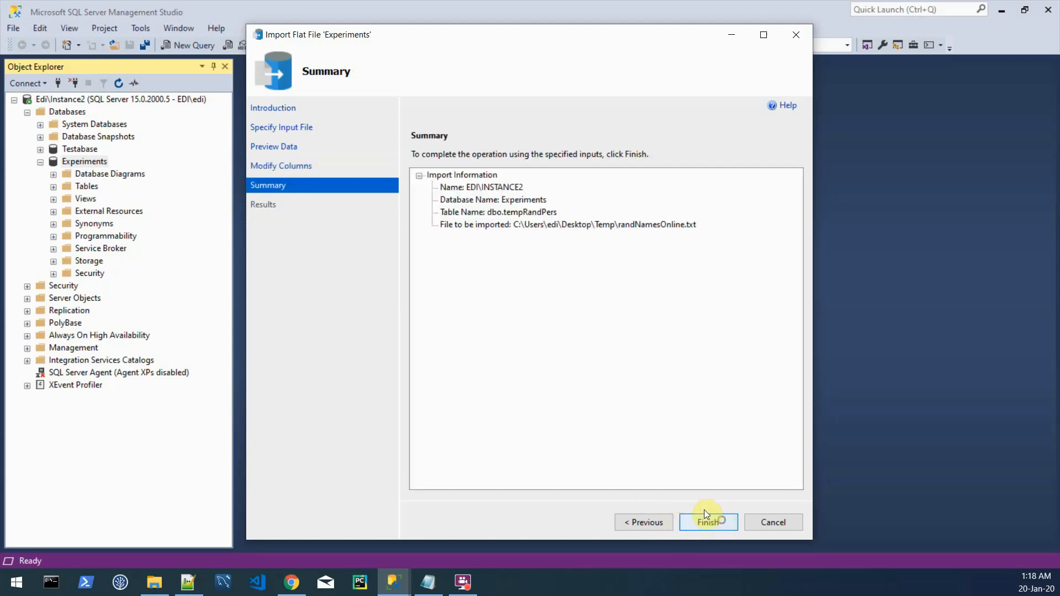
# - Finish the import into tempRandPers and close the completed wizard
pyautogui.click(708, 523)
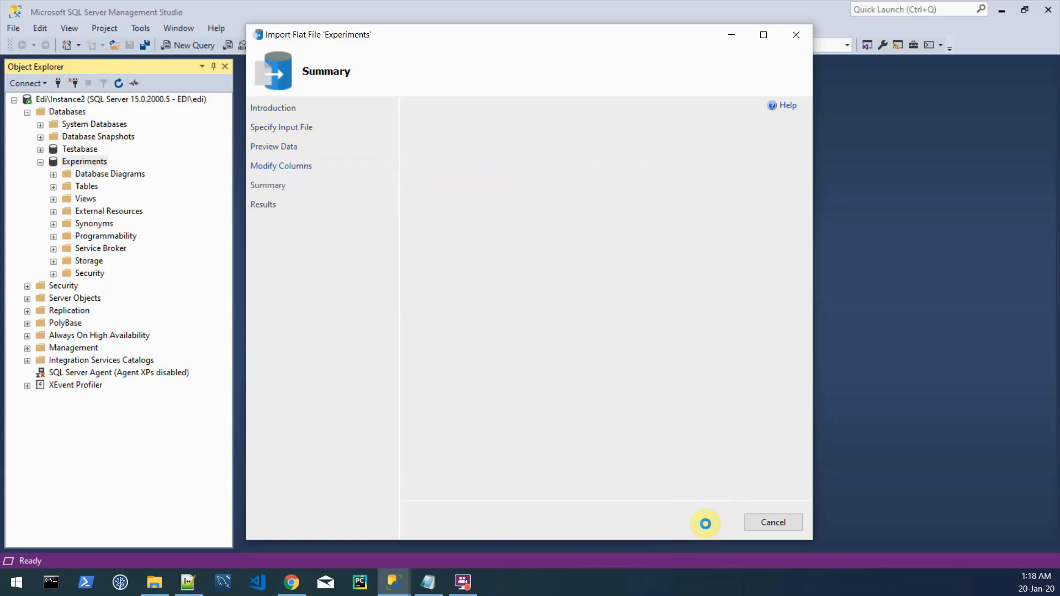
pyautogui.click(707, 523)
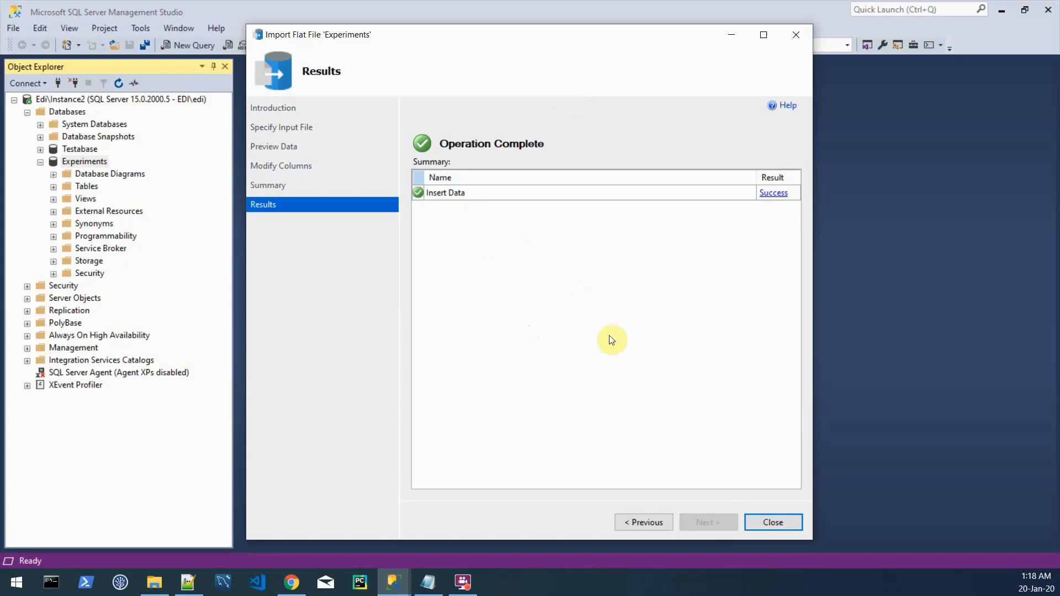
pyautogui.click(772, 523)
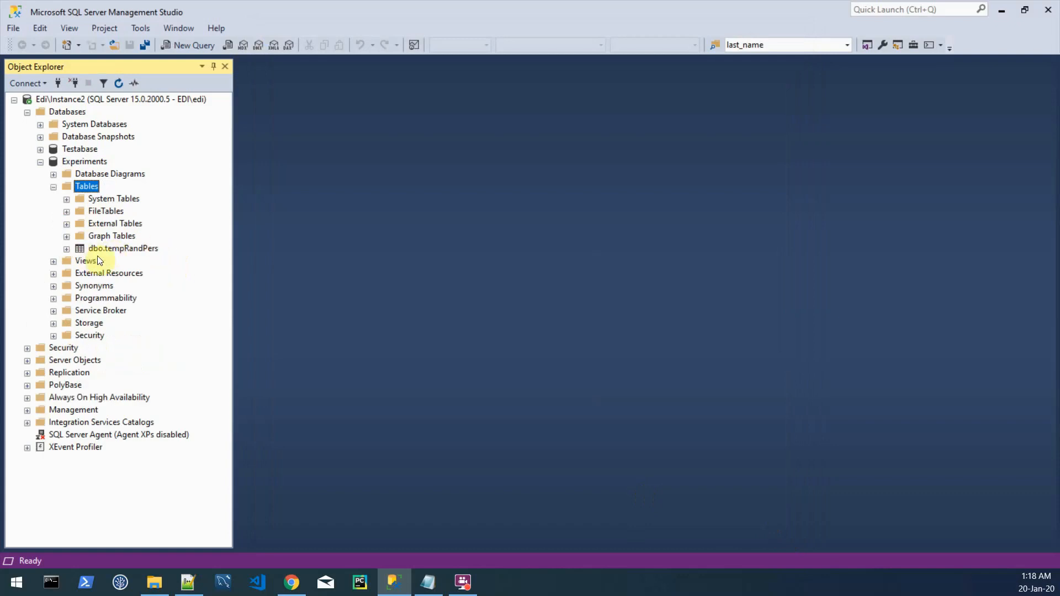
pyautogui.moveTo(113, 258)
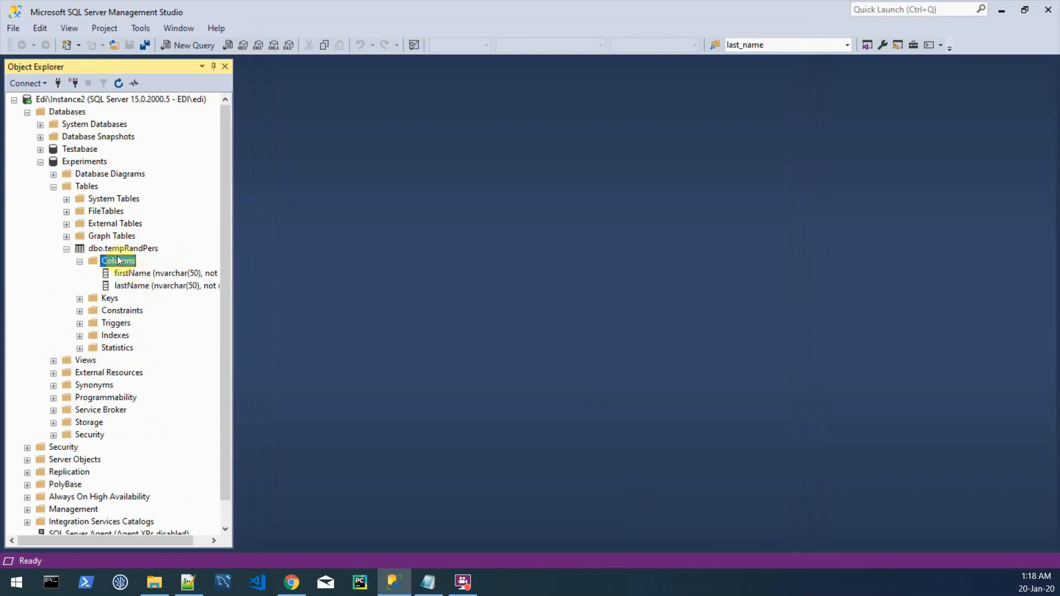
# - Generate a Select Top 1000 Rows script for the dbo.tempRandPers table
pyautogui.rightClick(122, 249)
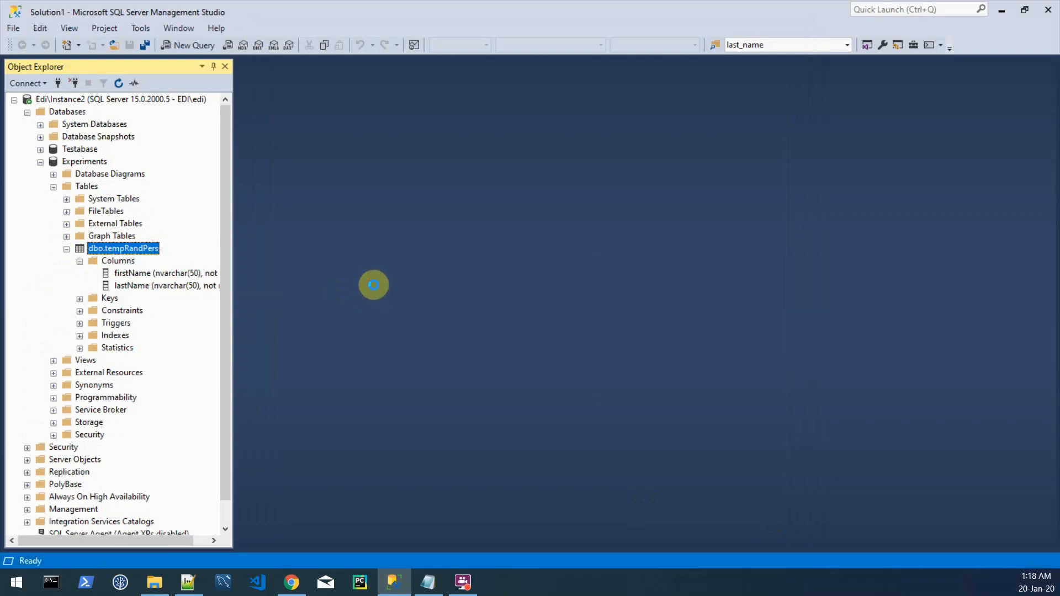
pyautogui.click(192, 45)
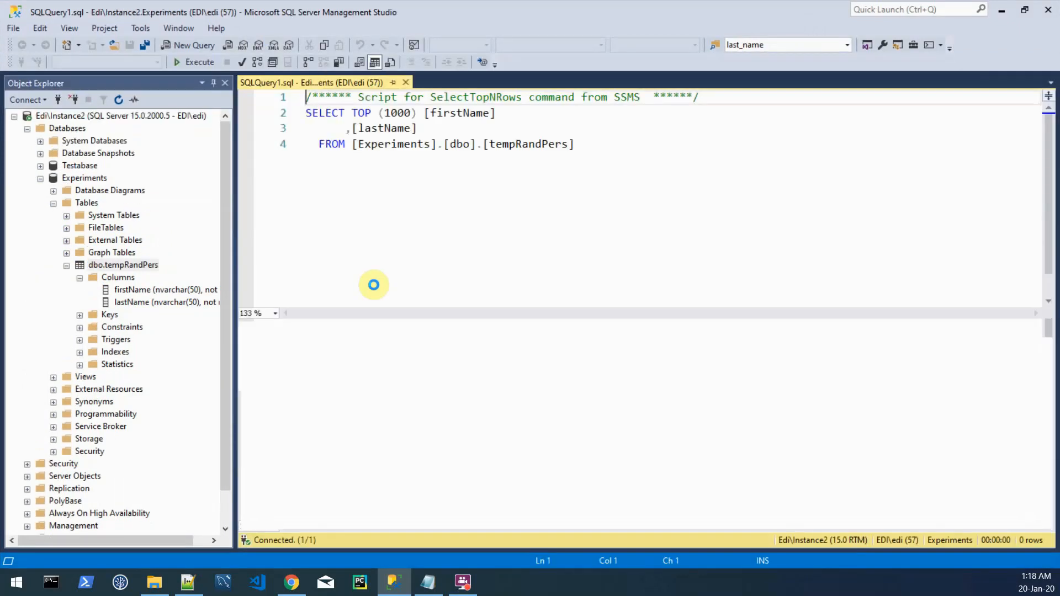
pyautogui.click(197, 62)
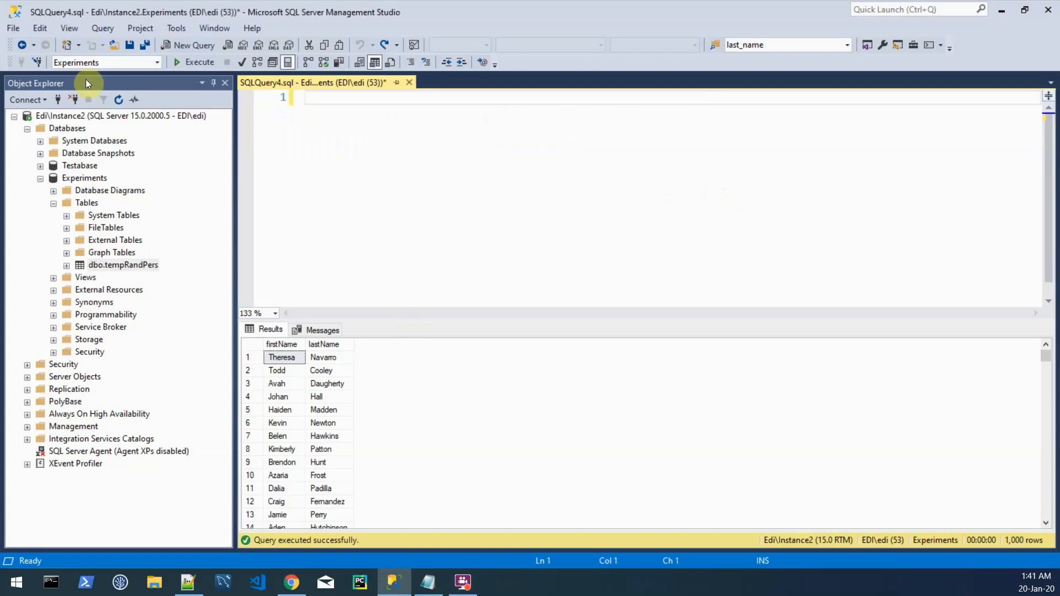
# - Begin a create table dbo.randFakePersDetails statement in the query editor
pyautogui.write('create')
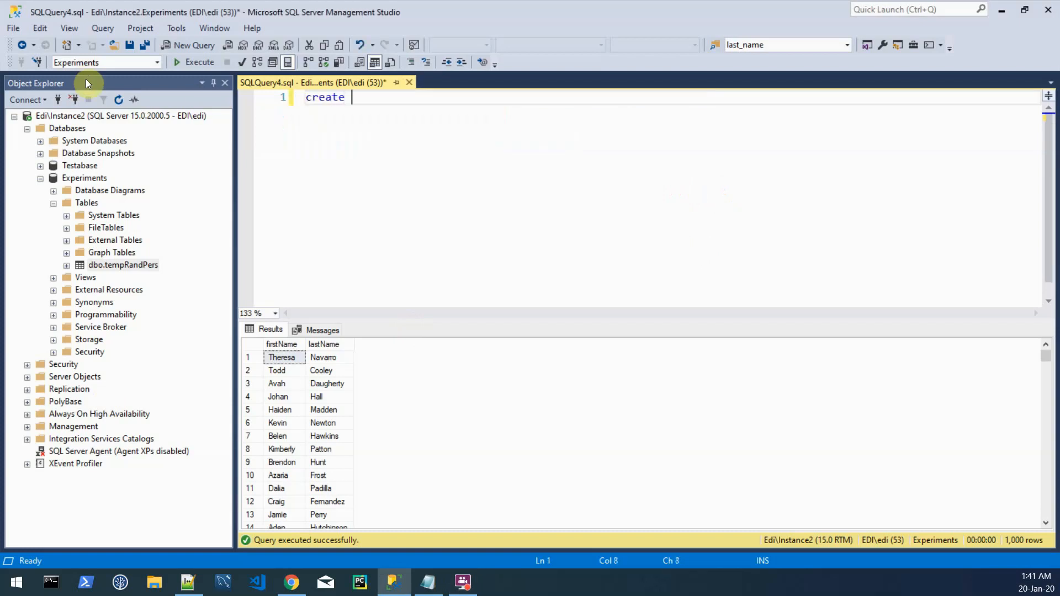
pyautogui.write('table dbo')
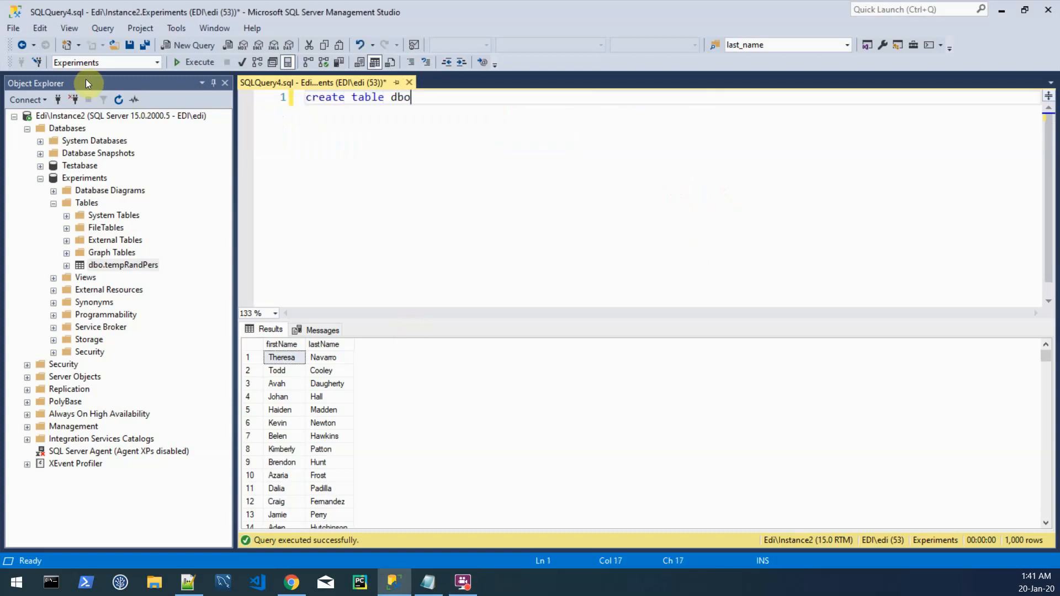
pyautogui.write('.')
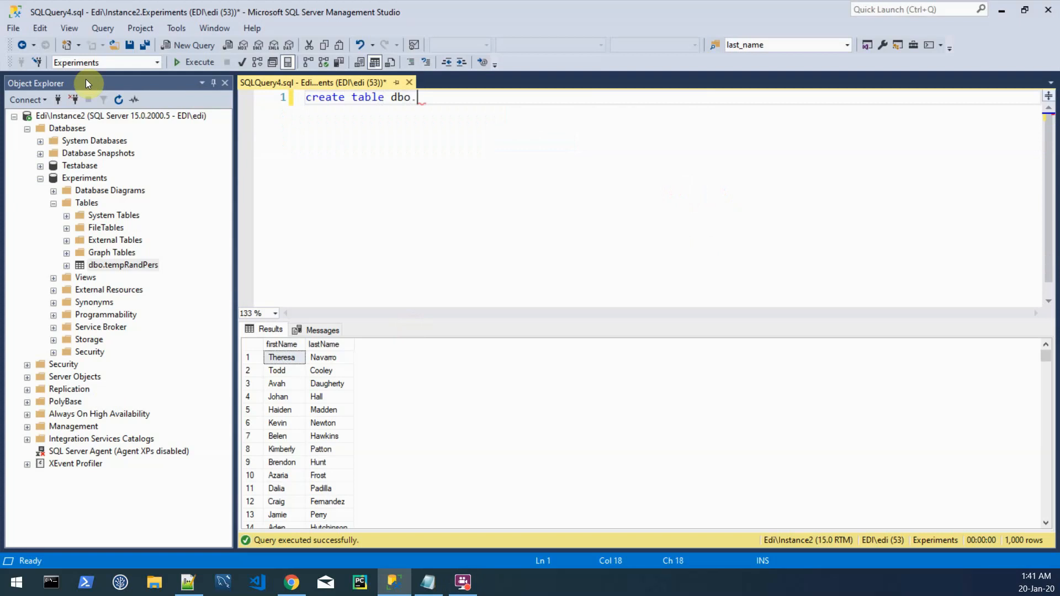
pyautogui.write('rand')
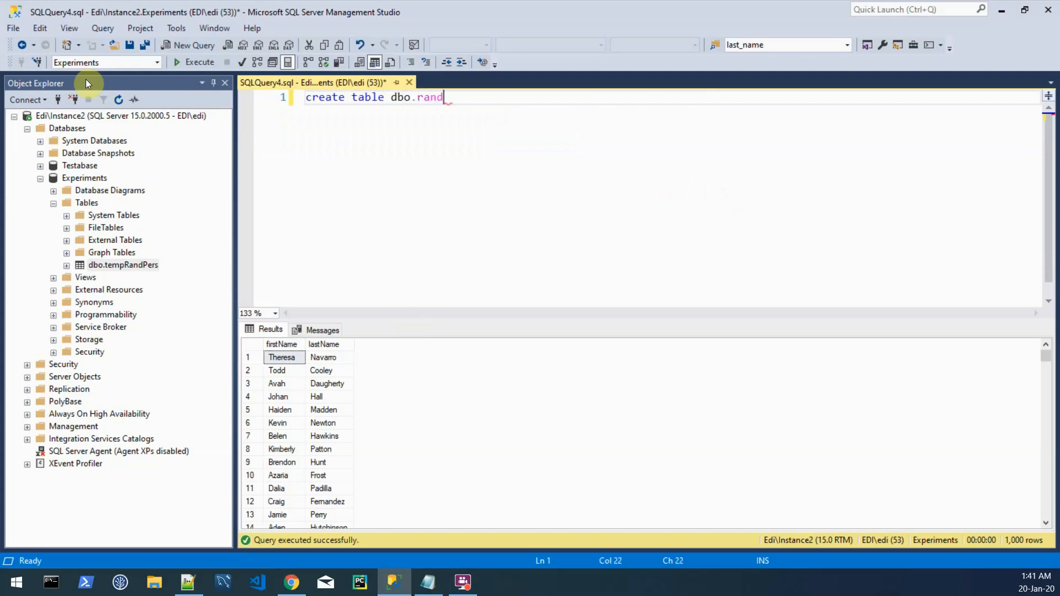
pyautogui.write('FakeP')
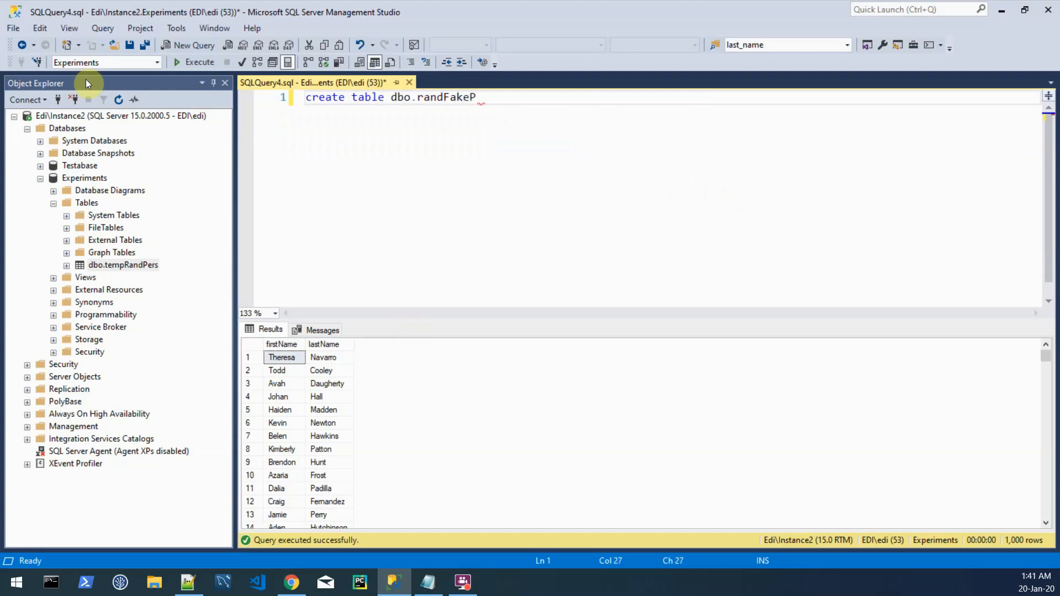
pyautogui.write('ers')
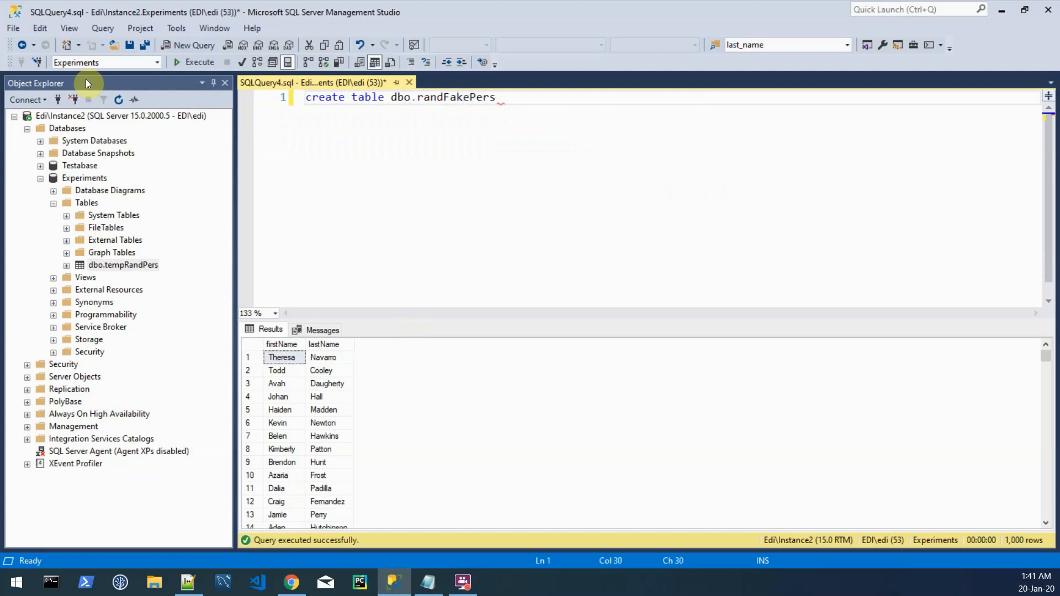
pyautogui.write('Deta')
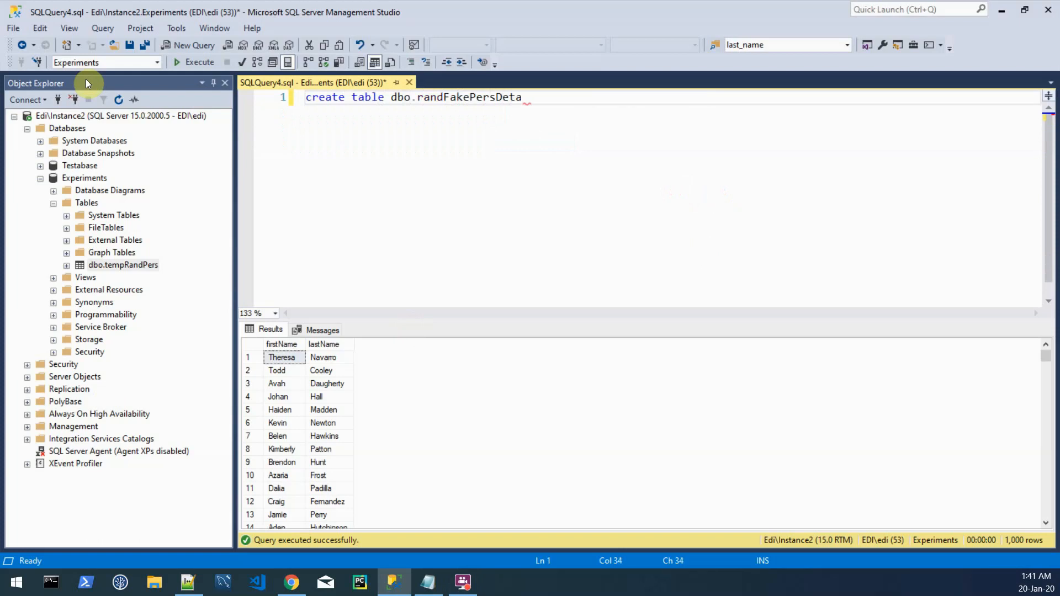
pyautogui.write('ils')
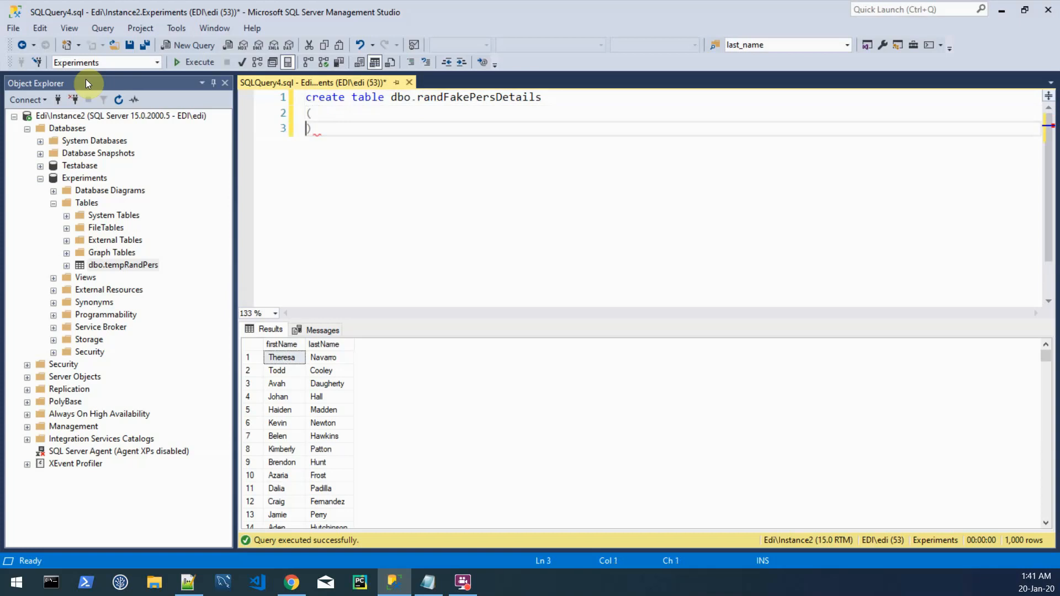
# - Add an id bigint identity(1,1) primary key column to the table definition
pyautogui.write('id')
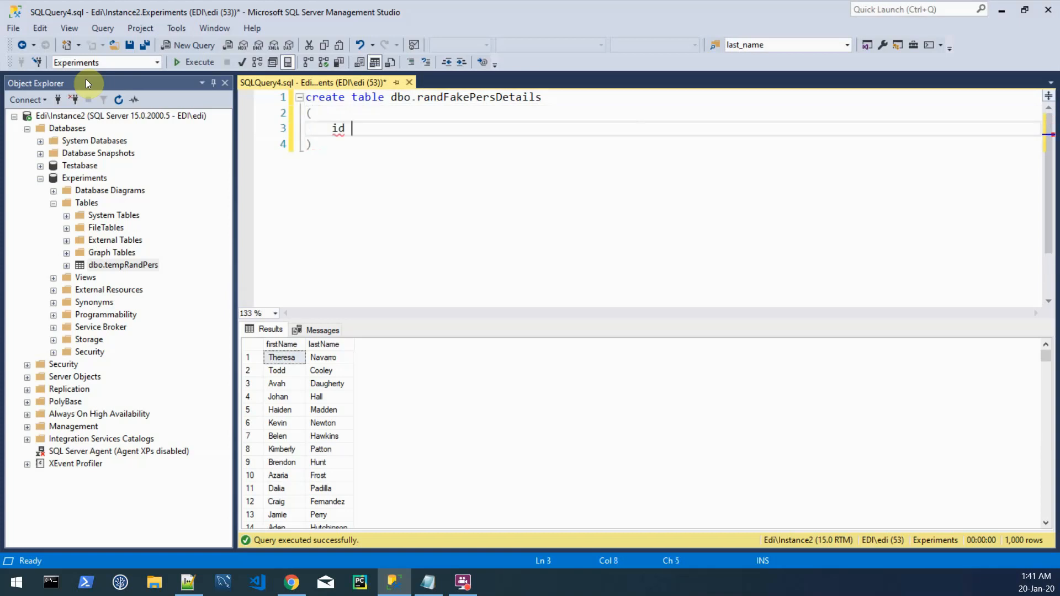
pyautogui.write('bigint i')
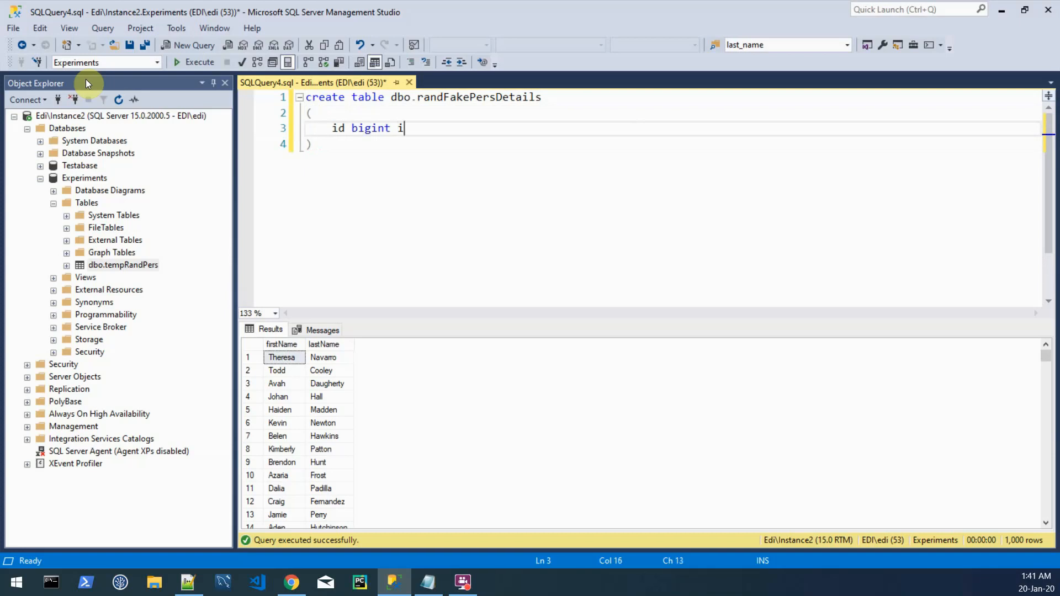
pyautogui.write('dentity')
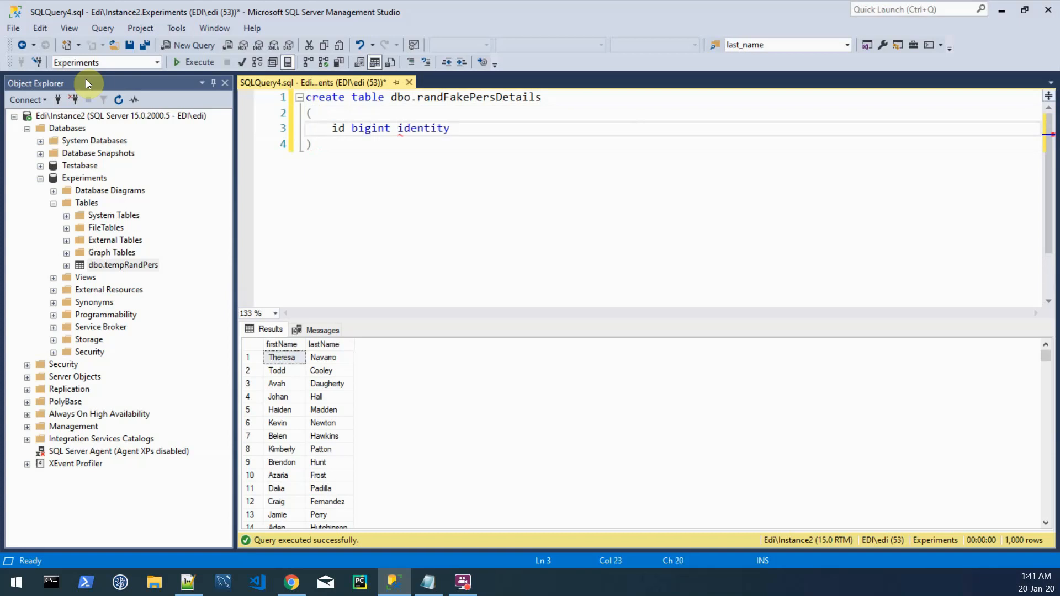
pyautogui.write('(1,1')
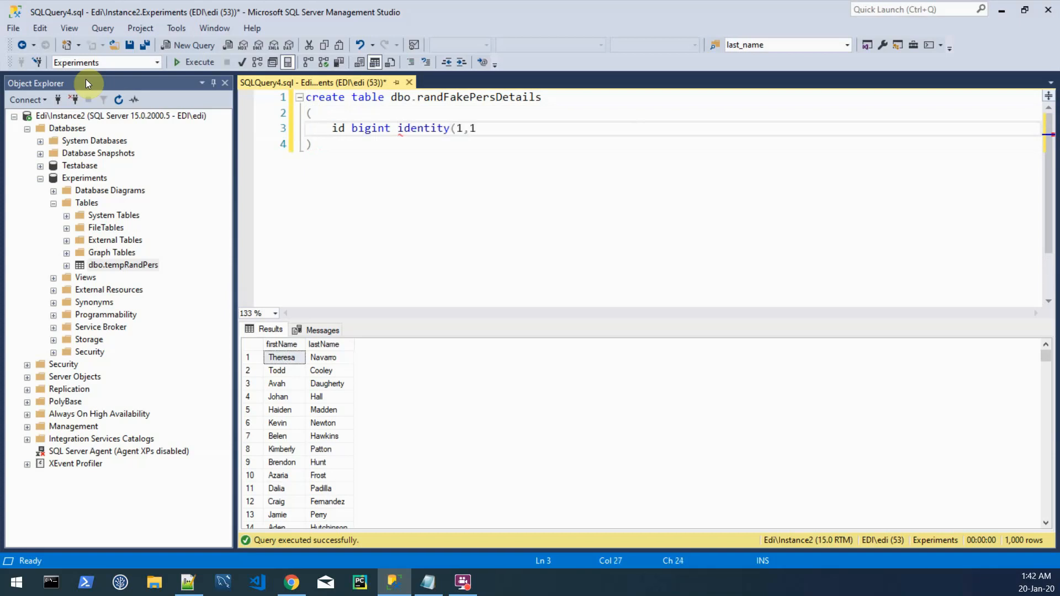
pyautogui.write('1)')
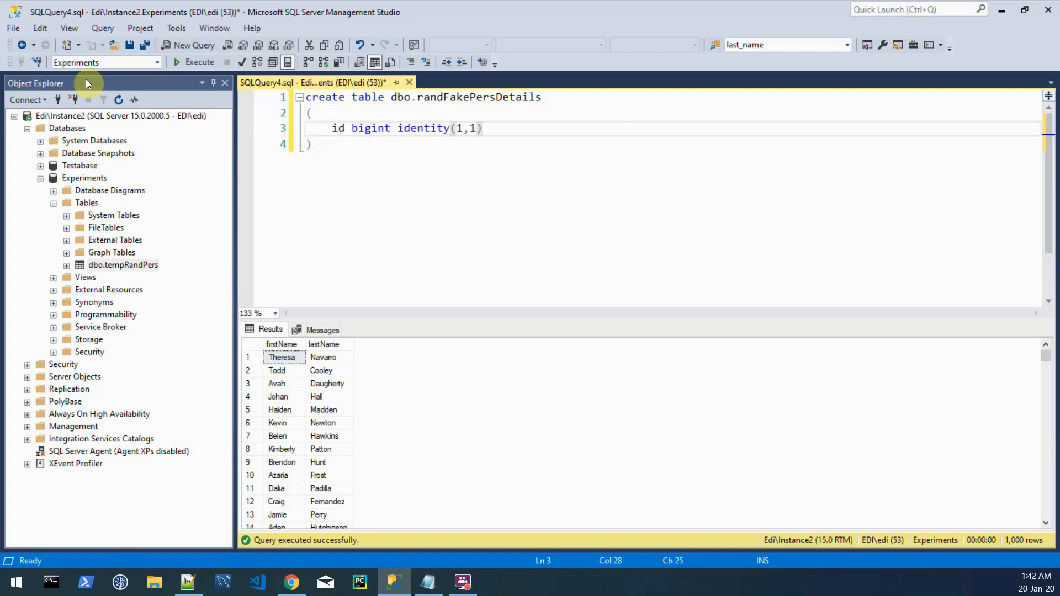
pyautogui.write('p')
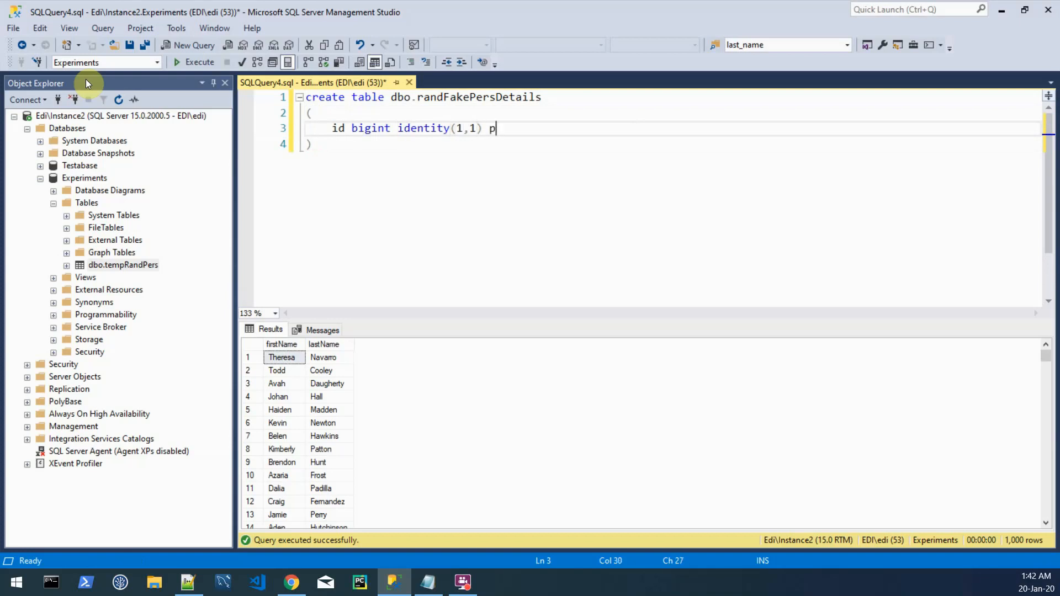
pyautogui.write('rimaru')
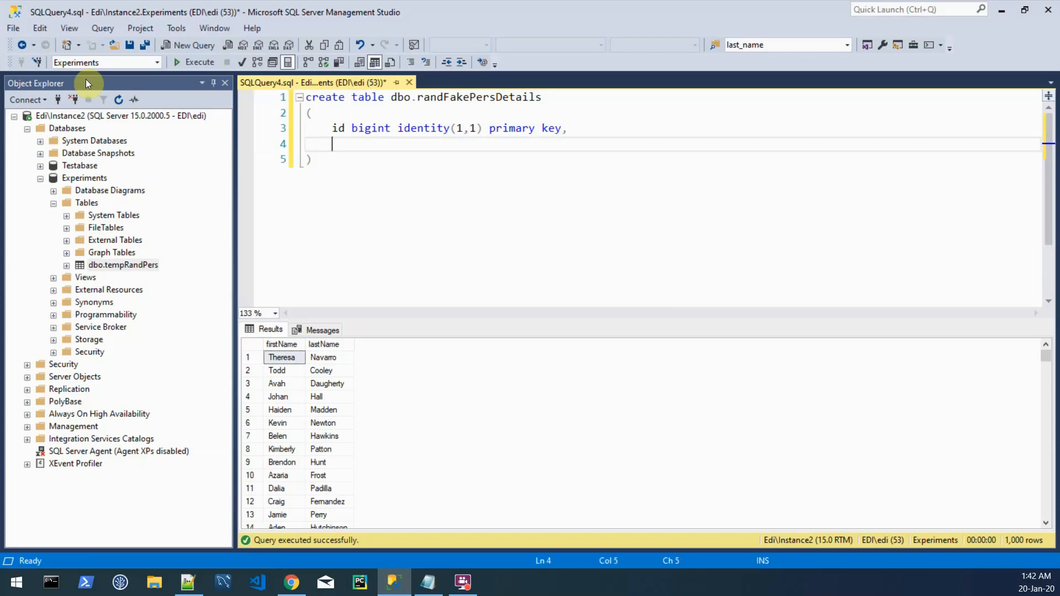
# - Add a firstName nvarchar(50) not null column to the table definition
pyautogui.write('fird')
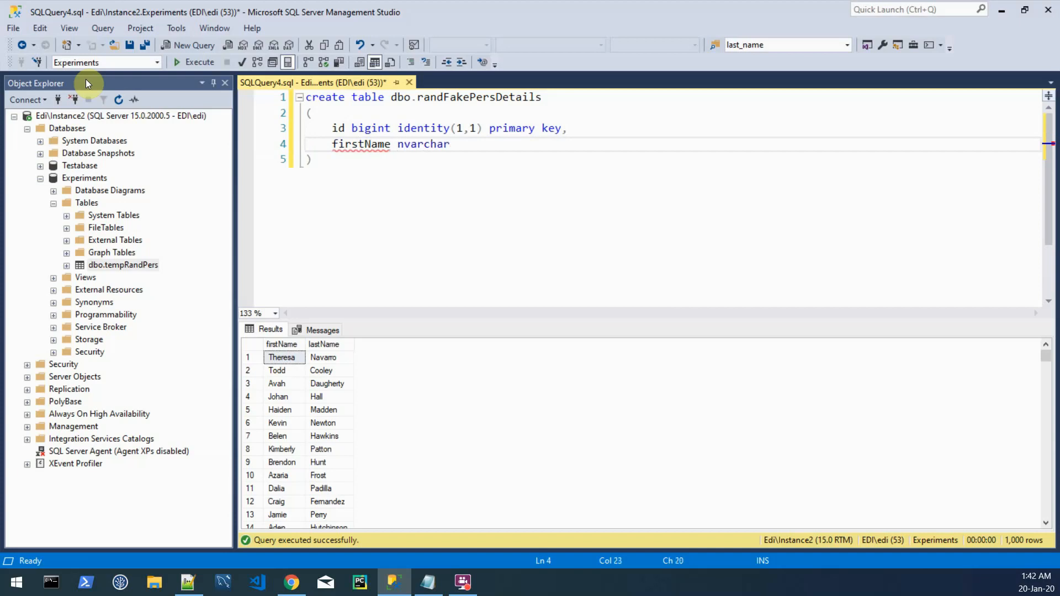
pyautogui.write('(')
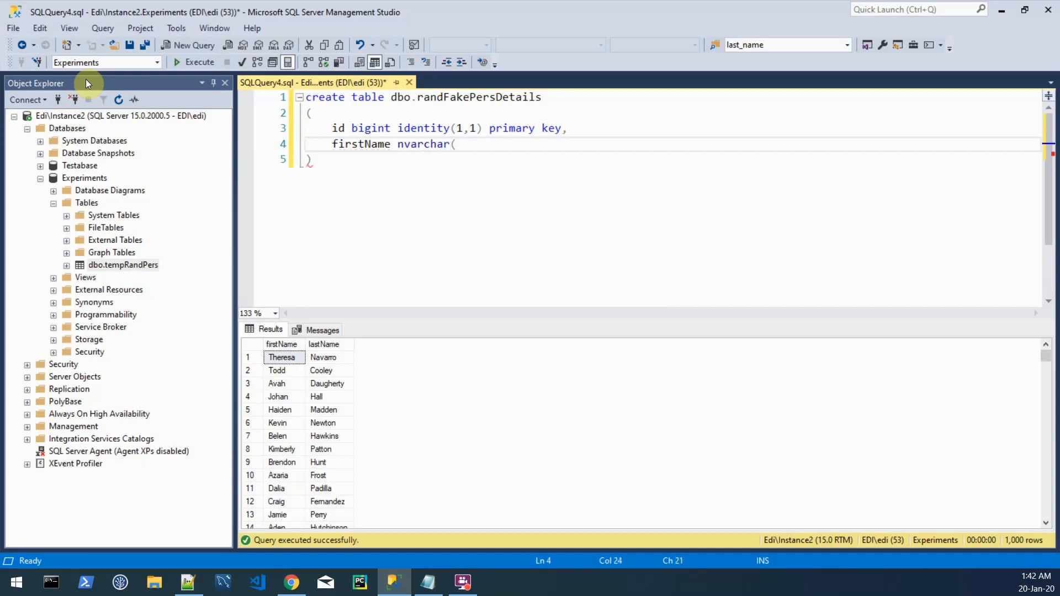
pyautogui.write('50')
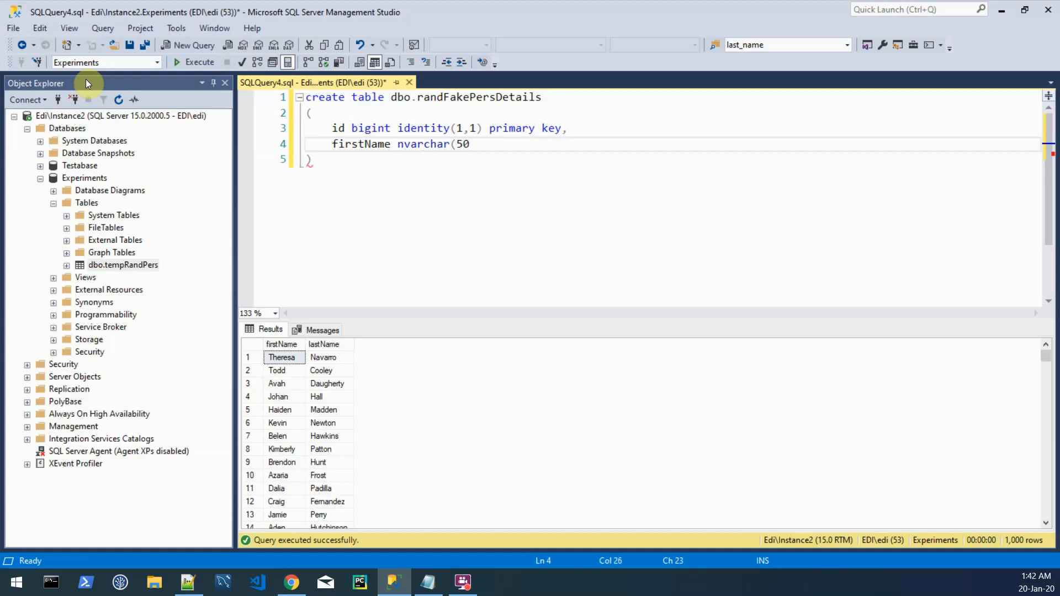
pyautogui.write(')')
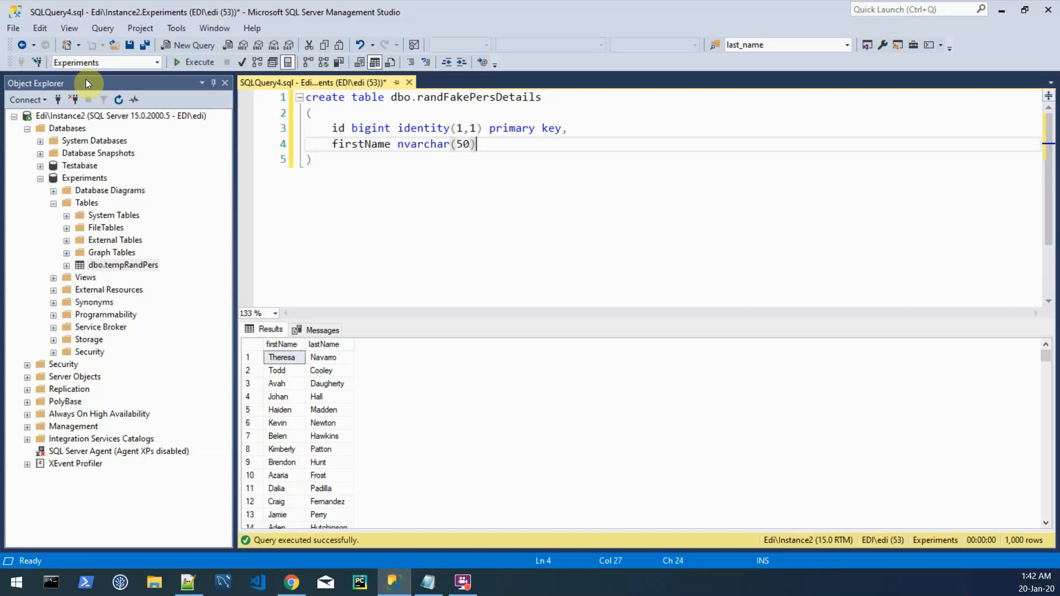
pyautogui.write('not')
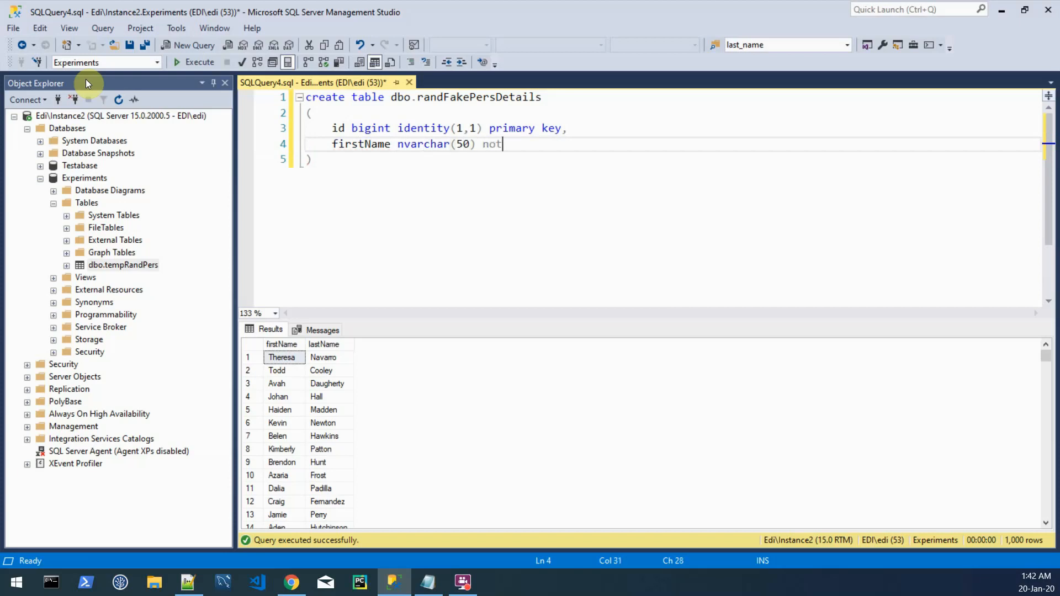
pyautogui.write('null,')
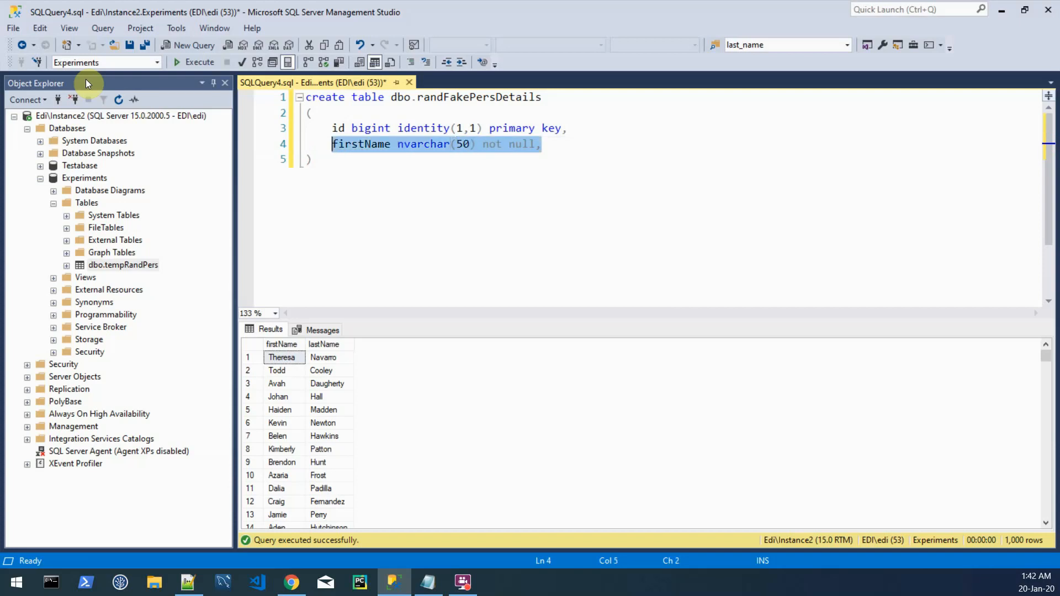
# - Add lastName and emailAddress nvarchar(150) not null columns and end the statement with a semicolon
pyautogui.click(468, 144)
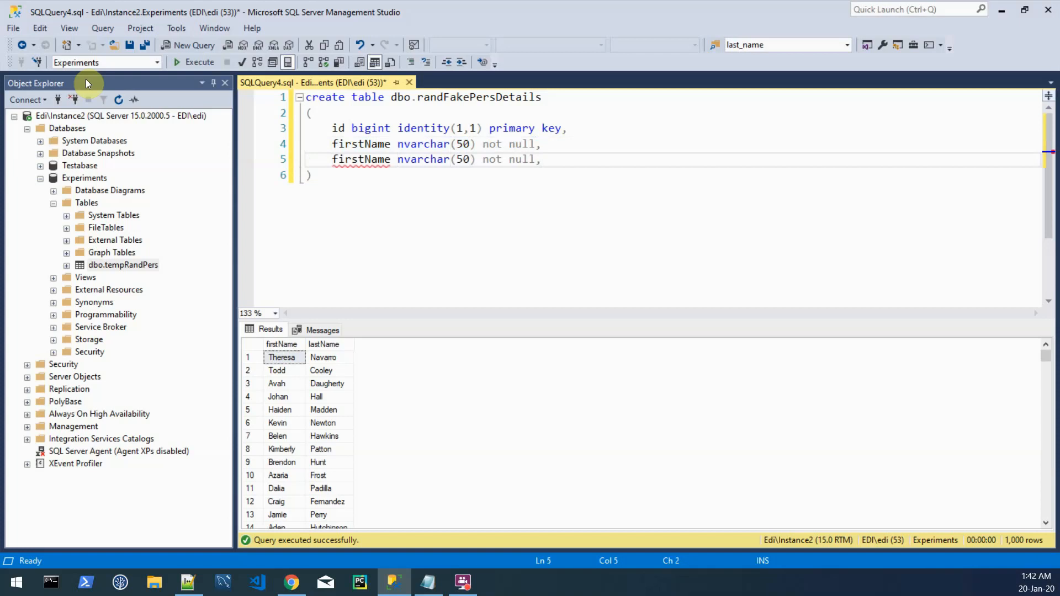
pyautogui.write('lastName')
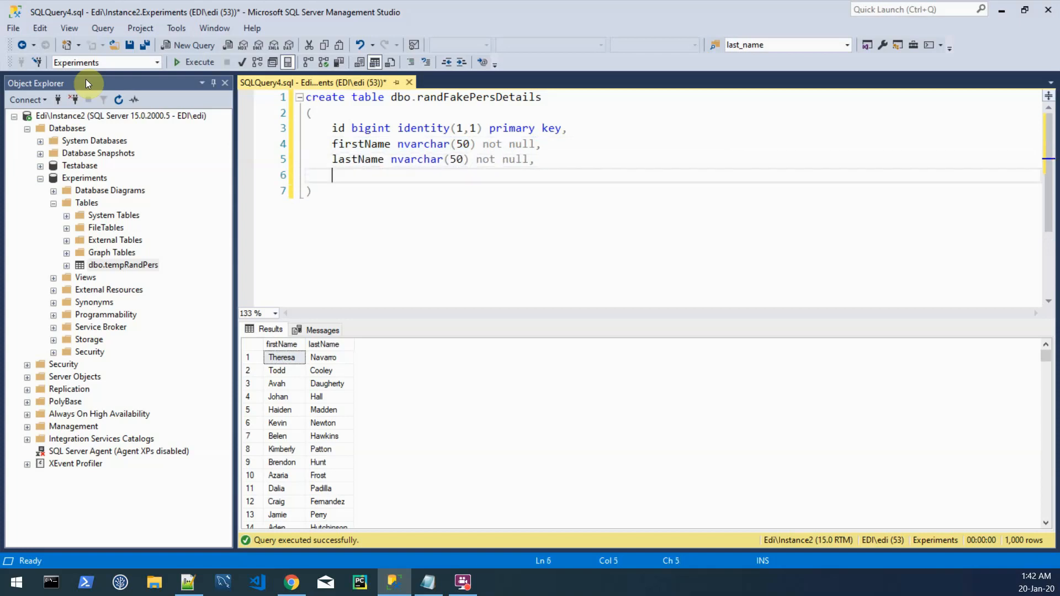
pyautogui.write('e')
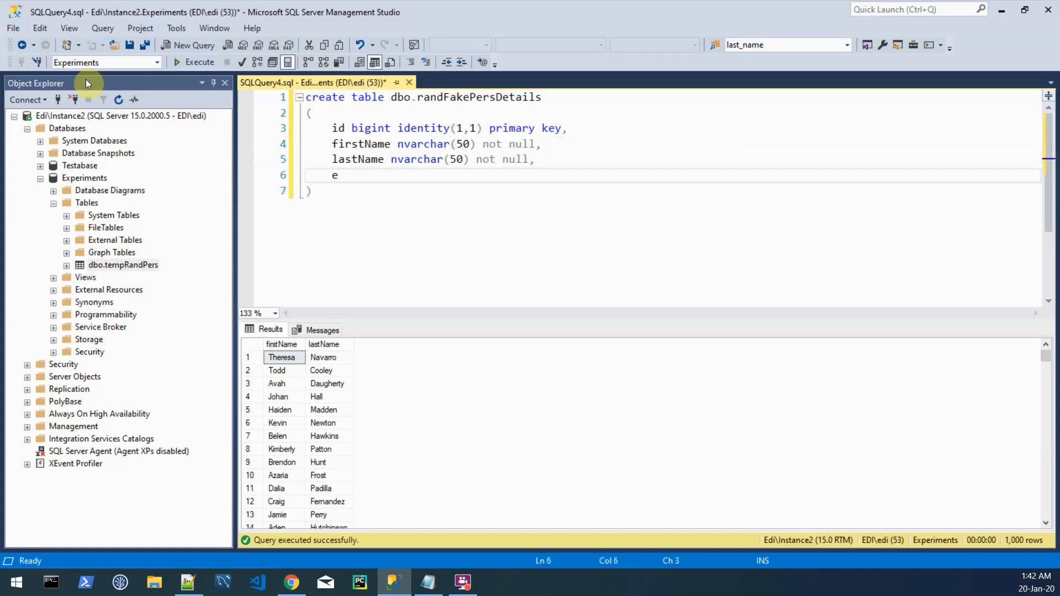
pyautogui.write('mailAddre')
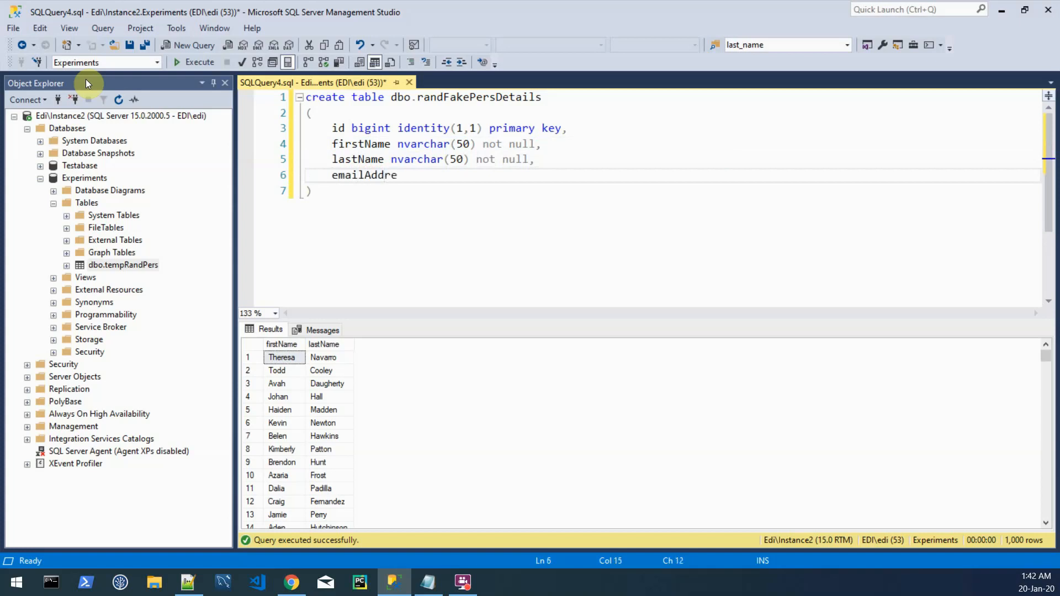
pyautogui.write('ss')
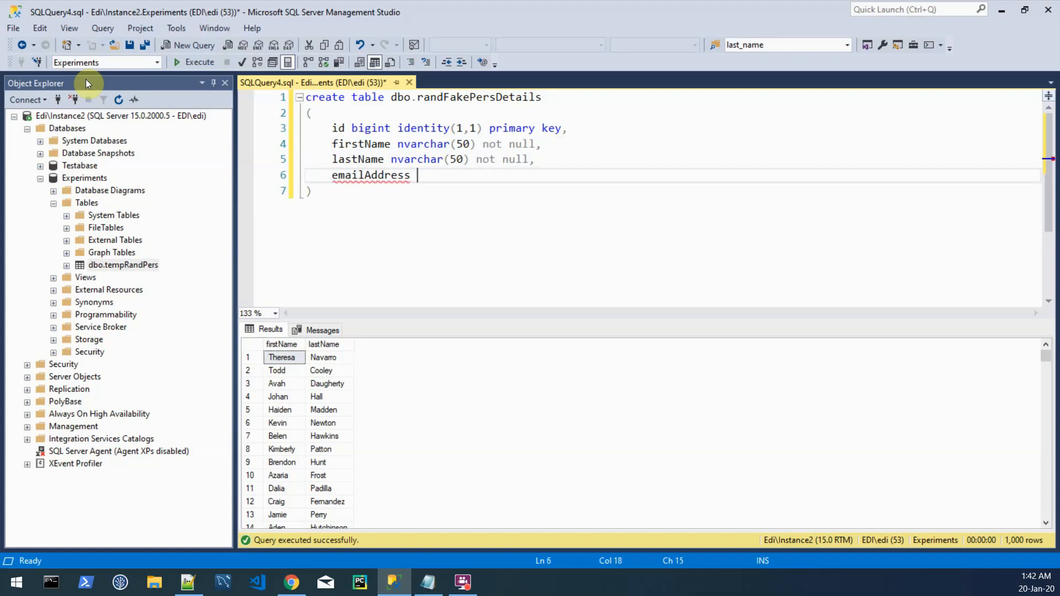
pyautogui.write('nvarchar()')
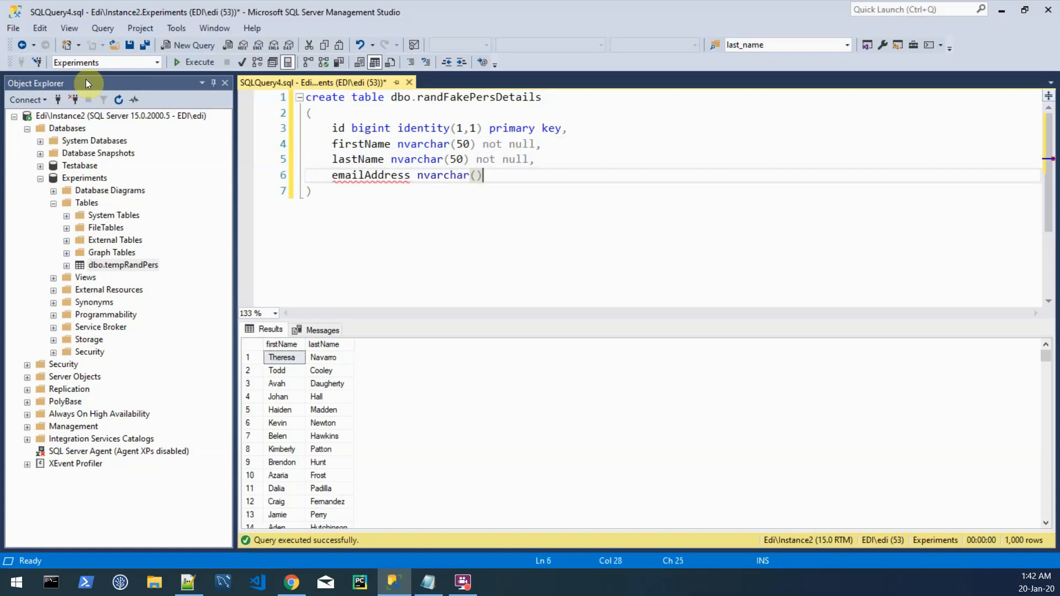
pyautogui.write('150')
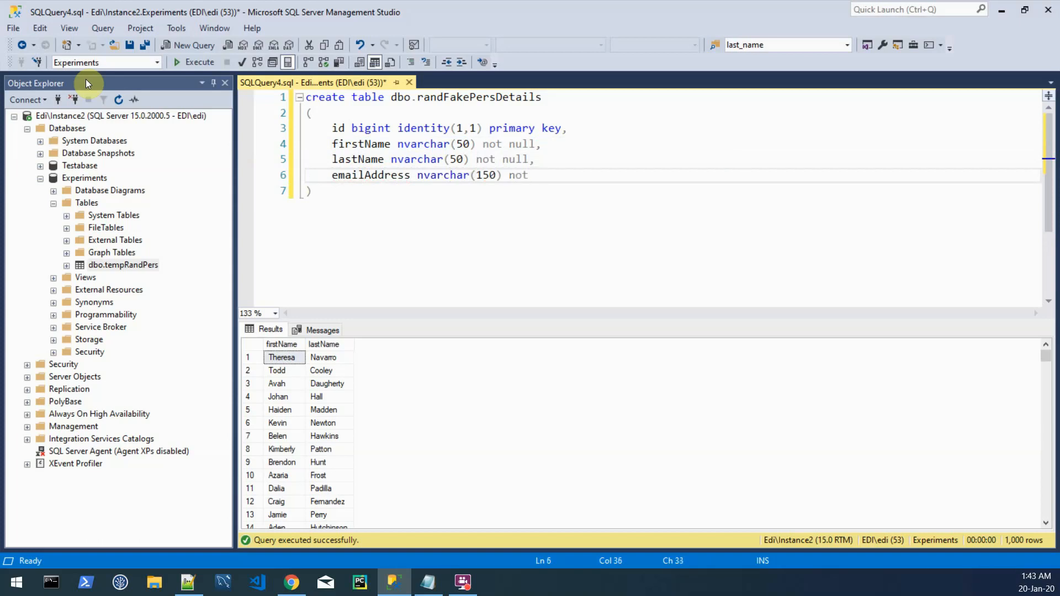
pyautogui.write('null')
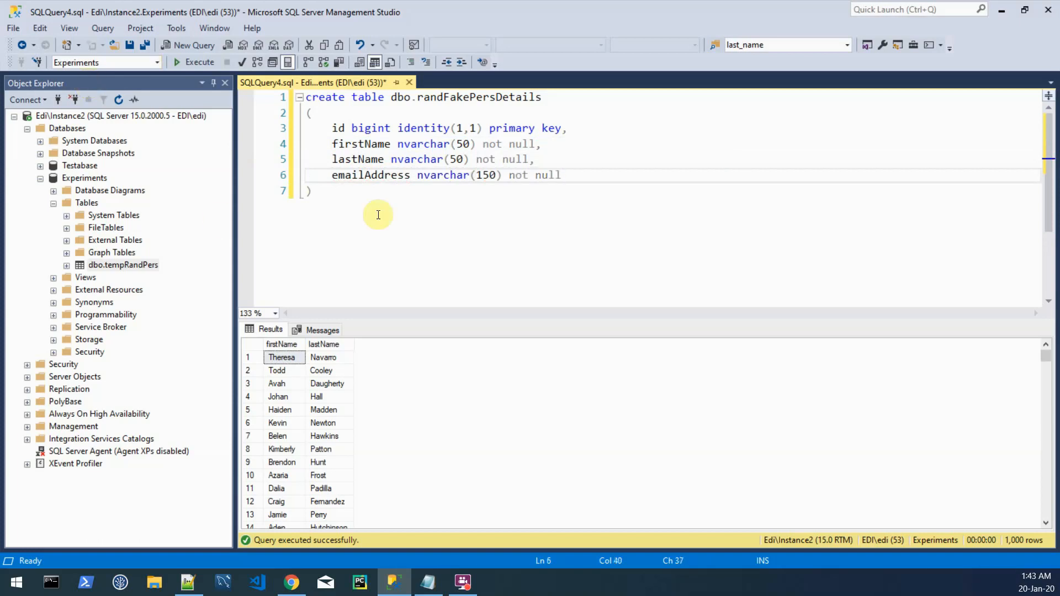
pyautogui.write(';')
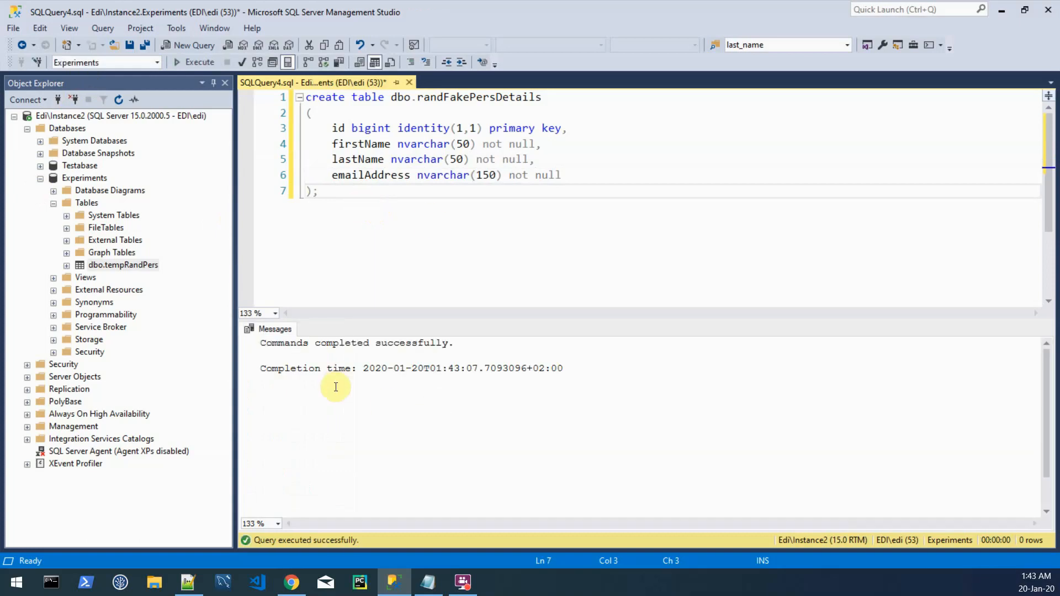
# - Refresh the Experiments Tables list so dbo.randFakePersDetails appears
pyautogui.rightClick(86, 203)
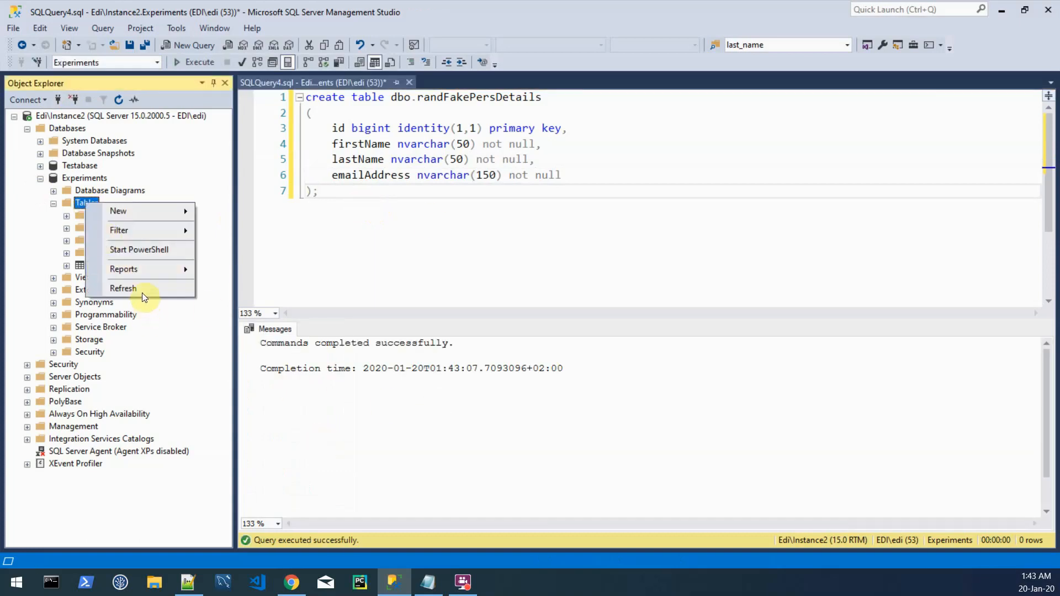
pyautogui.click(123, 288)
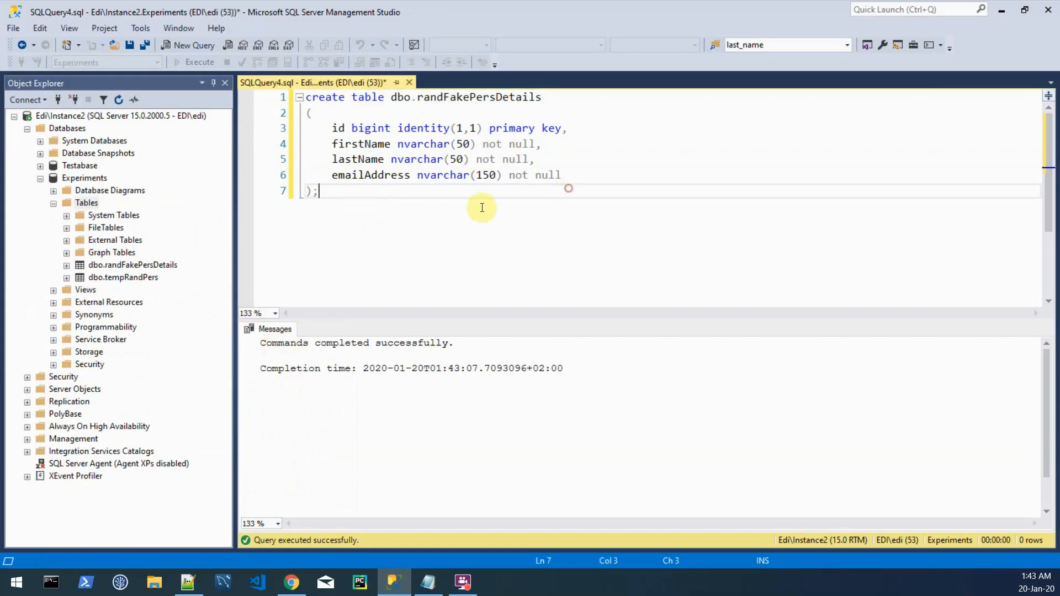
pyautogui.press('Enter')
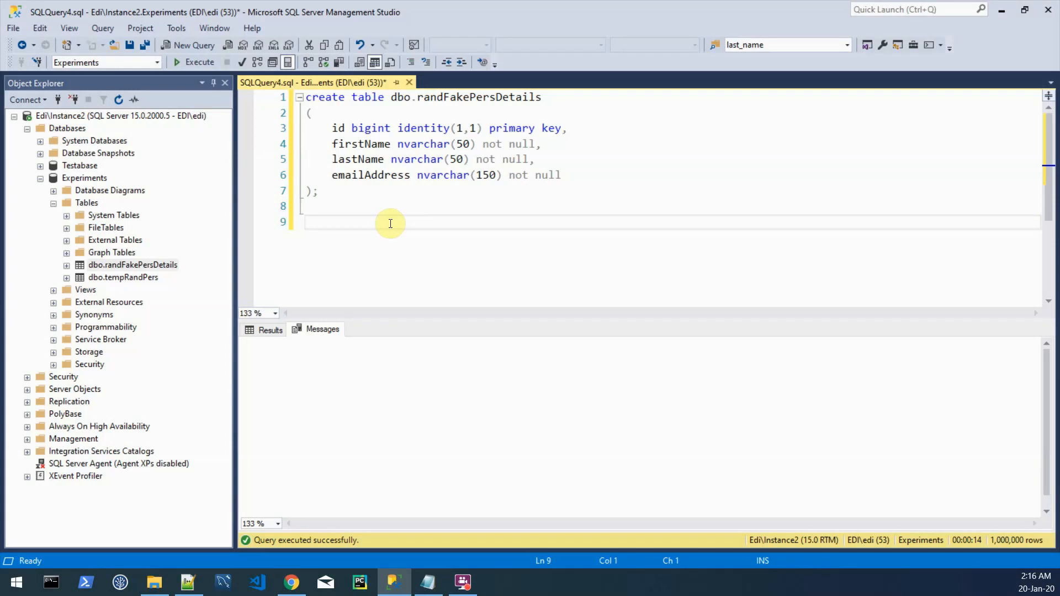
# - Move to a blank line below the CREATE TABLE statement for a new query
pyautogui.click(308, 222)
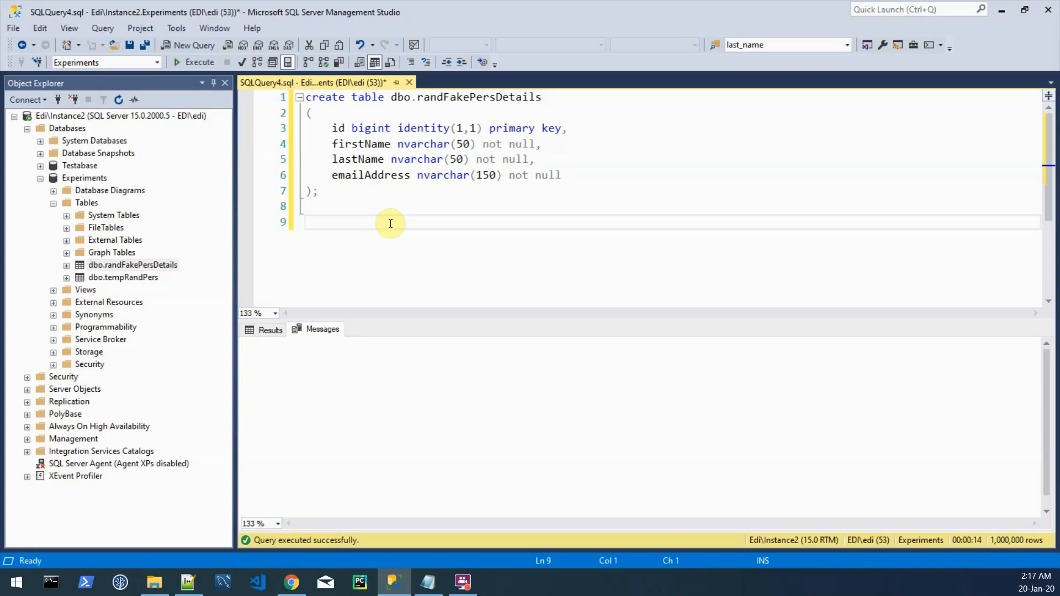
pyautogui.click(306, 222)
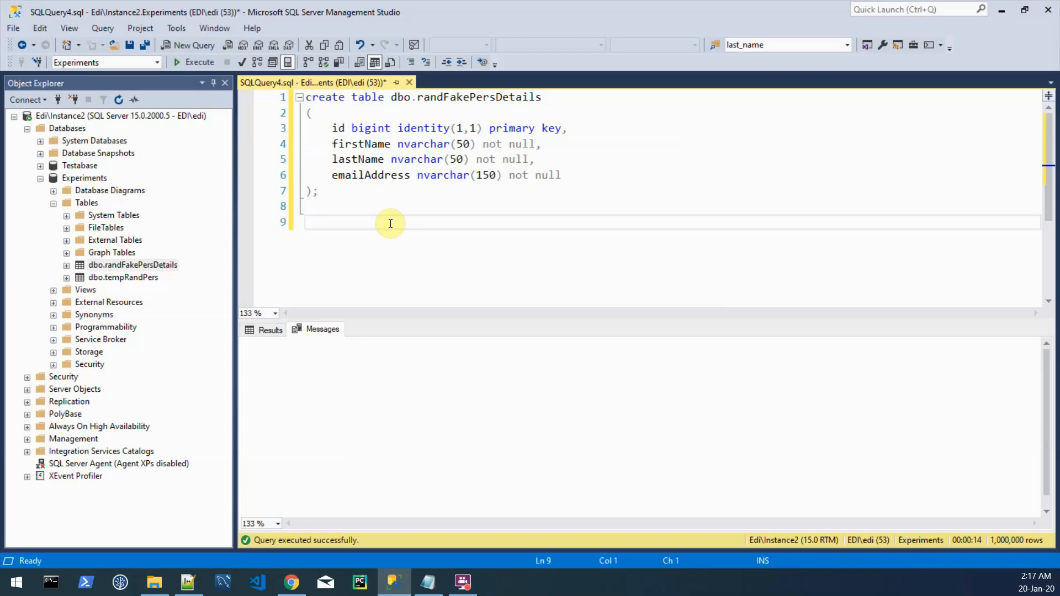
pyautogui.click(306, 222)
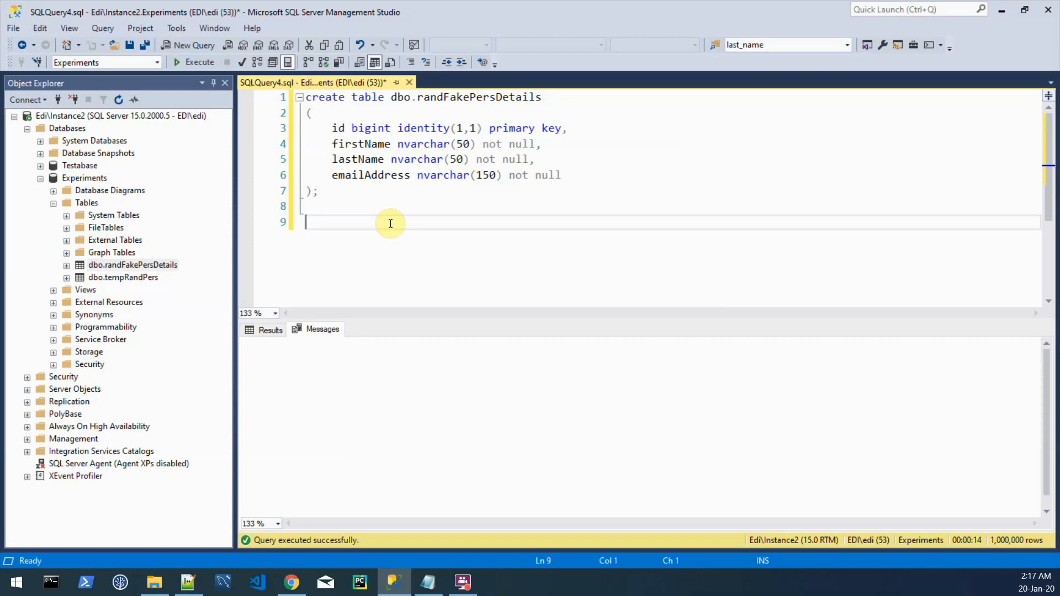
# - Write a select from dbo.tempRandPers a cross join dbo.tempRandPers b skeleton
pyautogui.write('select')
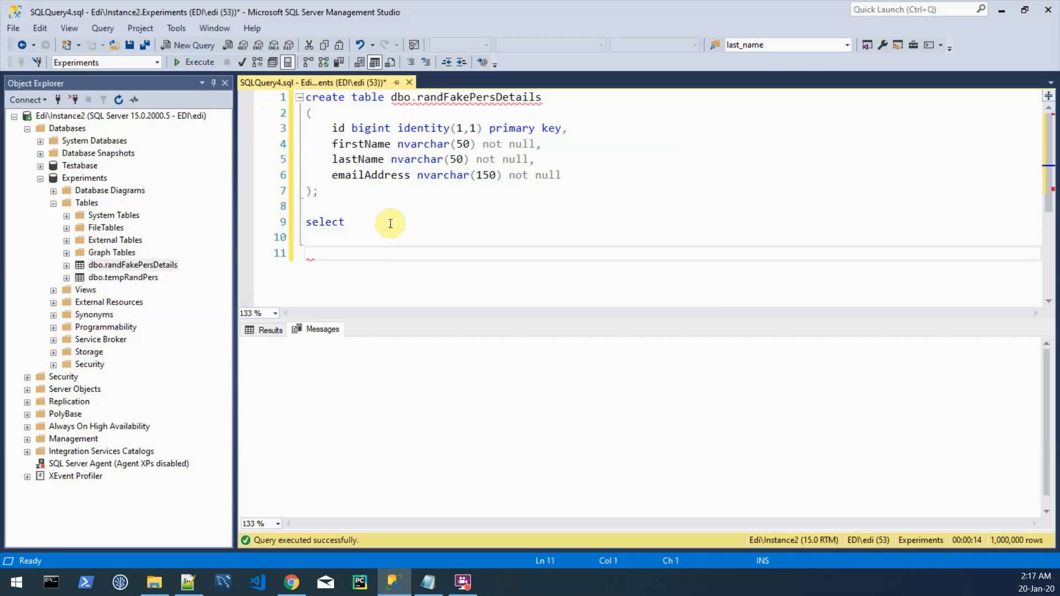
pyautogui.write('from')
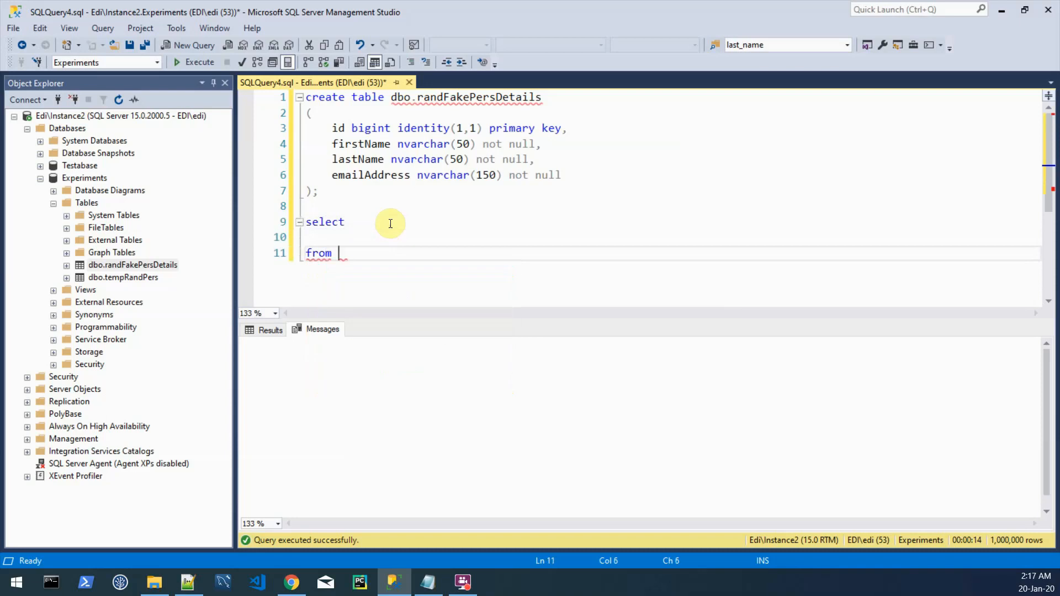
pyautogui.write('dbo')
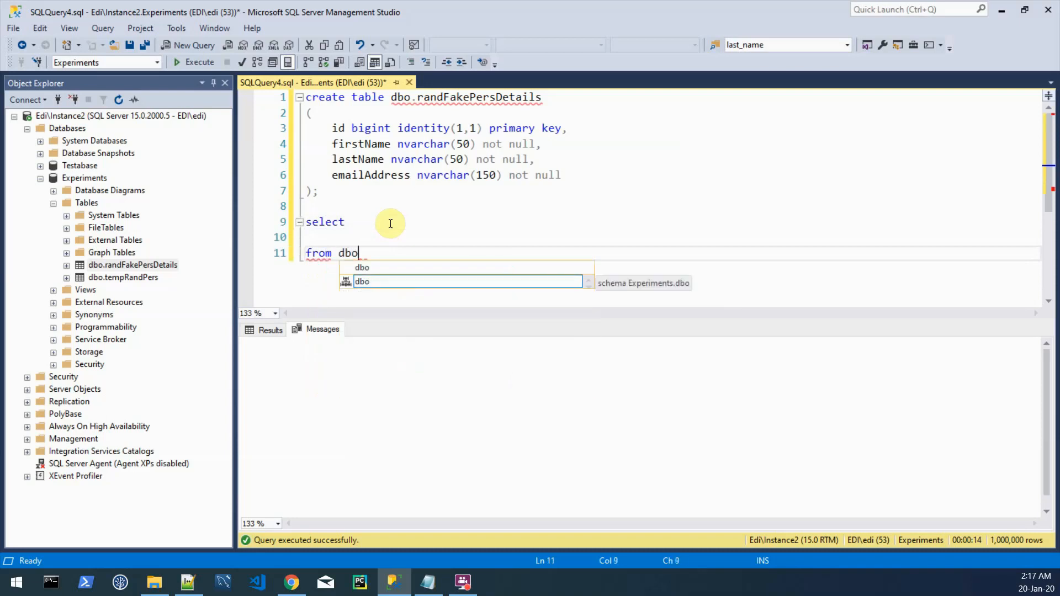
pyautogui.write('.tempRandPers a')
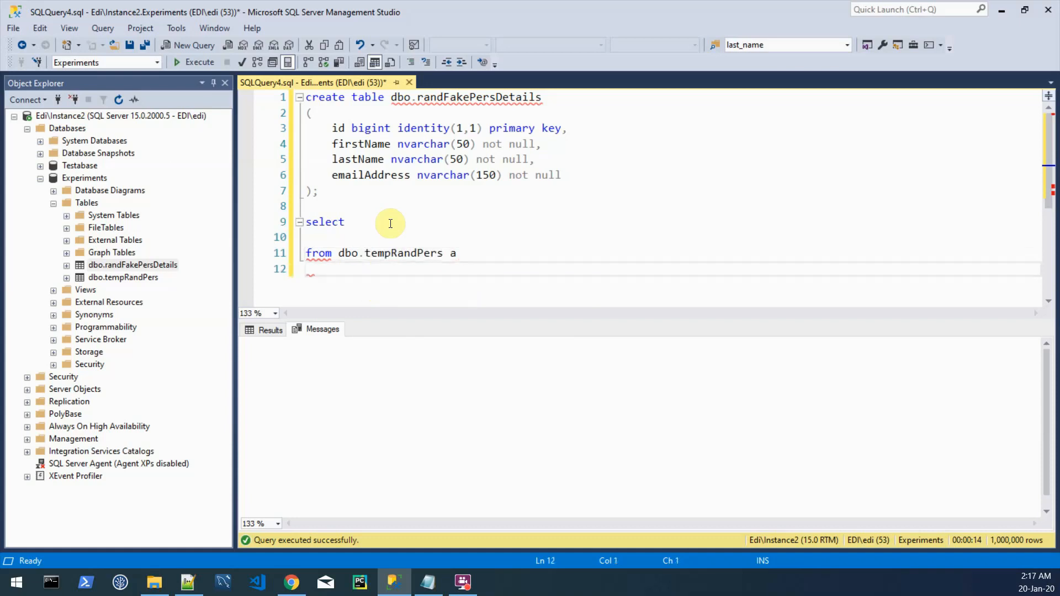
pyautogui.write('cross join')
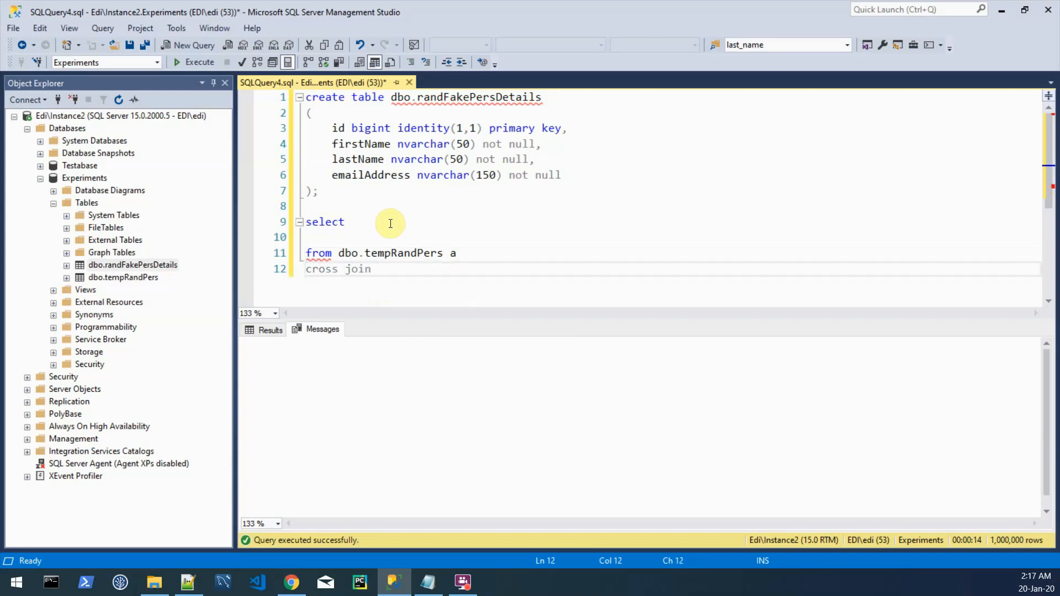
pyautogui.write('dbo.')
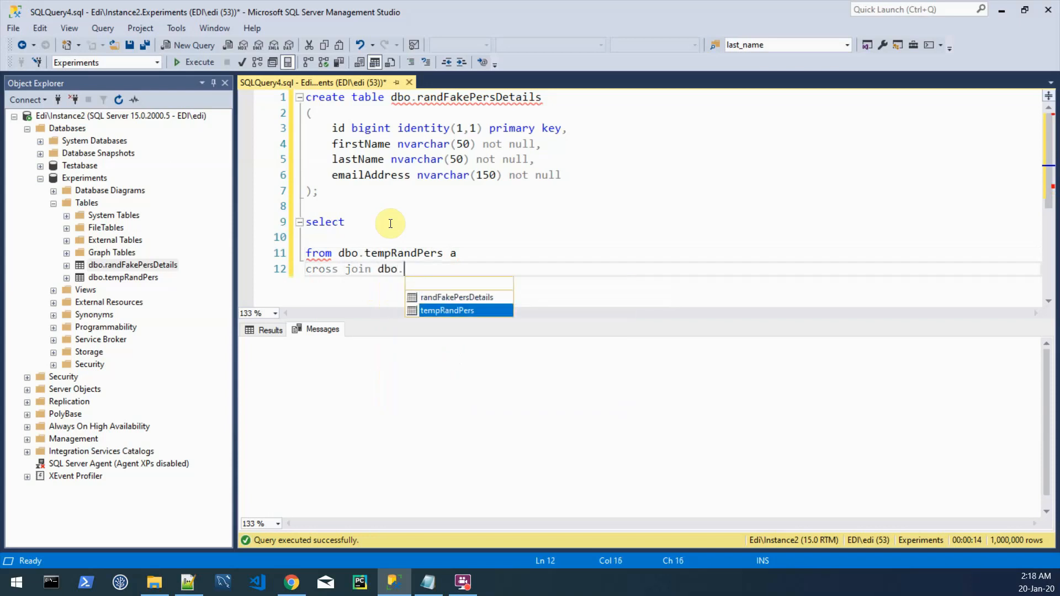
pyautogui.write('tempRandPers b')
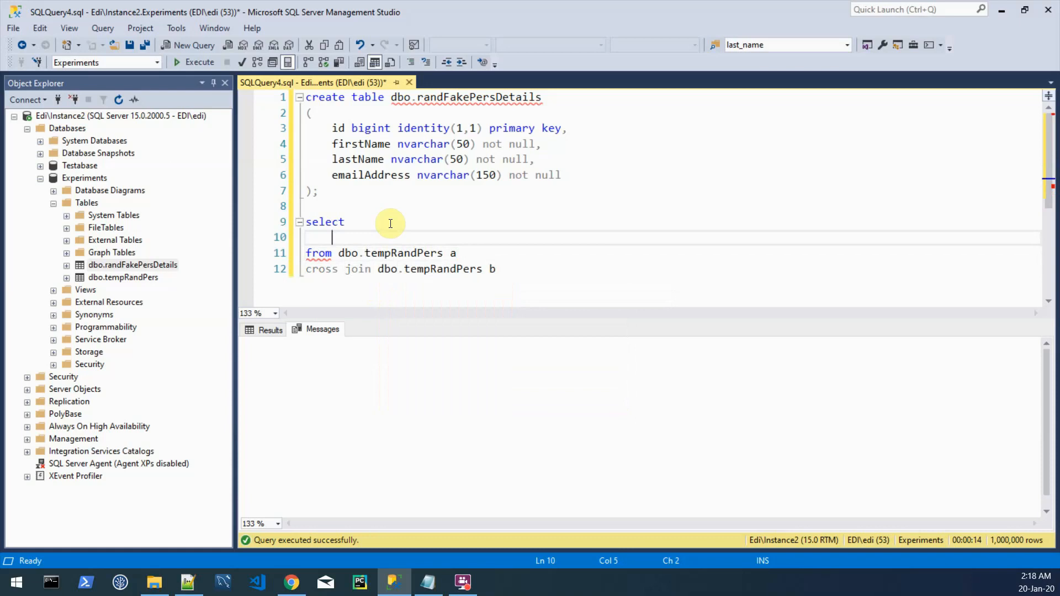
# - Select a.firstName, b.lastName and start the email expression a.firstName + '.'
pyautogui.write('a')
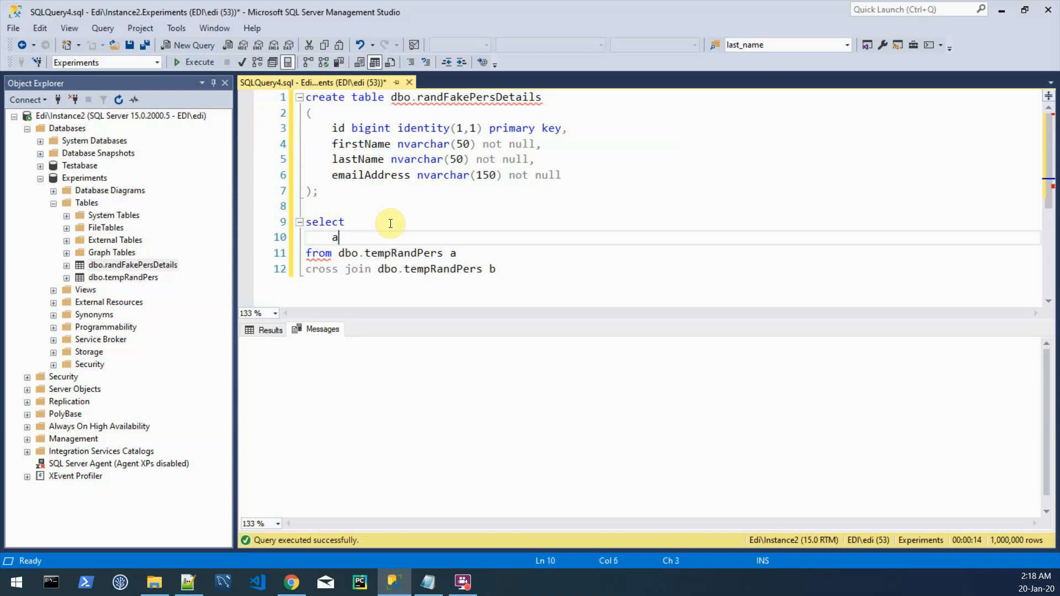
pyautogui.write('.firstName')
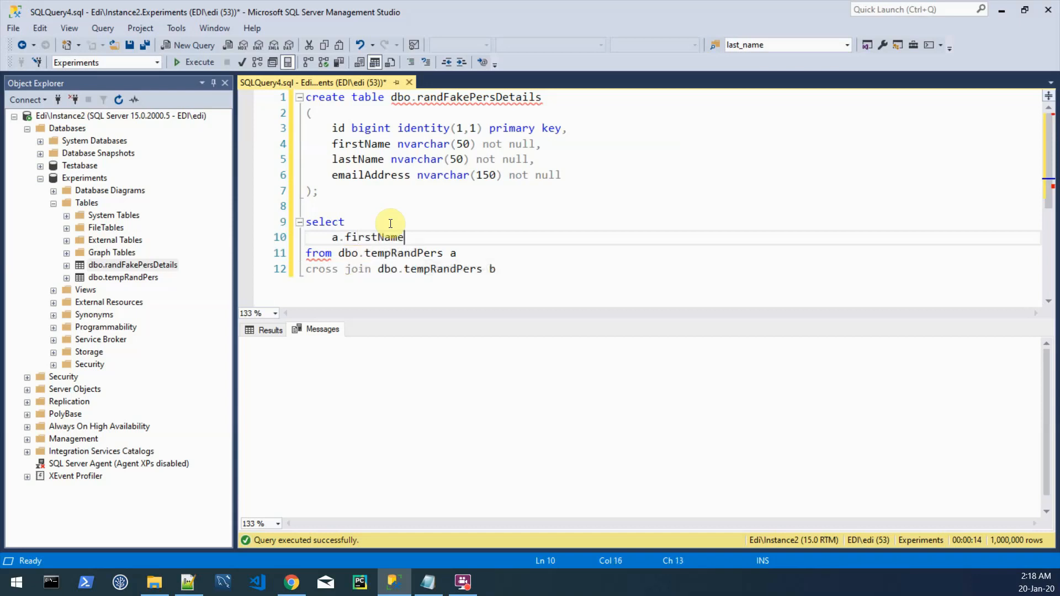
pyautogui.write(',\\n')
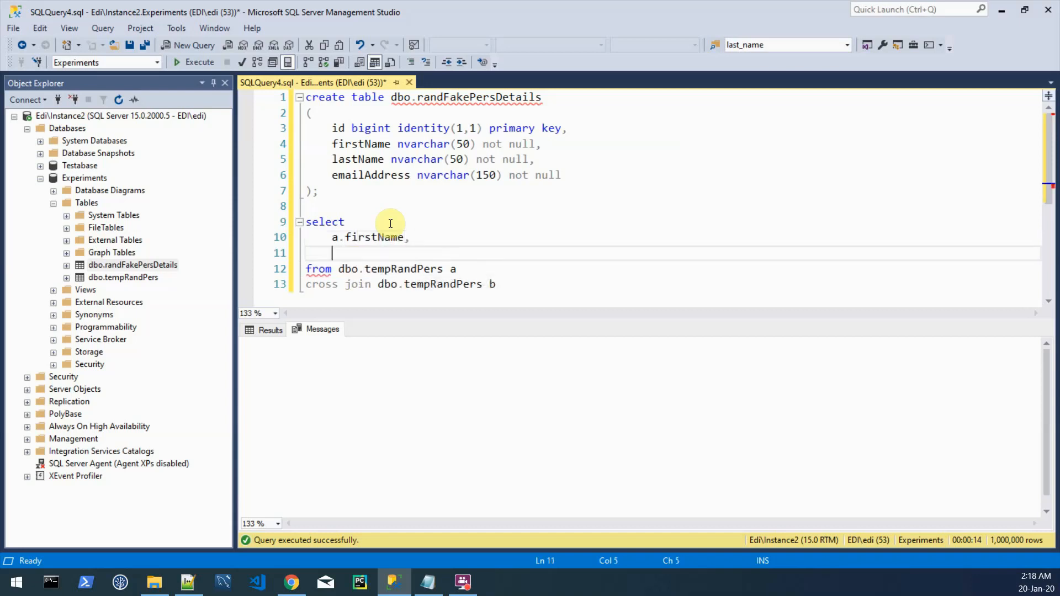
pyautogui.write('b.')
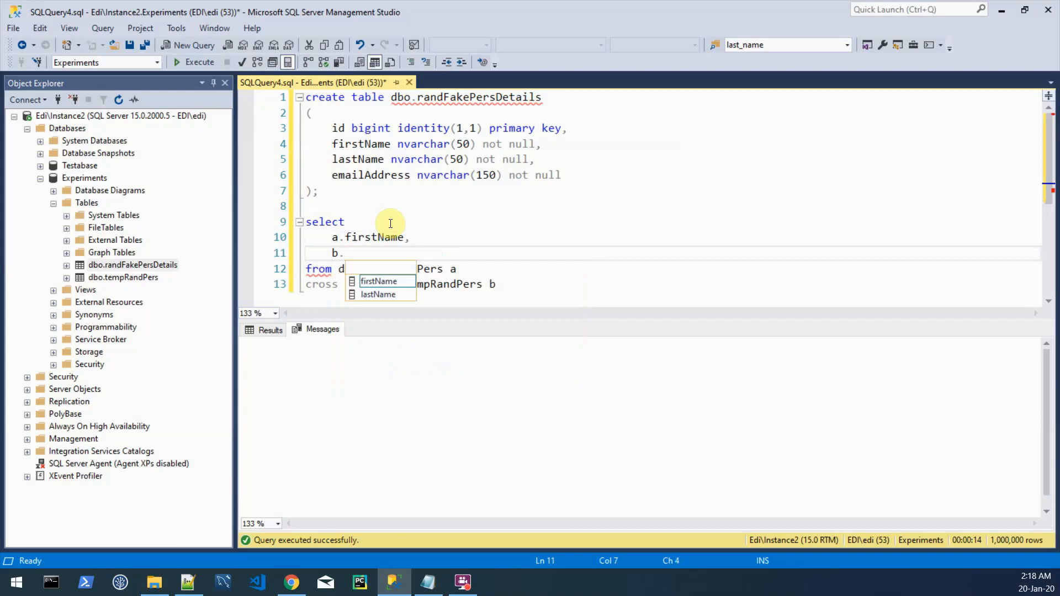
pyautogui.write('lastName,')
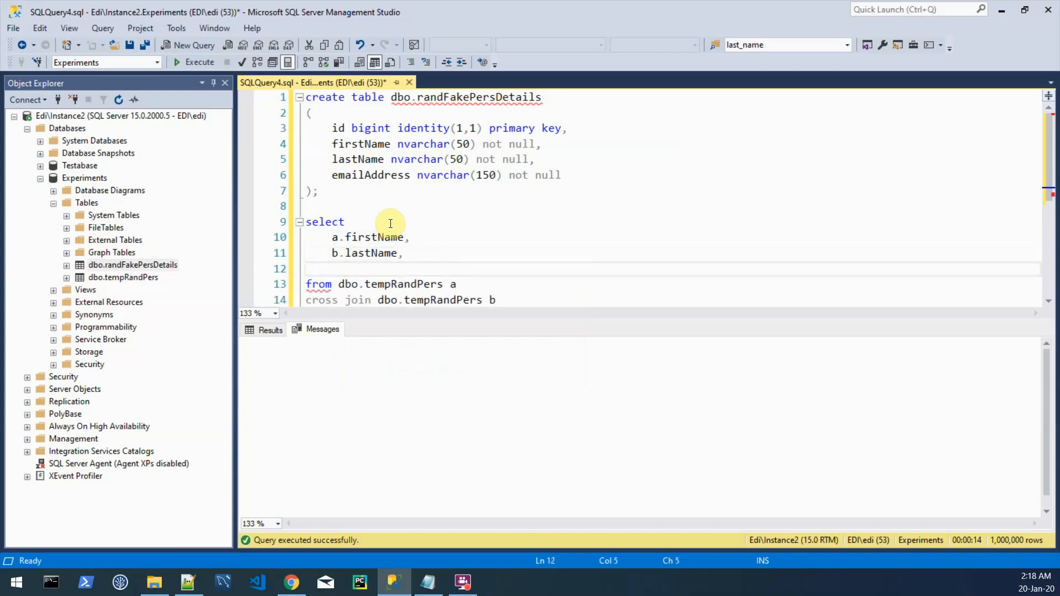
pyautogui.click(333, 268)
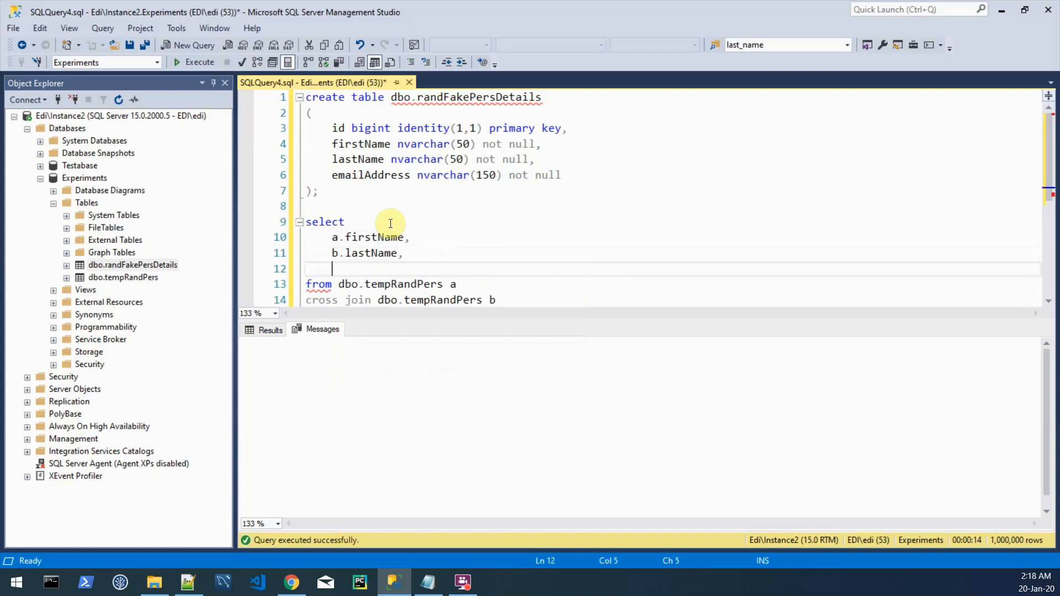
pyautogui.write('a')
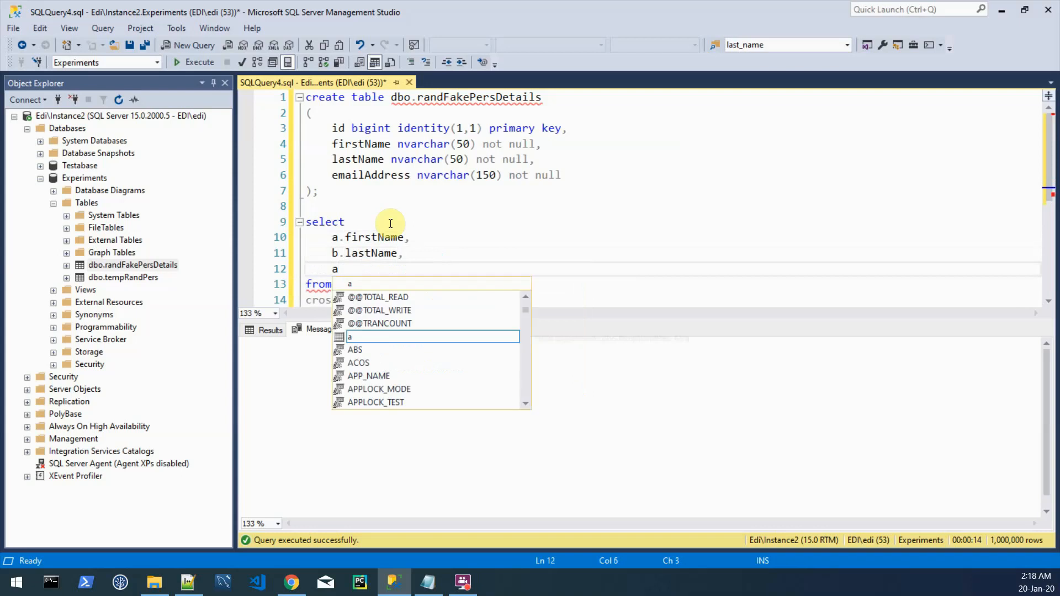
pyautogui.write('.f')
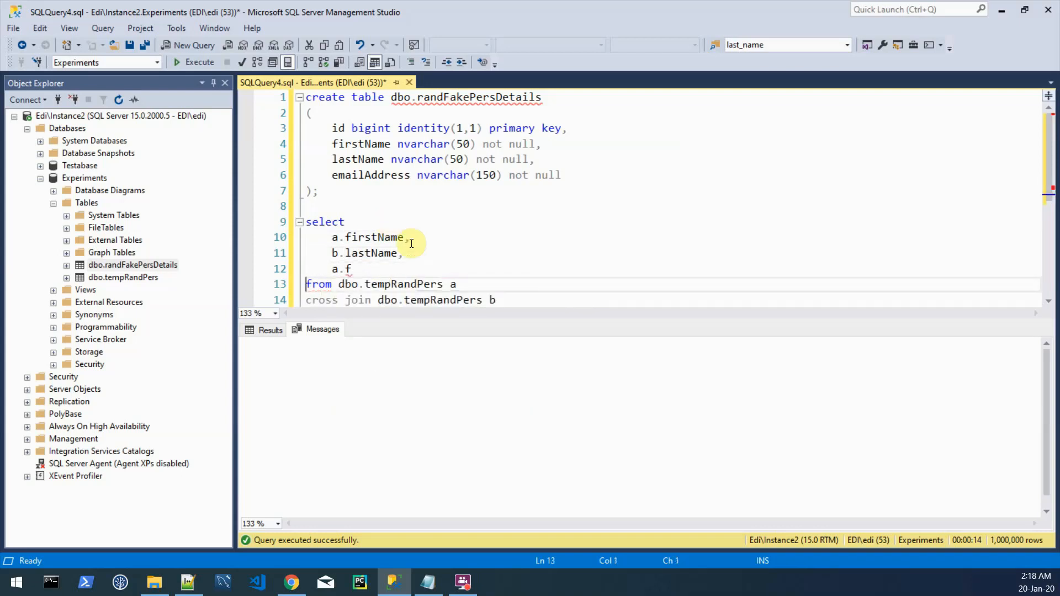
pyautogui.write('irstName +')
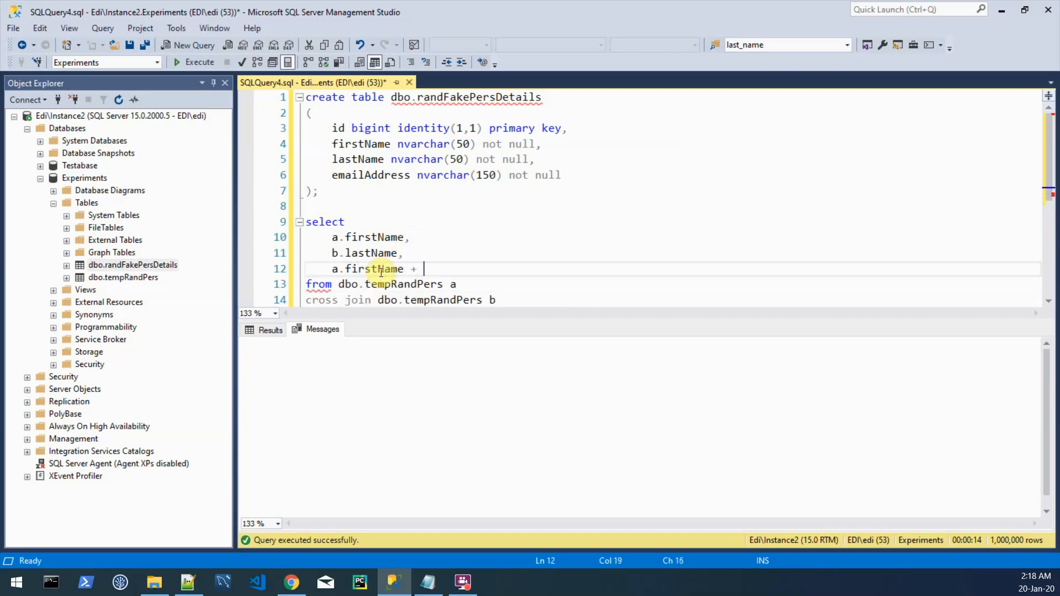
pyautogui.write("'")
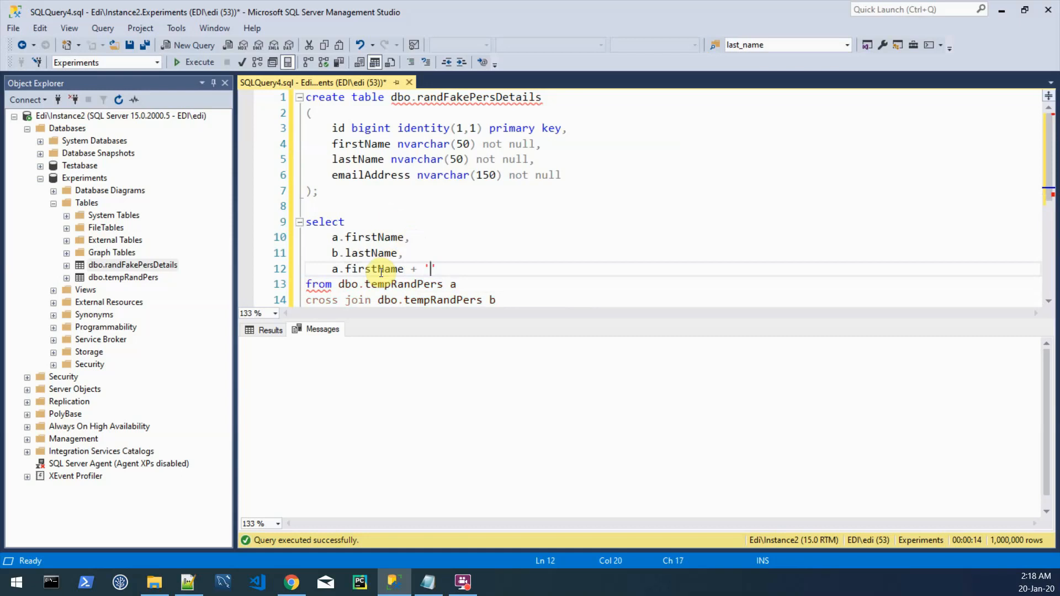
pyautogui.write('.')
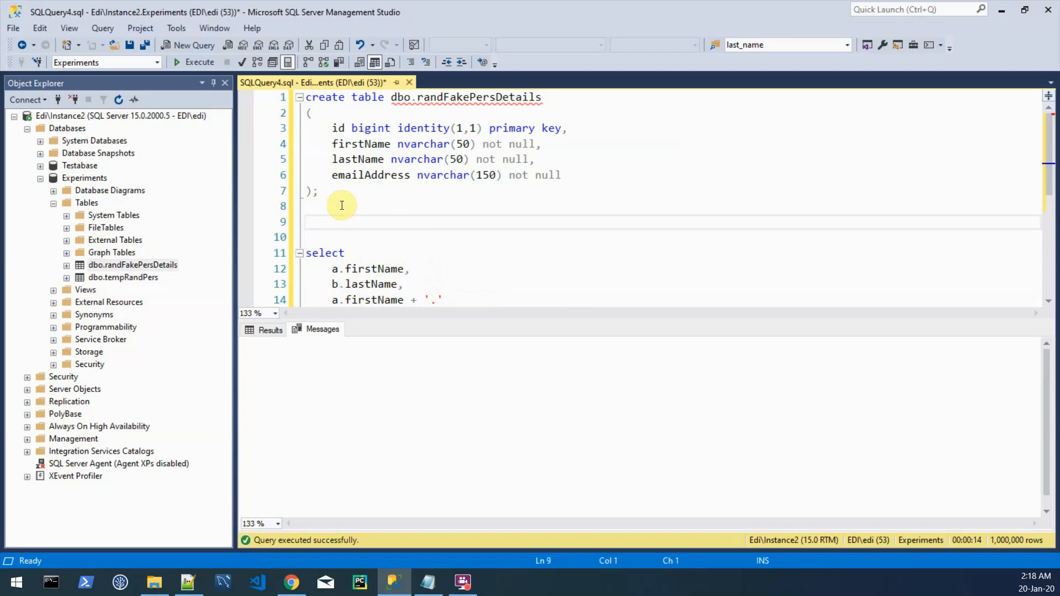
pyautogui.write('--')
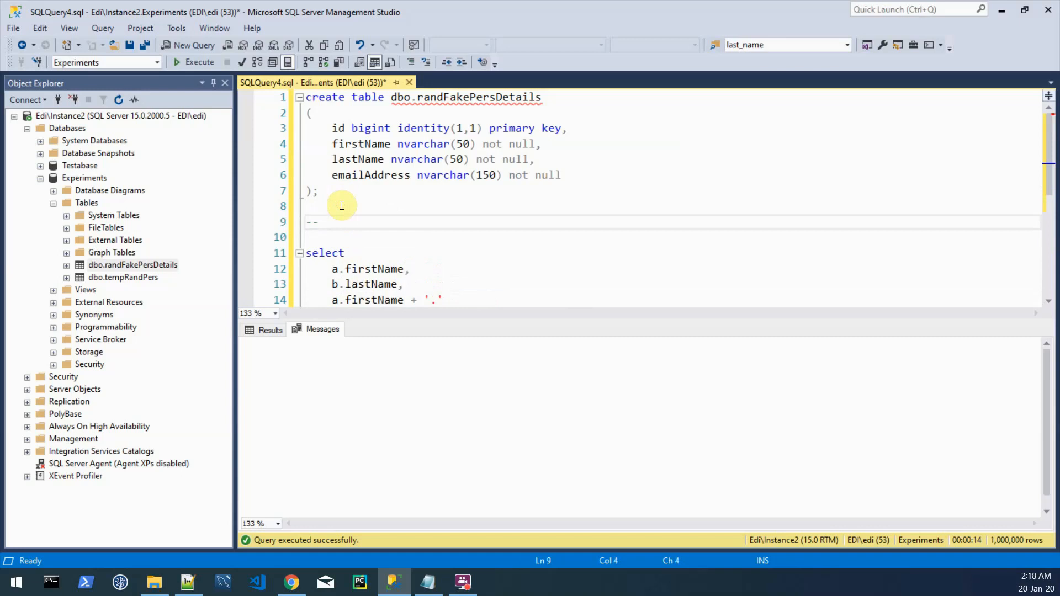
pyautogui.write('john.d')
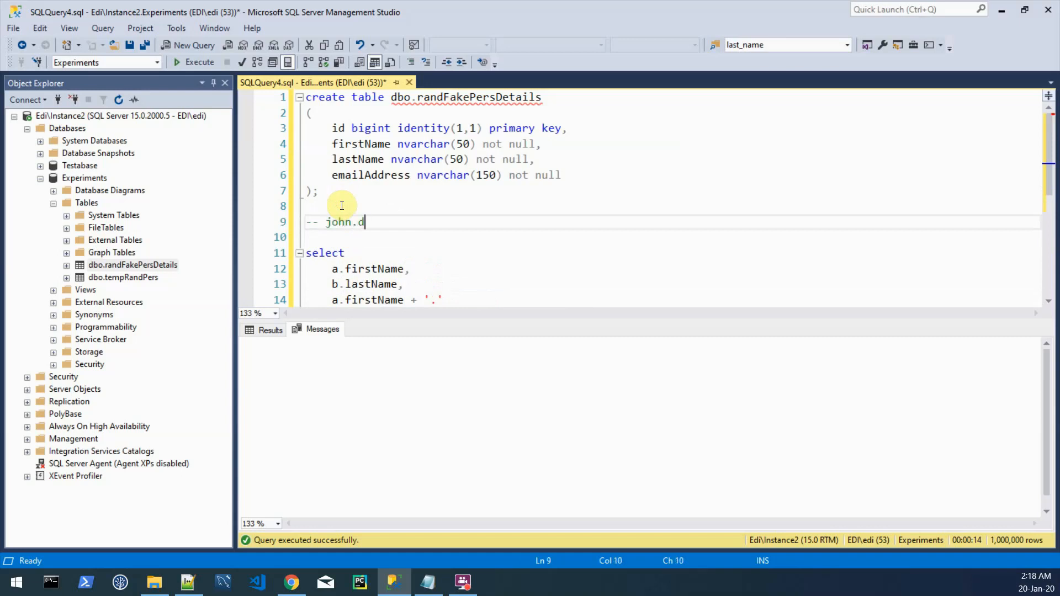
pyautogui.write('oe')
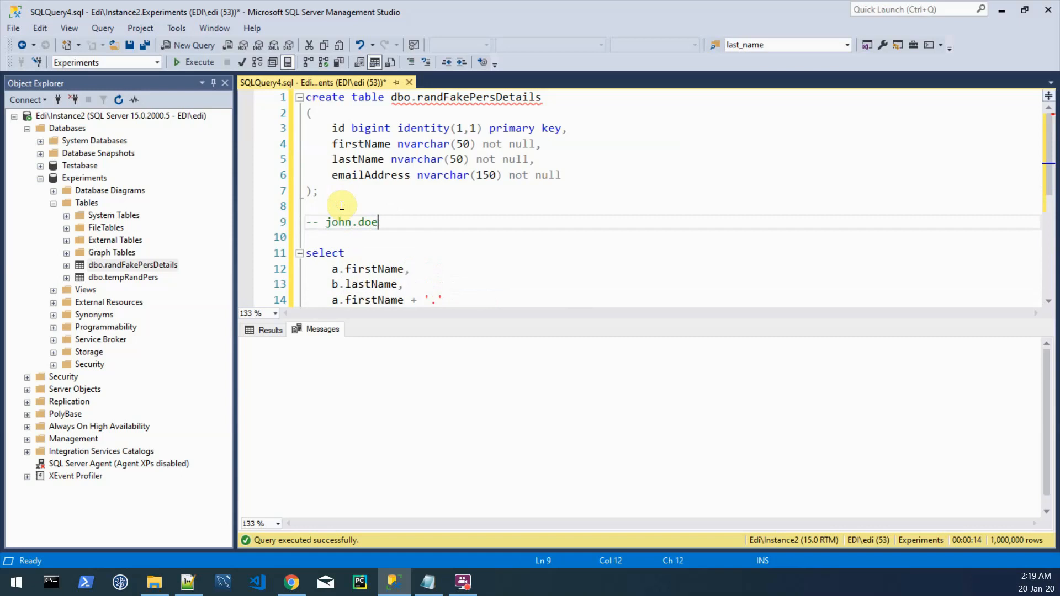
pyautogui.write('@')
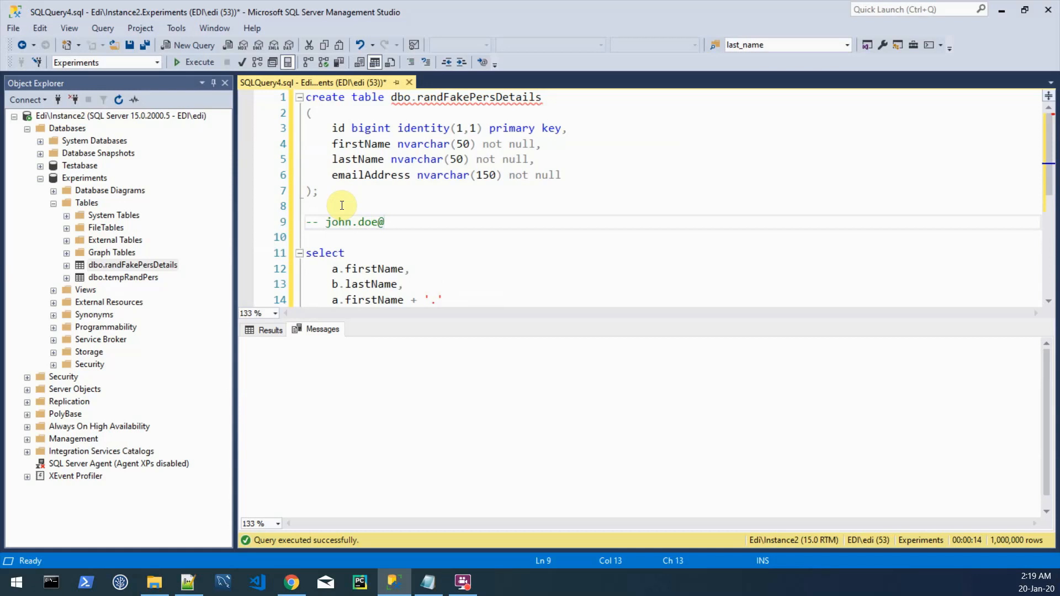
pyautogui.write('jo')
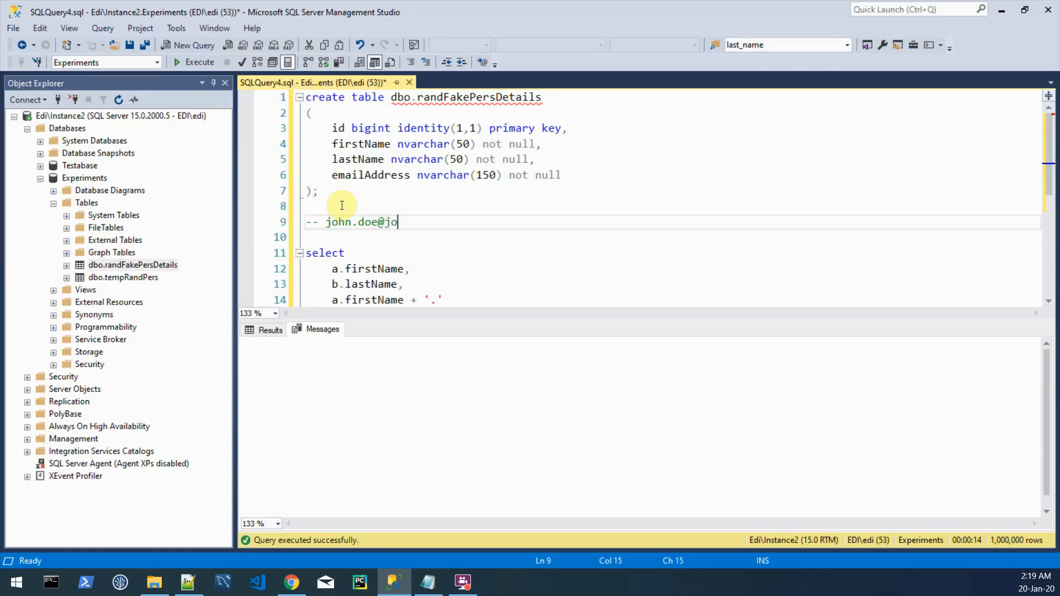
pyautogui.write('d')
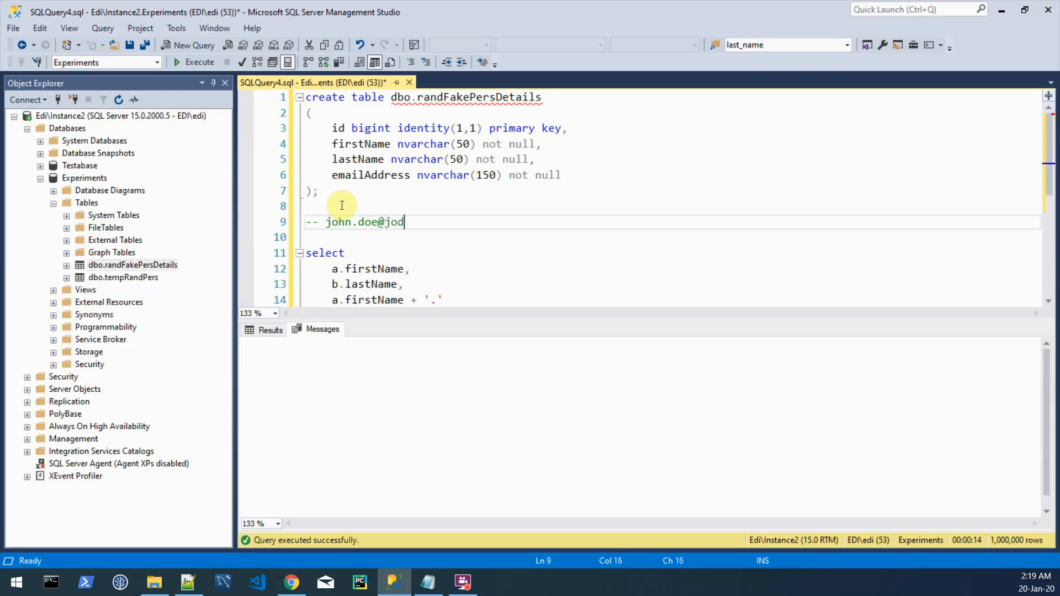
pyautogui.write('o.com')
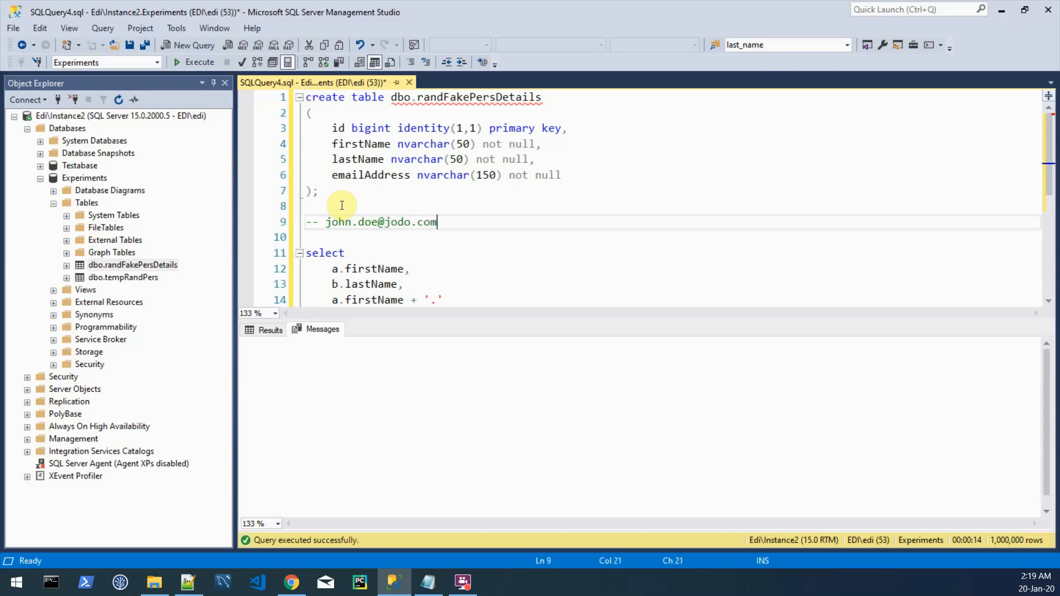
pyautogui.scroll(-3)
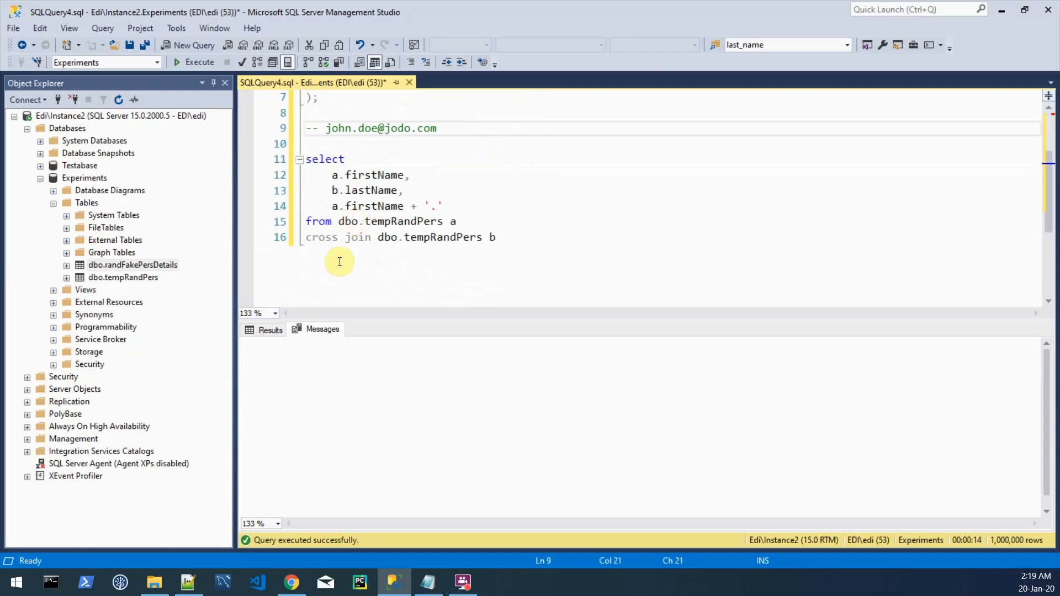
# - Extend the email expression with + b.lastName + '@' + substring(a.firstName, 1, 2)
pyautogui.click(443, 207)
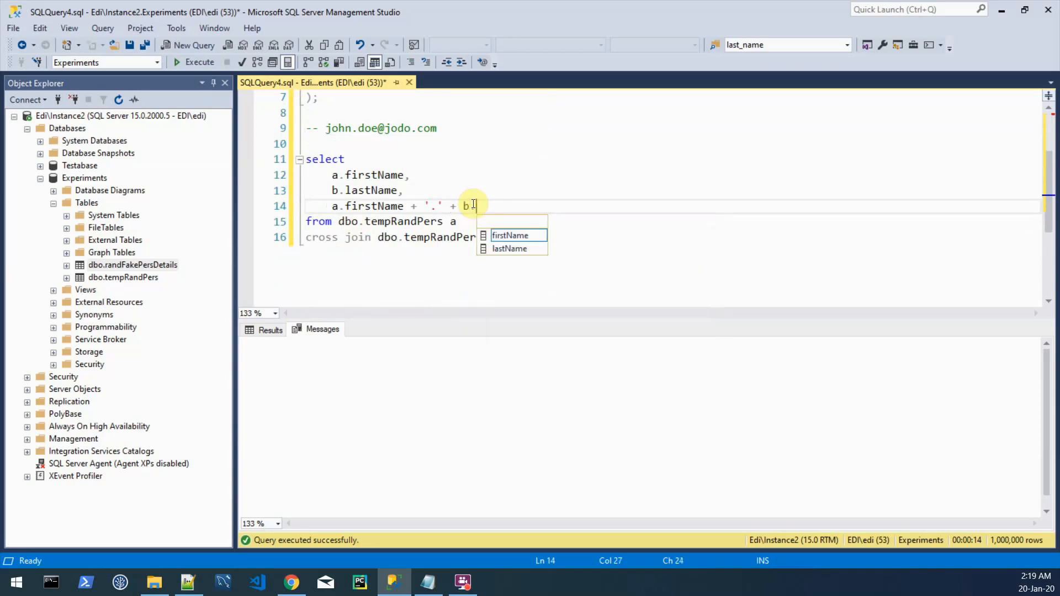
pyautogui.write('lastName')
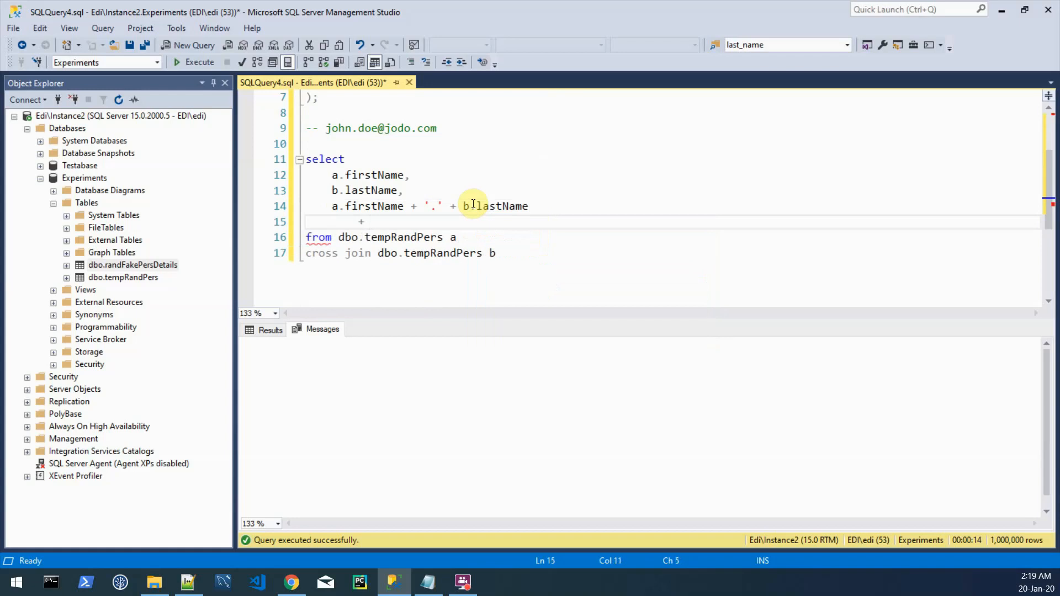
pyautogui.write("''")
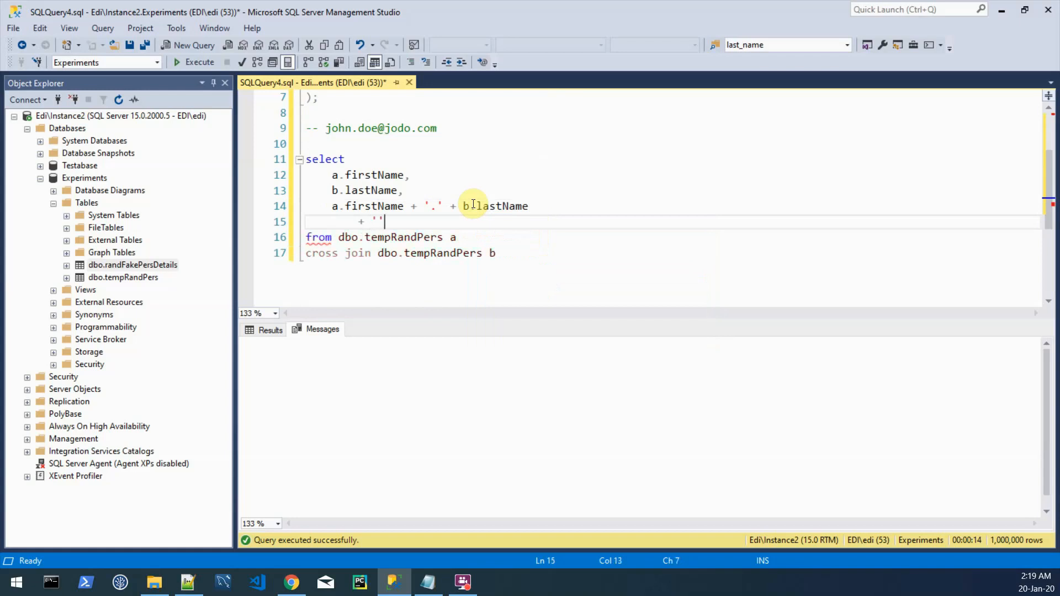
pyautogui.write('@')
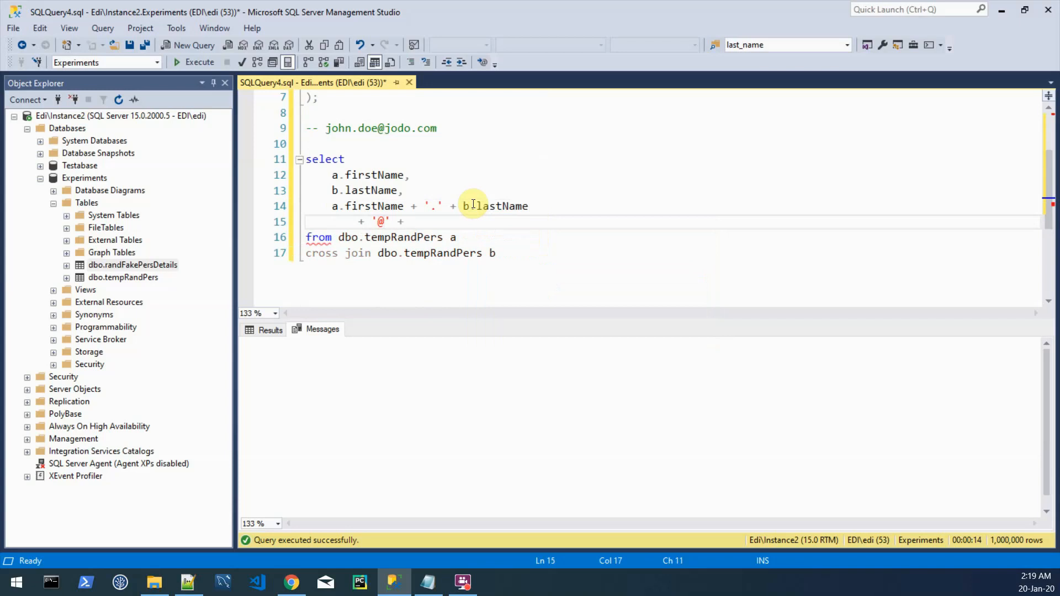
pyautogui.write('s')
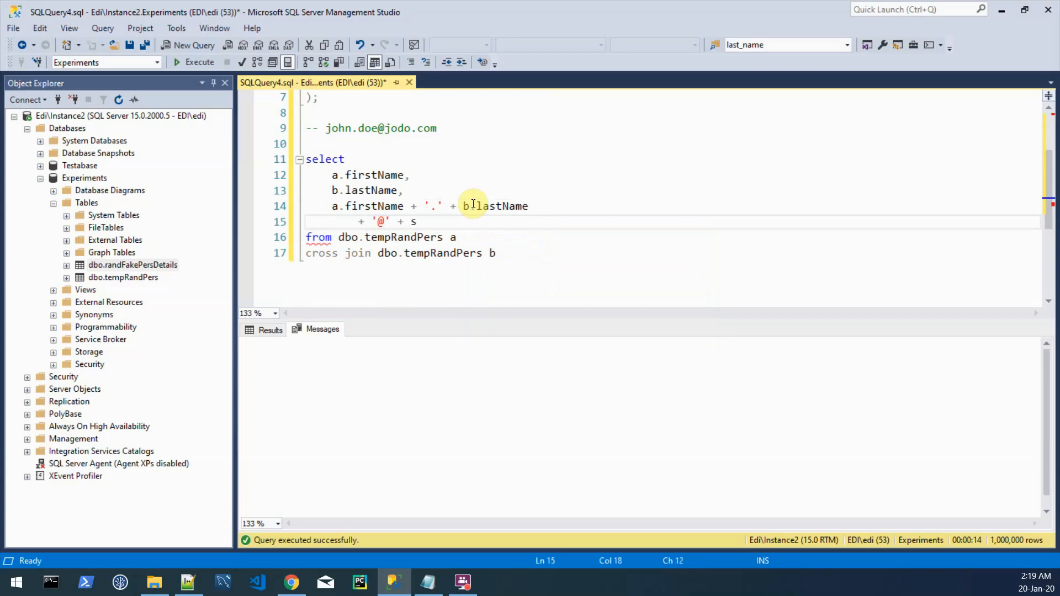
pyautogui.write('ub')
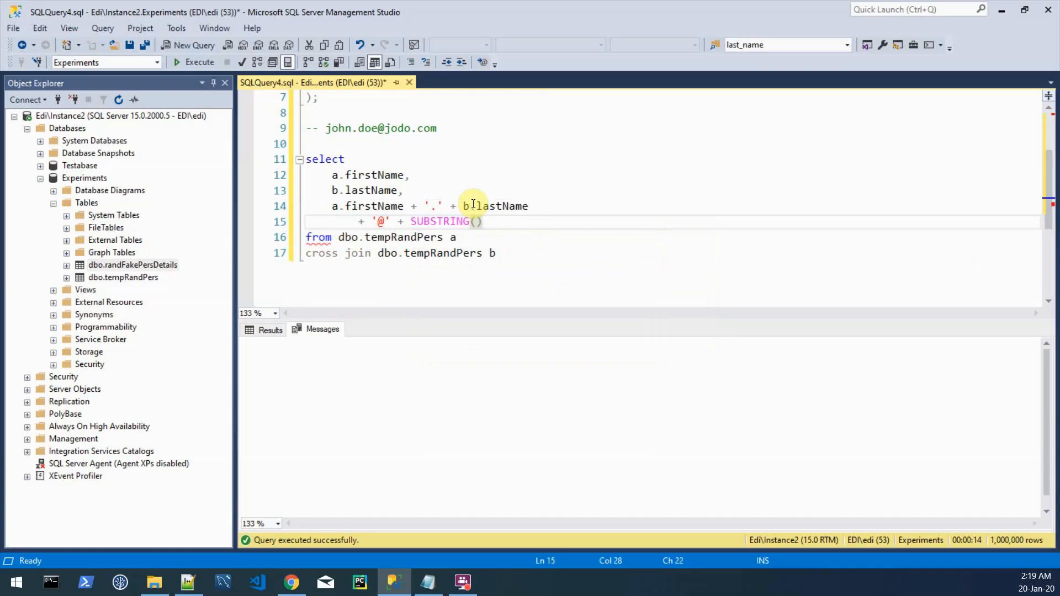
pyautogui.write('a.')
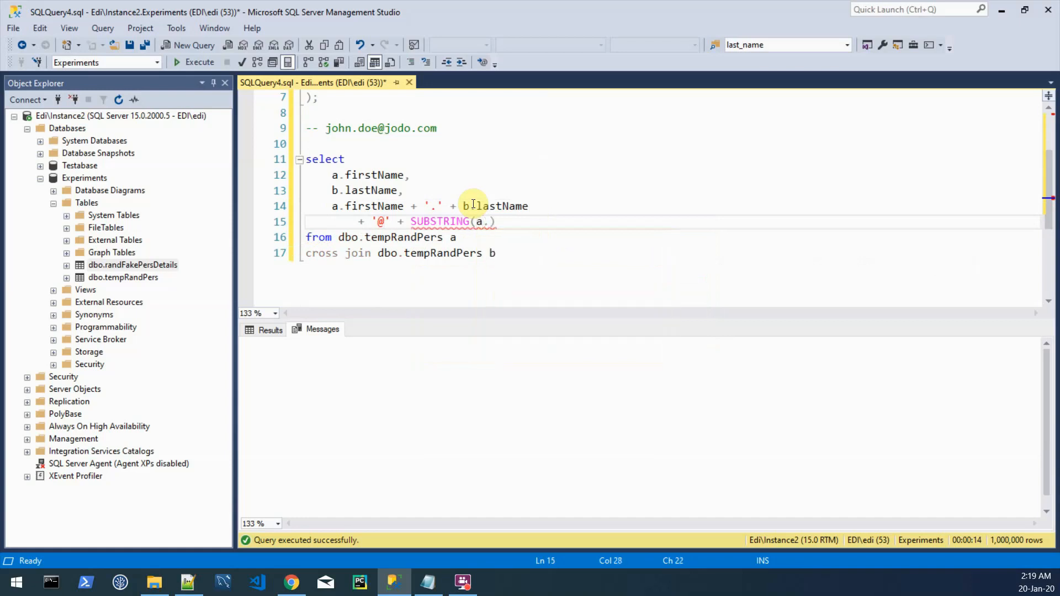
pyautogui.write('firstName)')
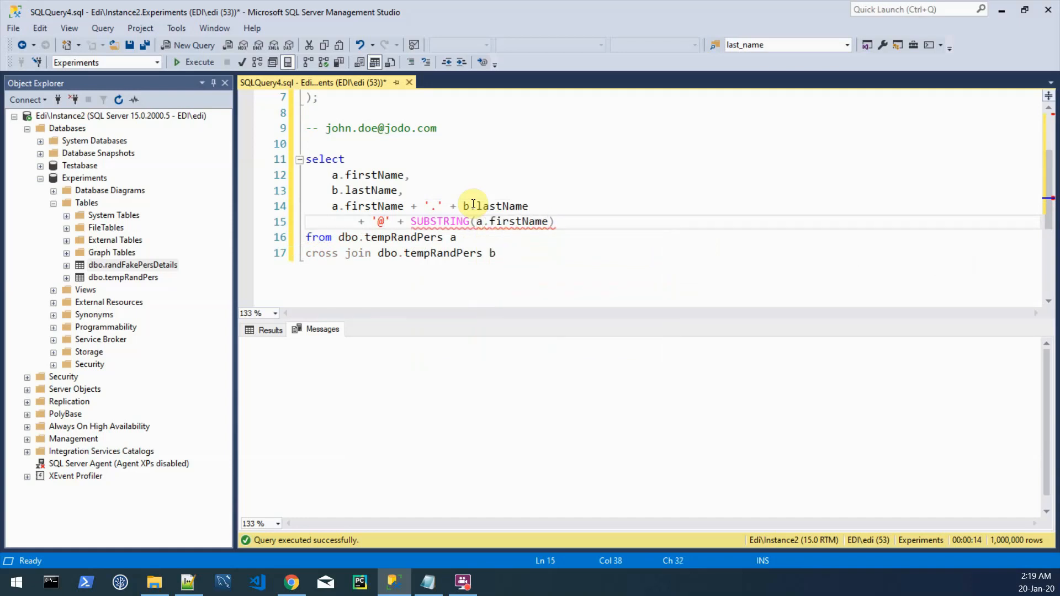
pyautogui.write(', 1')
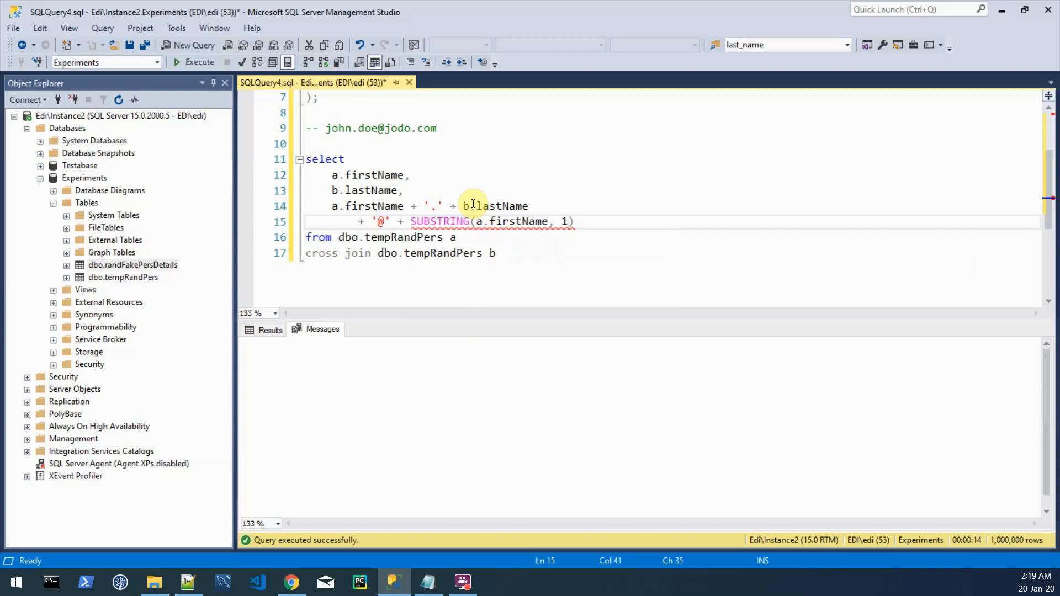
pyautogui.write(', 2')
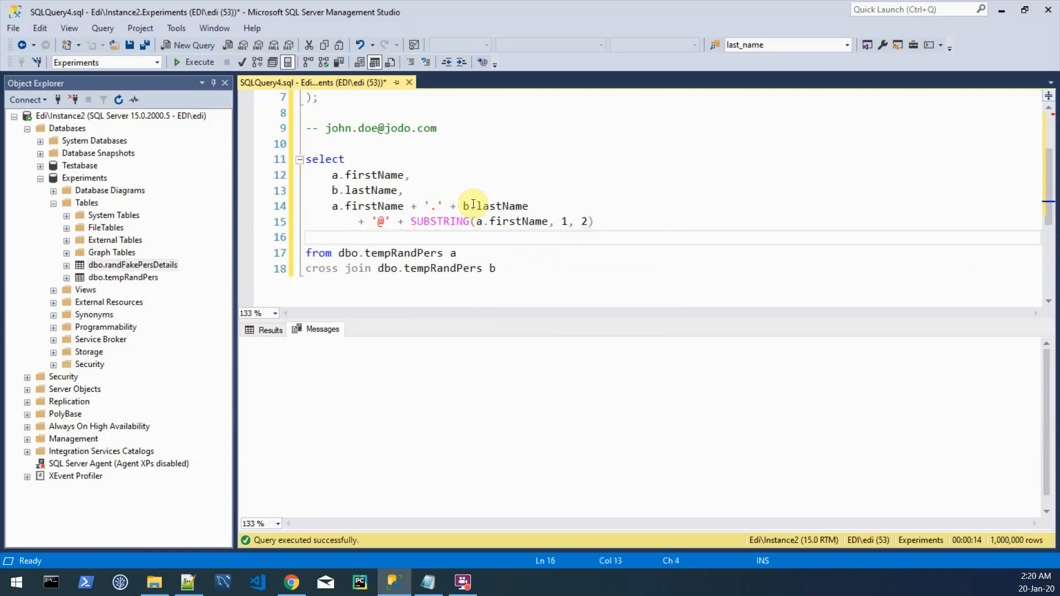
# - Append + SUBSTRING(b.lastName, 1, 2) + '.com' and alias the column as emailAddress
pyautogui.write('+')
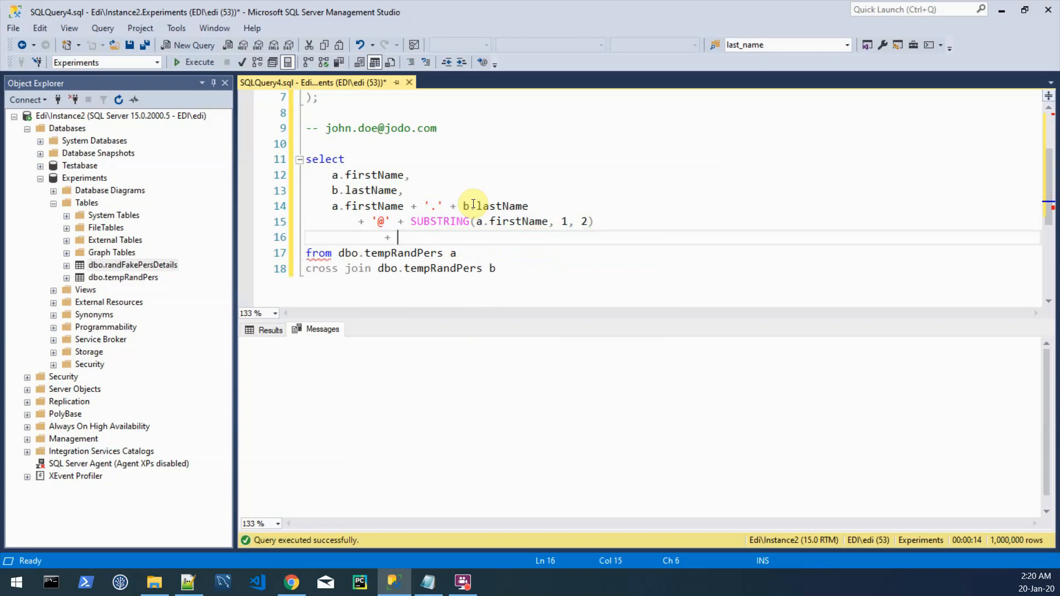
pyautogui.write('Su')
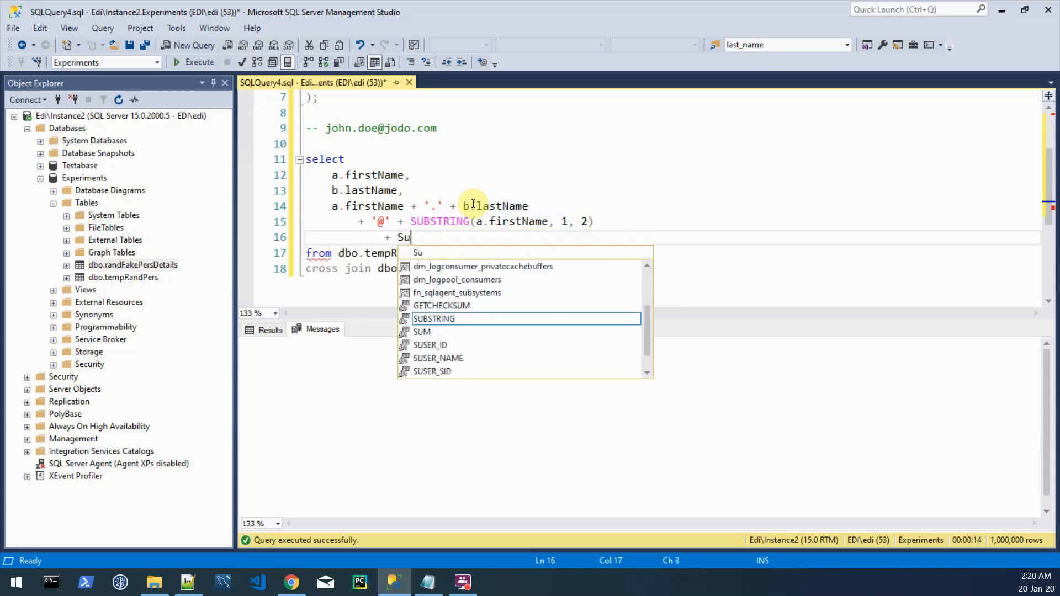
pyautogui.write('SUBSTRING)(')
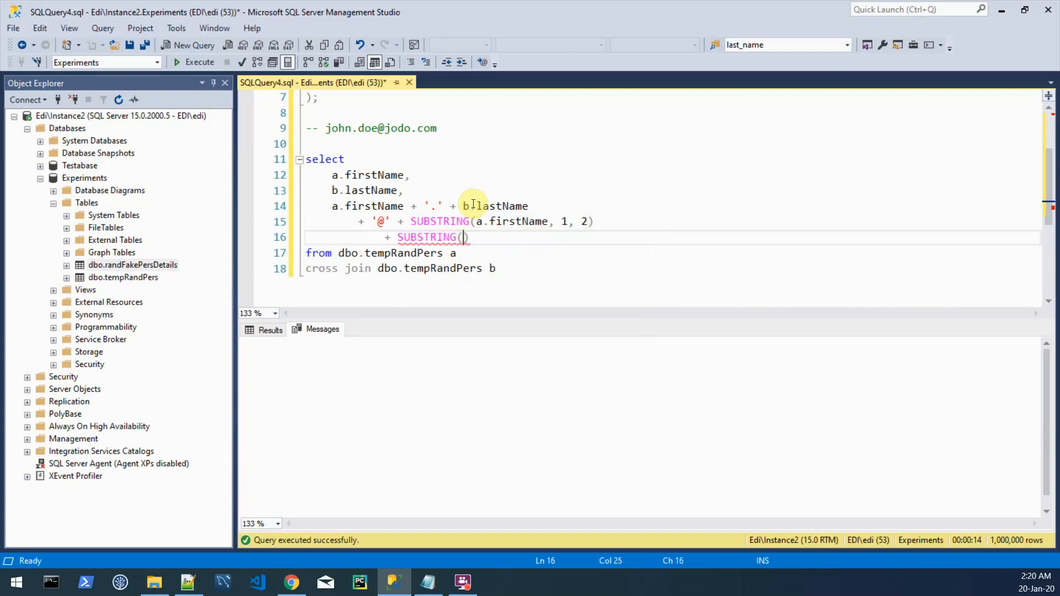
pyautogui.write('b.lastName, 1')
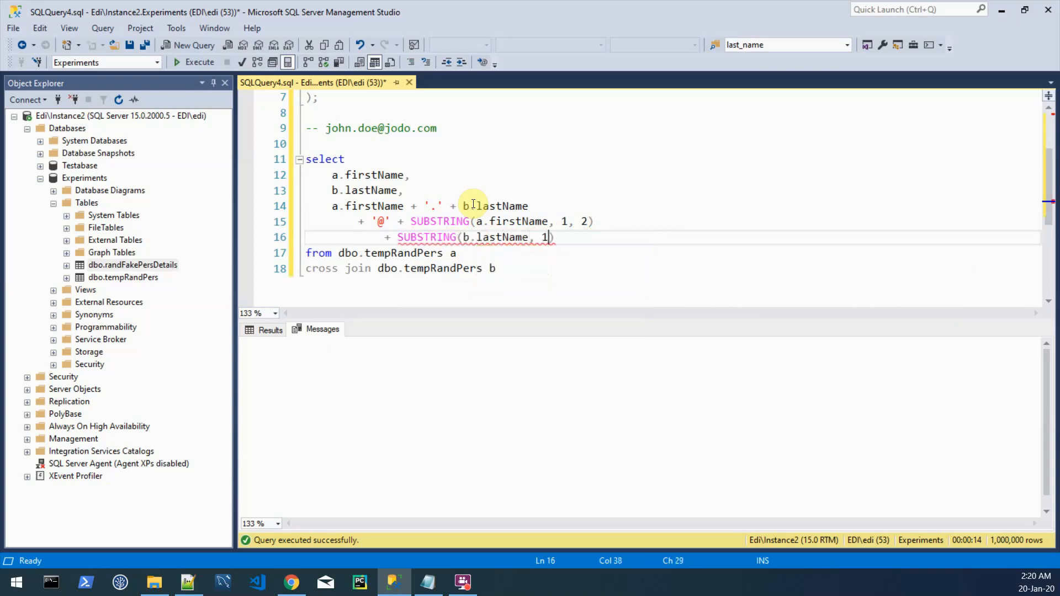
pyautogui.write(', 2')
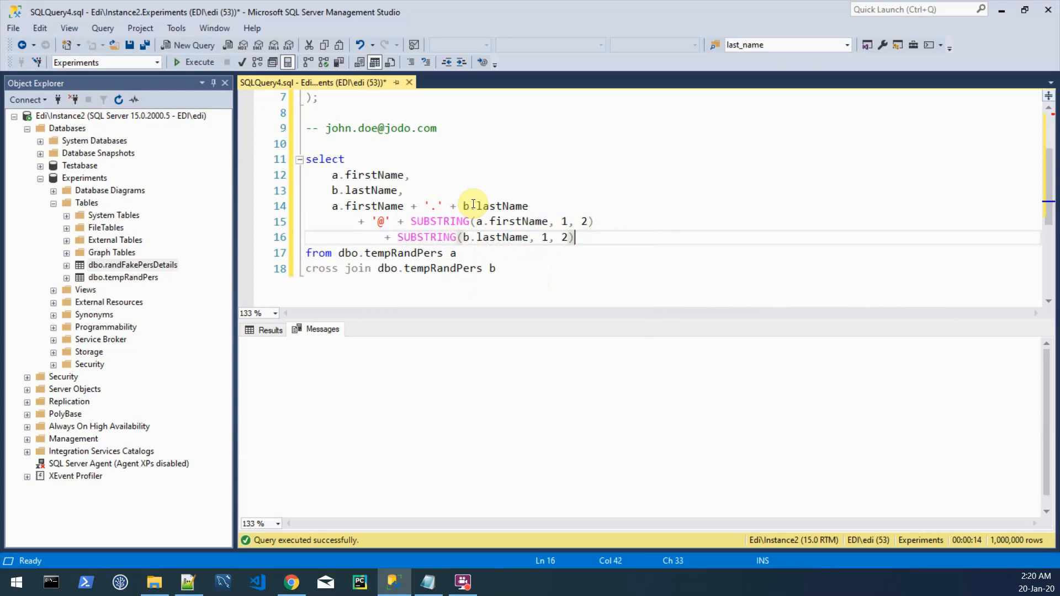
pyautogui.press('Enter')
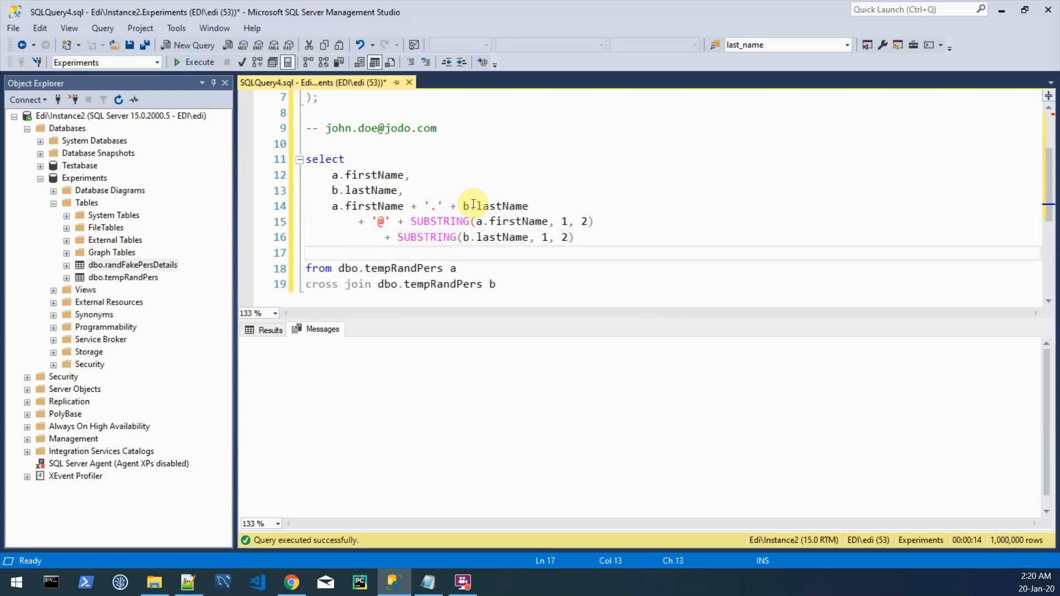
pyautogui.write("+ '")
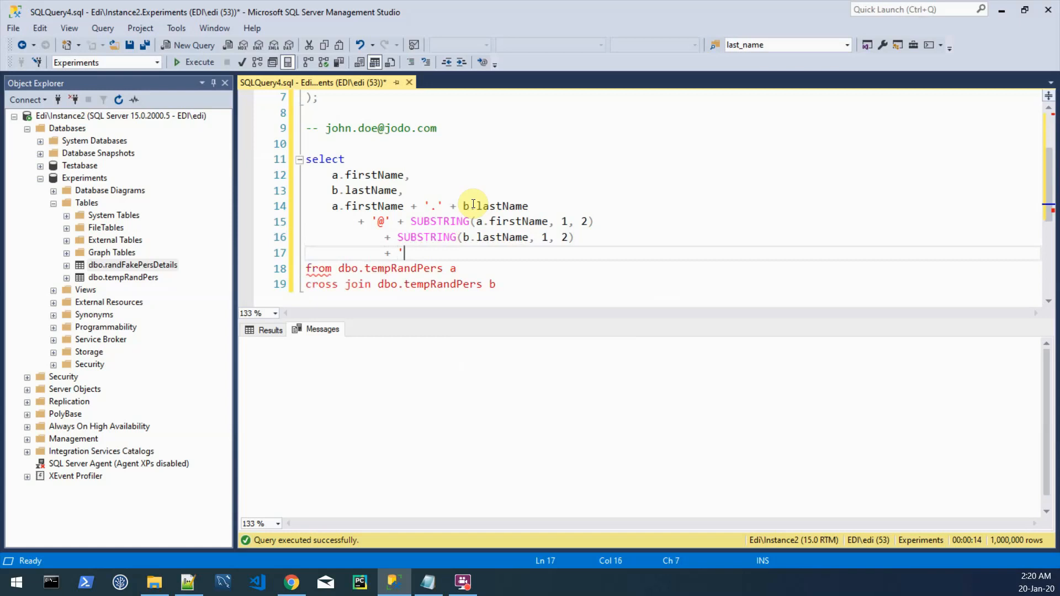
pyautogui.write(".co'")
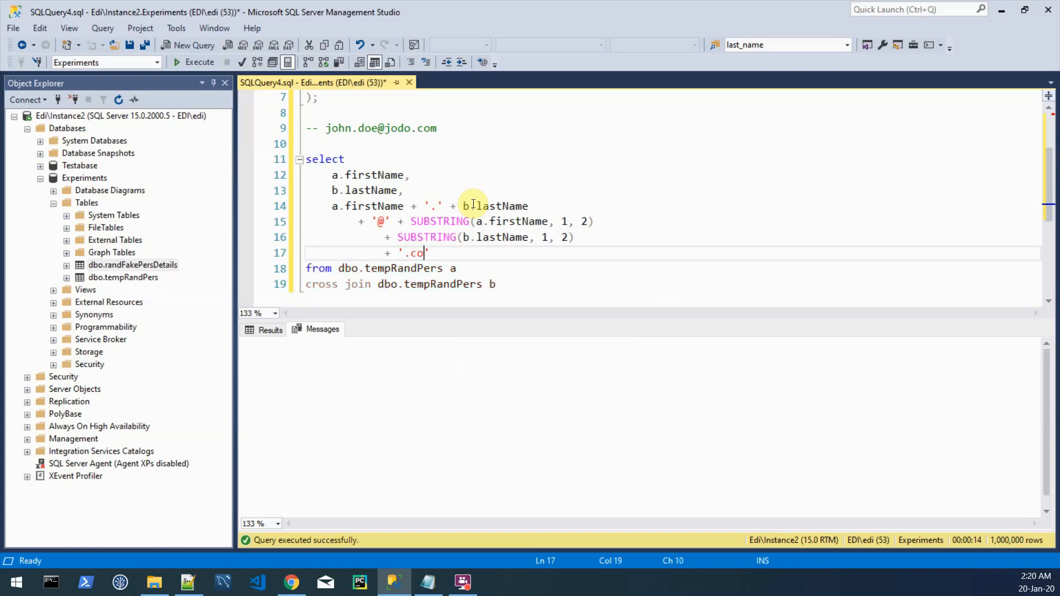
pyautogui.write('m')
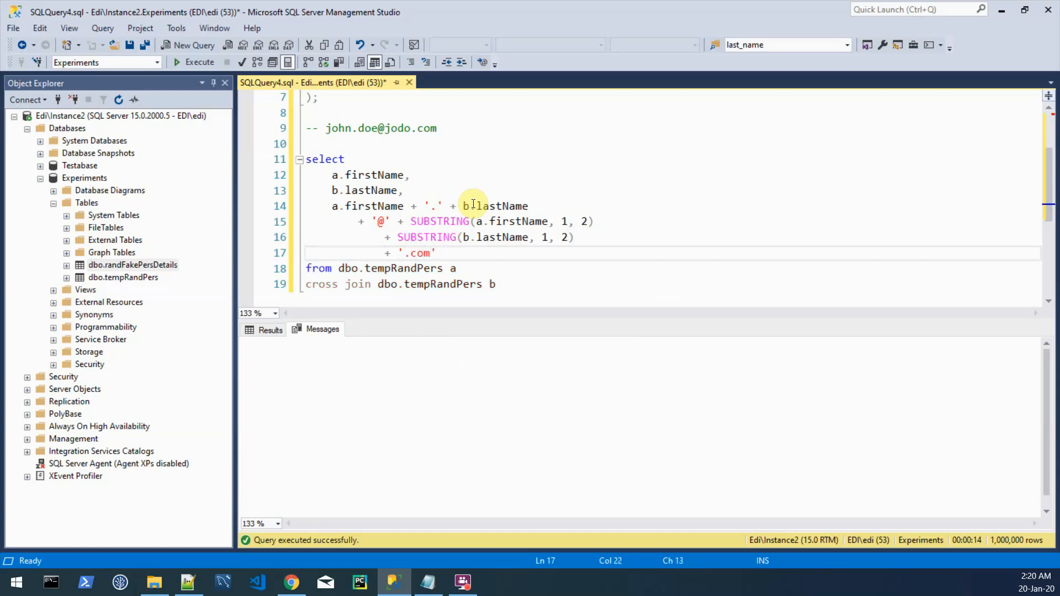
pyautogui.write('ema')
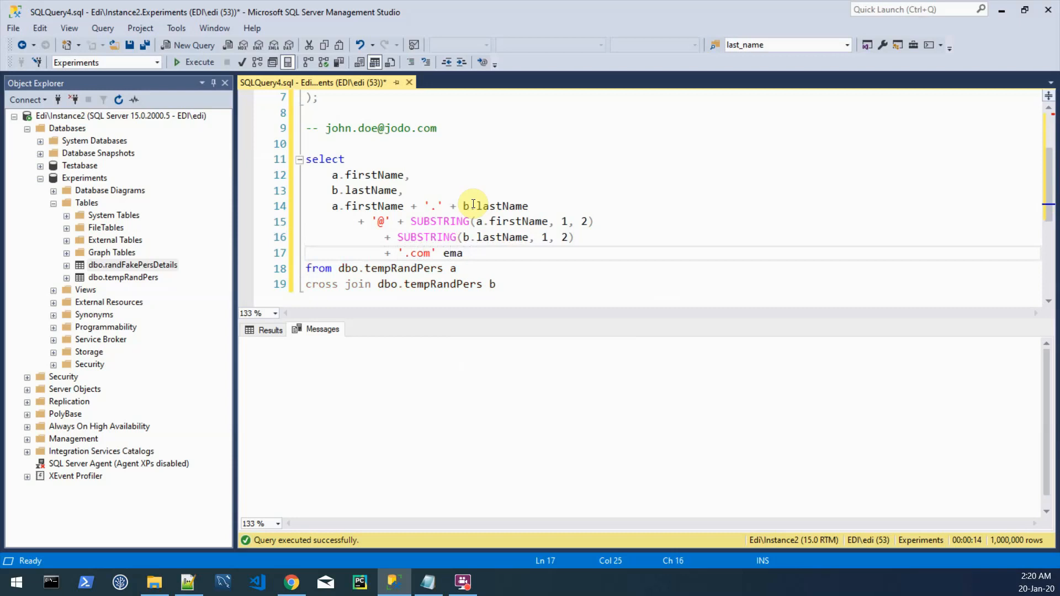
pyautogui.write('ilAddres')
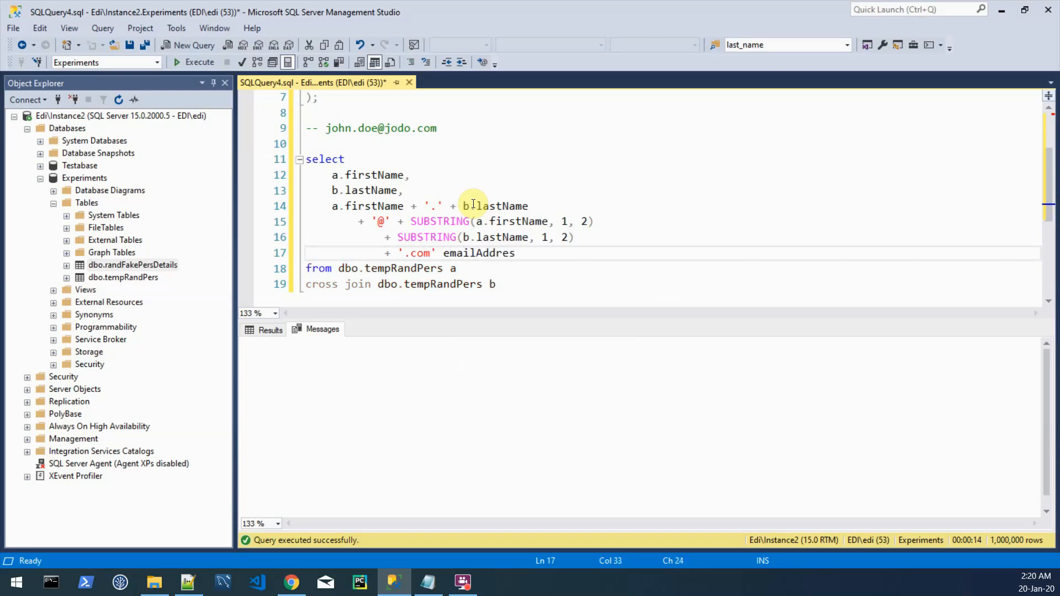
pyautogui.write('s')
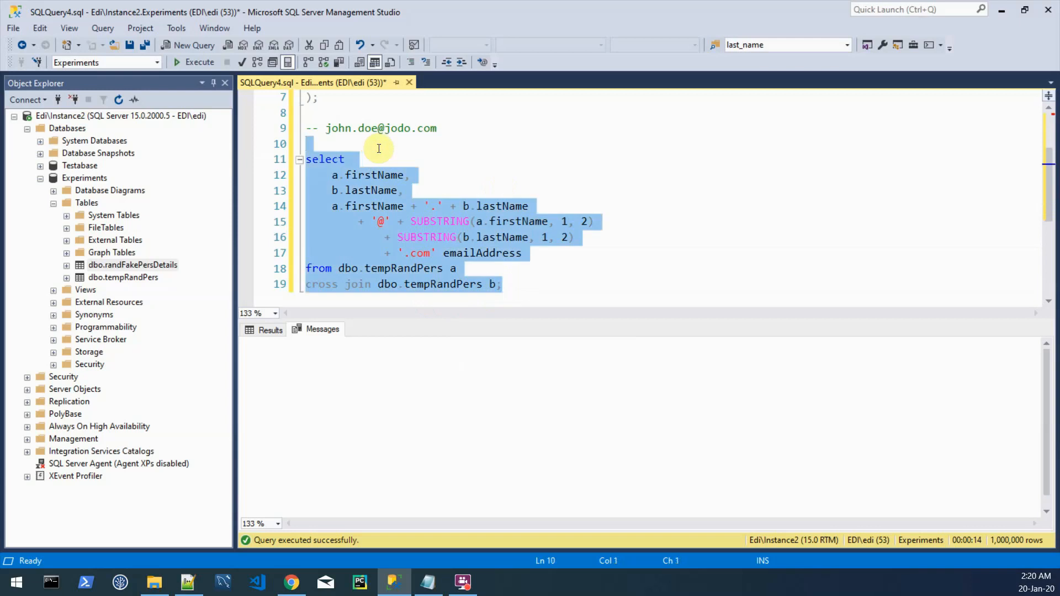
# - Execute the cross-join query and review the 1,000,000 generated name and email rows
pyautogui.click(198, 62)
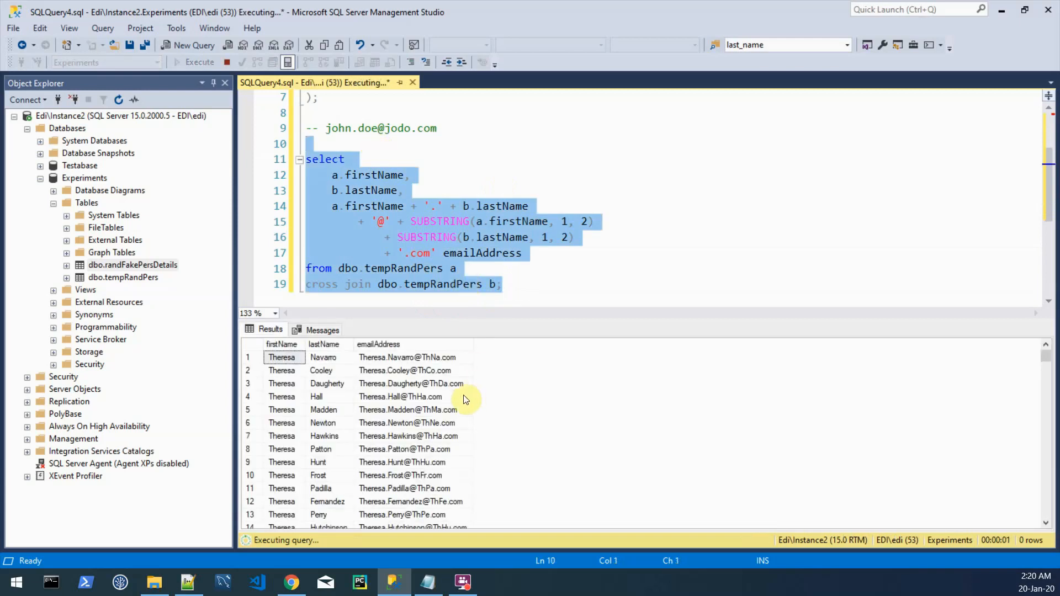
pyautogui.click(282, 357)
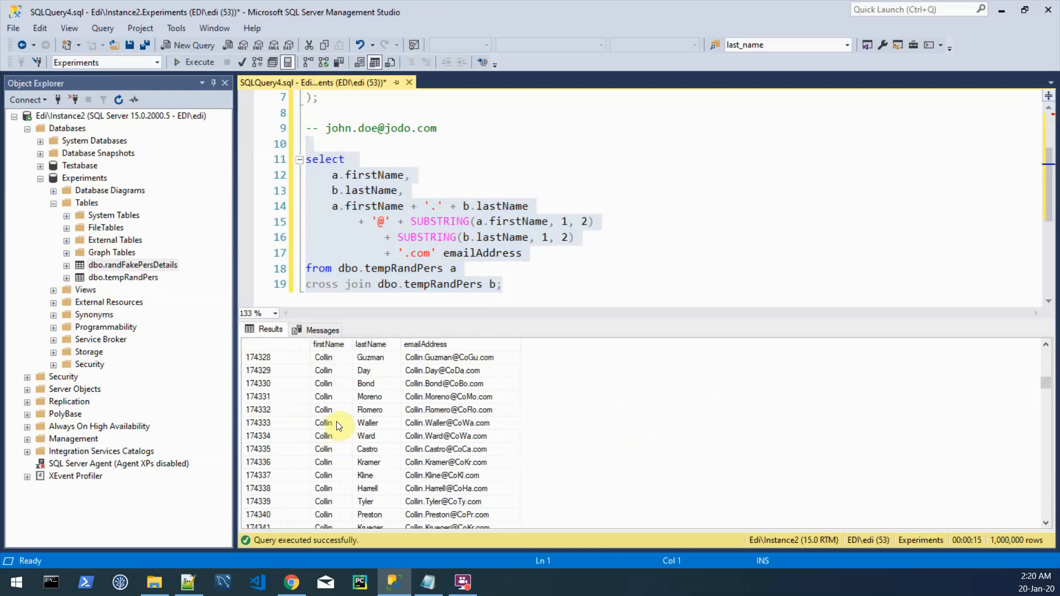
pyautogui.click(483, 238)
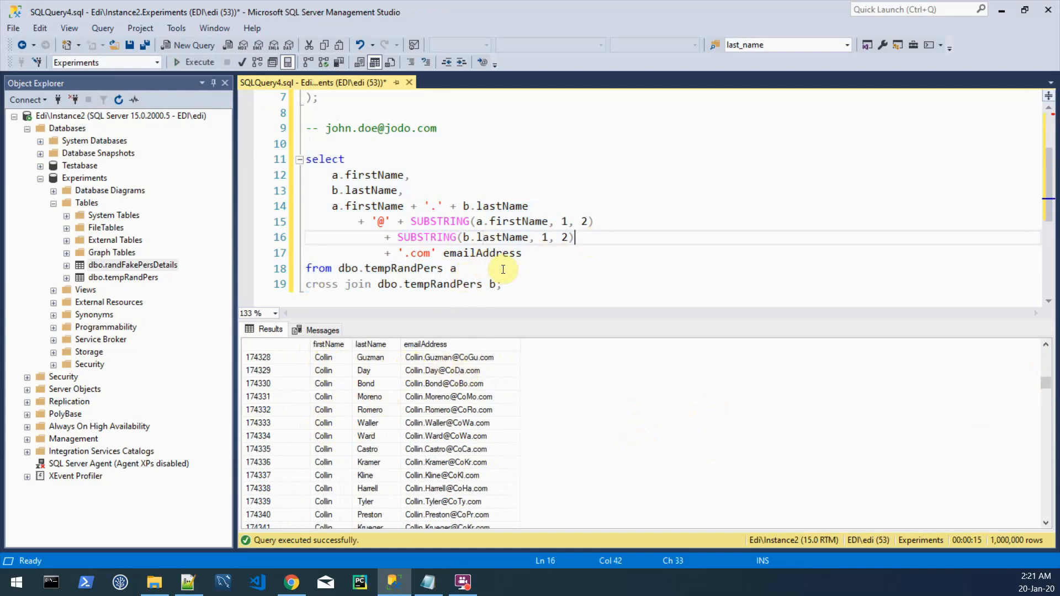
# - Wrap the emailAddress expression in lower(...) and join the substring parts onto one line
pyautogui.doubleClick(441, 221)
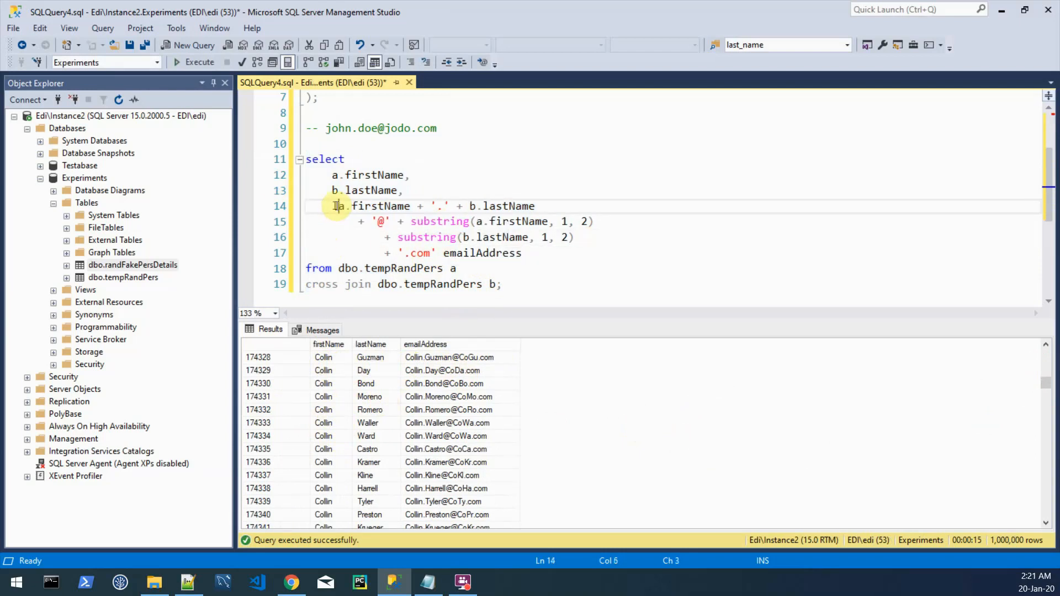
pyautogui.write('lower(')
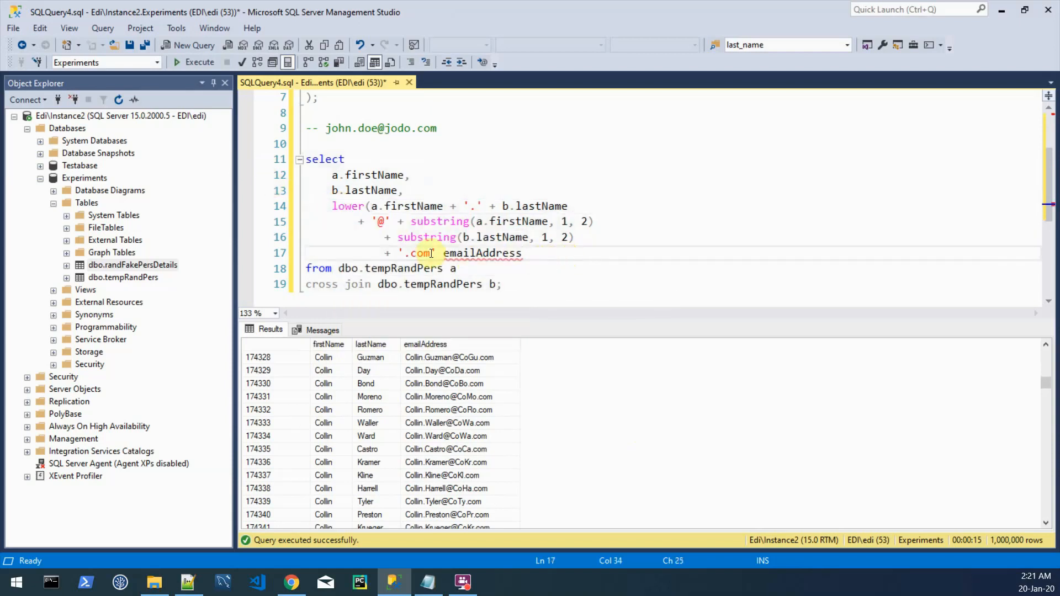
pyautogui.click(444, 253)
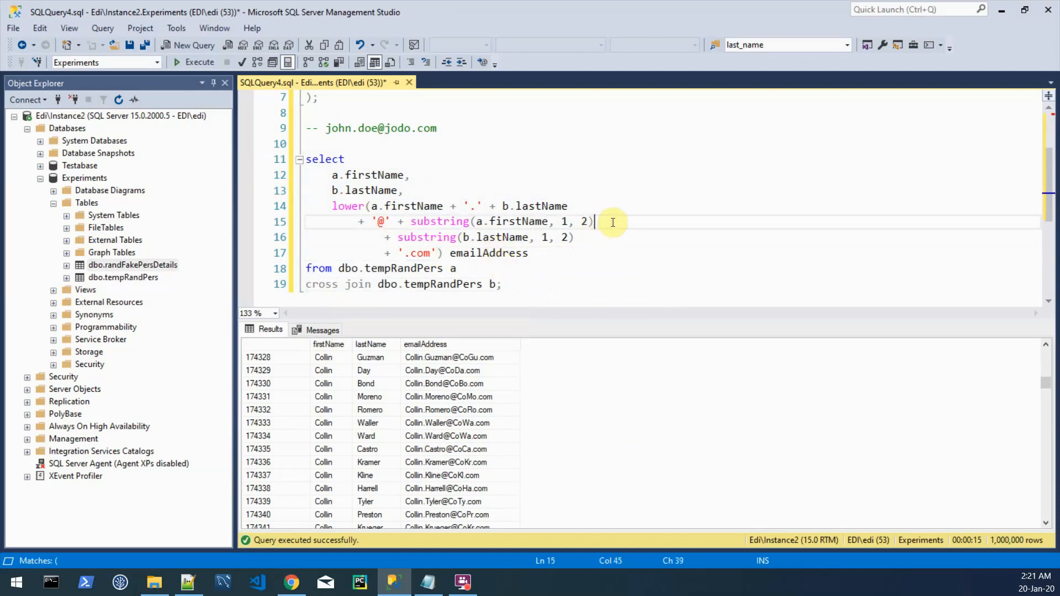
pyautogui.press('Delete')
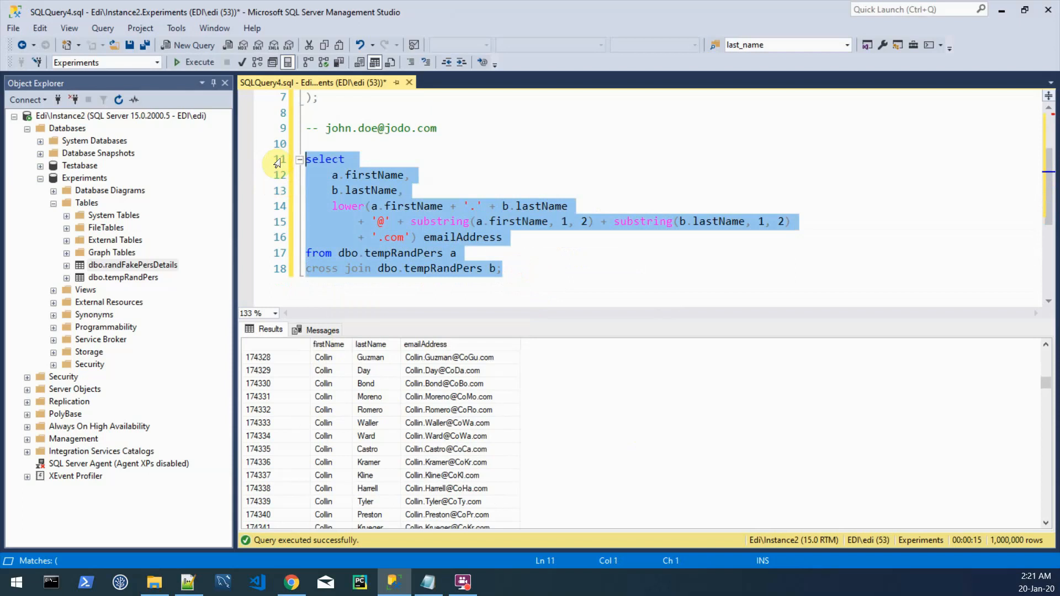
# - Rerun the query to return 1,000,000 rows with lowercase email addresses
pyautogui.click(197, 62)
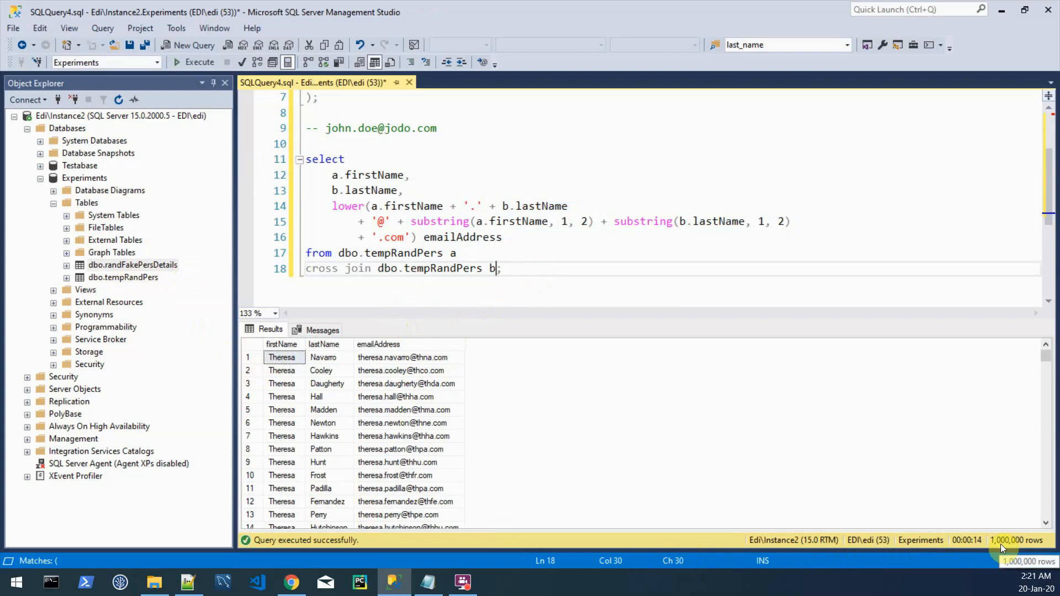
pyautogui.doubleClick(355, 190)
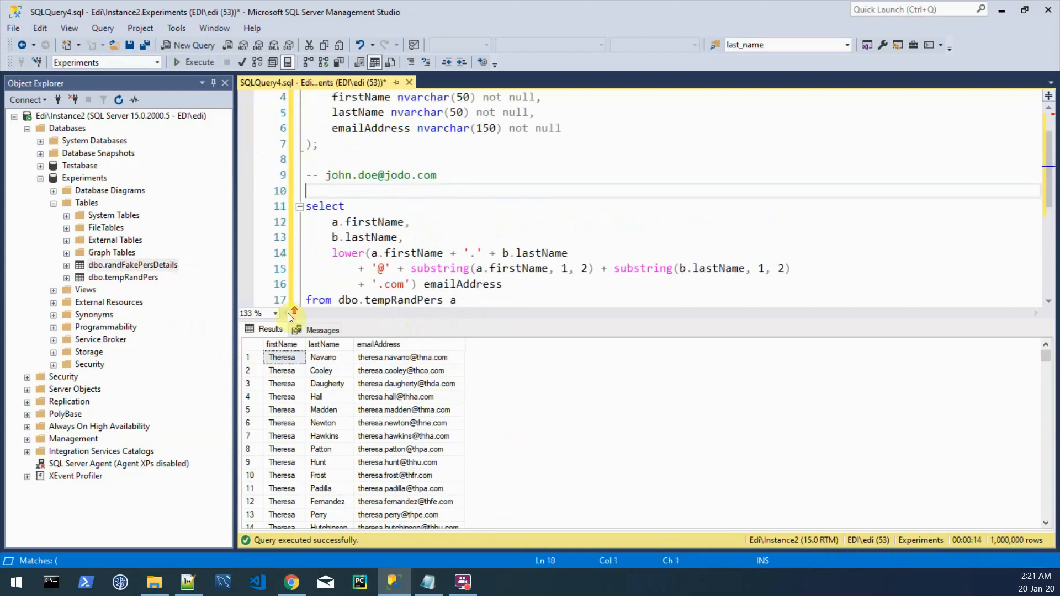
# - Add INSERT INTO dbo.randFakePersDetails (firstName, lastName, emailAddress) above the SELECT
pyautogui.write('\\')
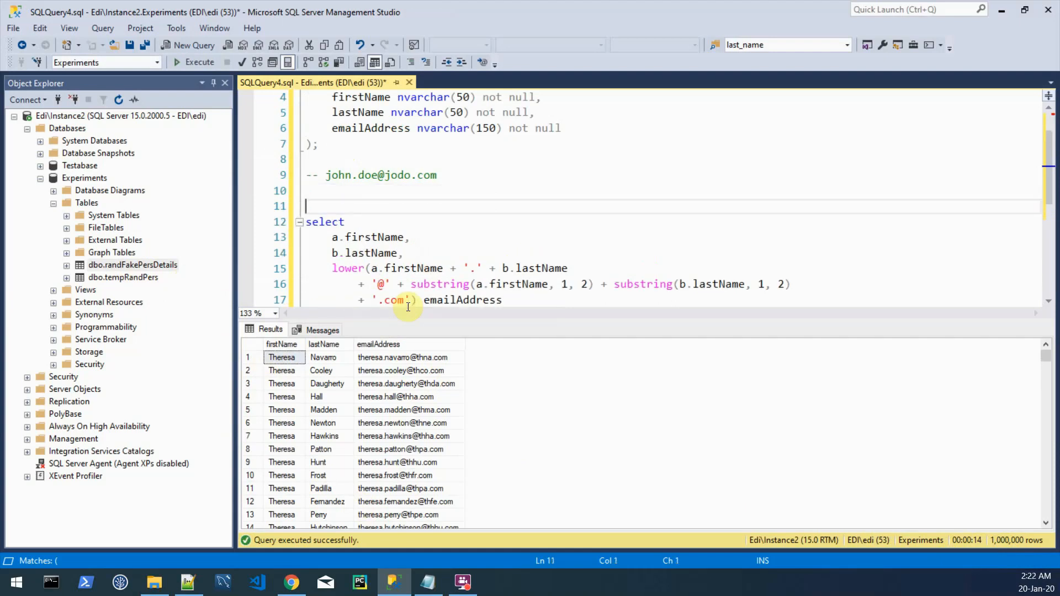
pyautogui.write('insert into')
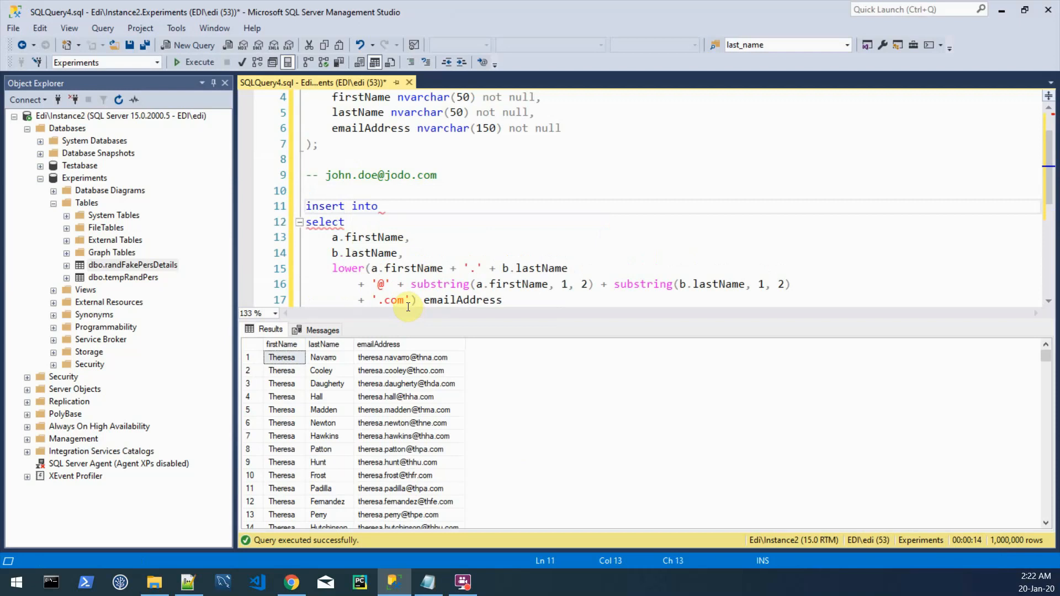
pyautogui.write('dbo.ta')
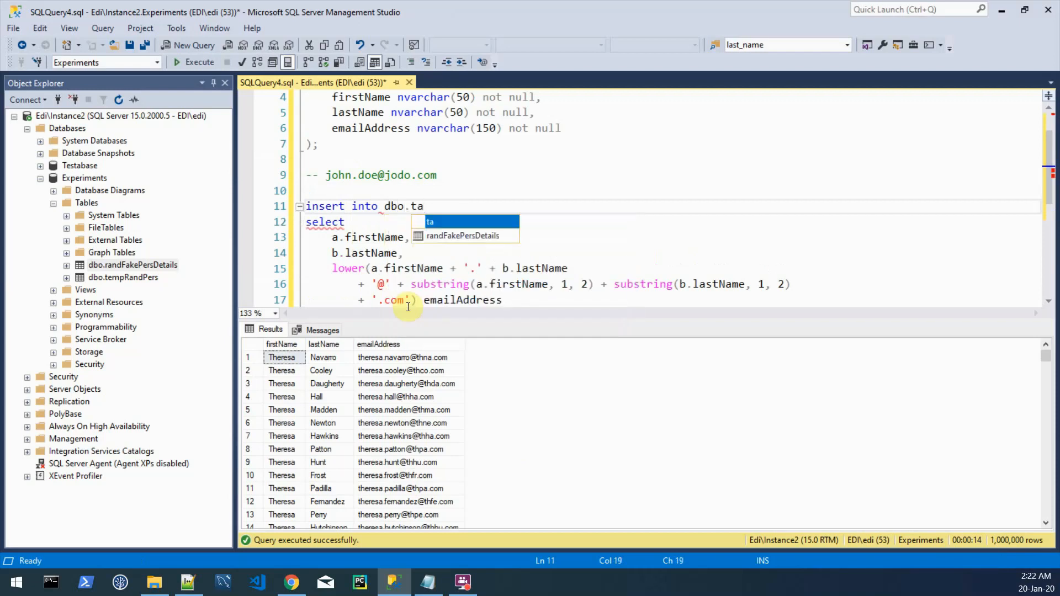
pyautogui.write('randFakePersDetails (')
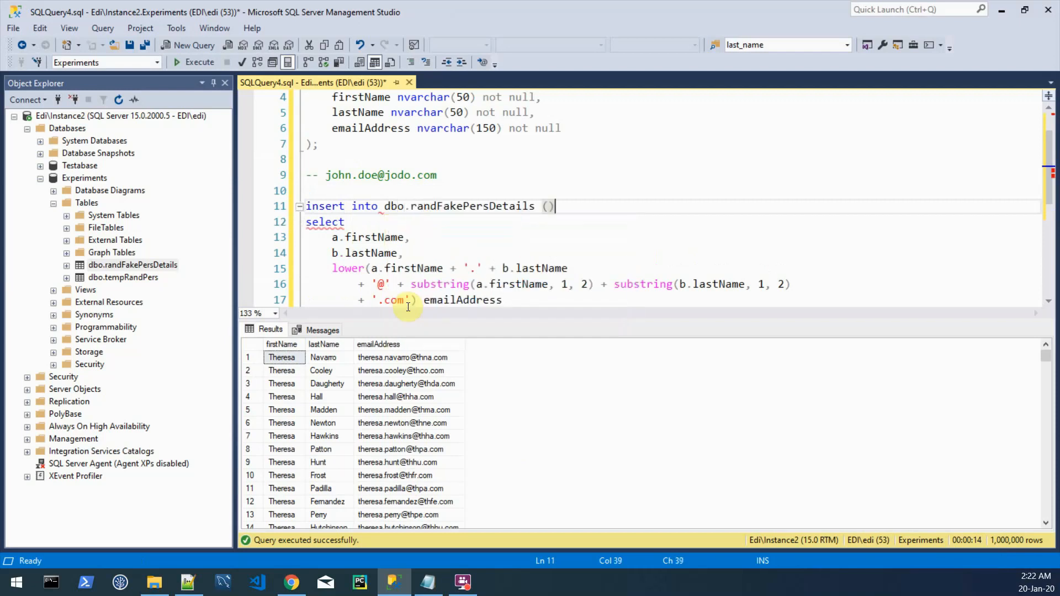
pyautogui.write('firstName,')
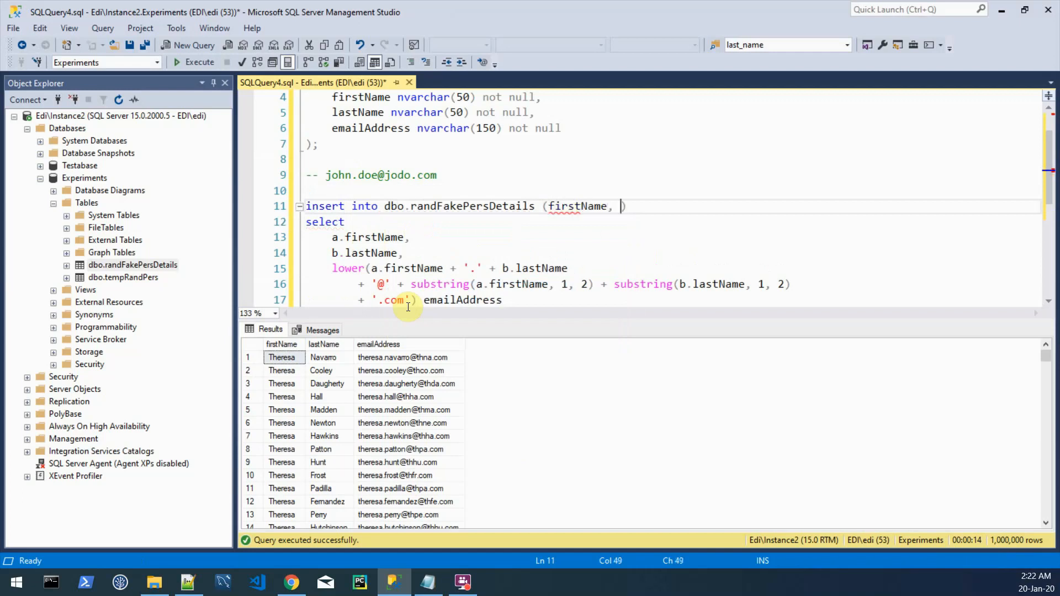
pyautogui.write('lastName, em')
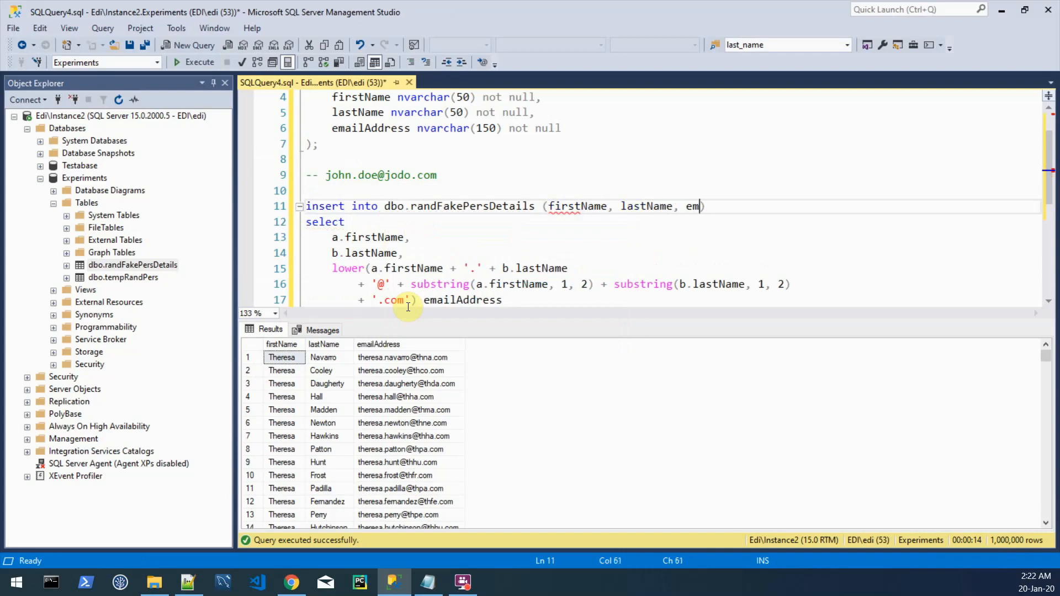
pyautogui.write('ailAddress')
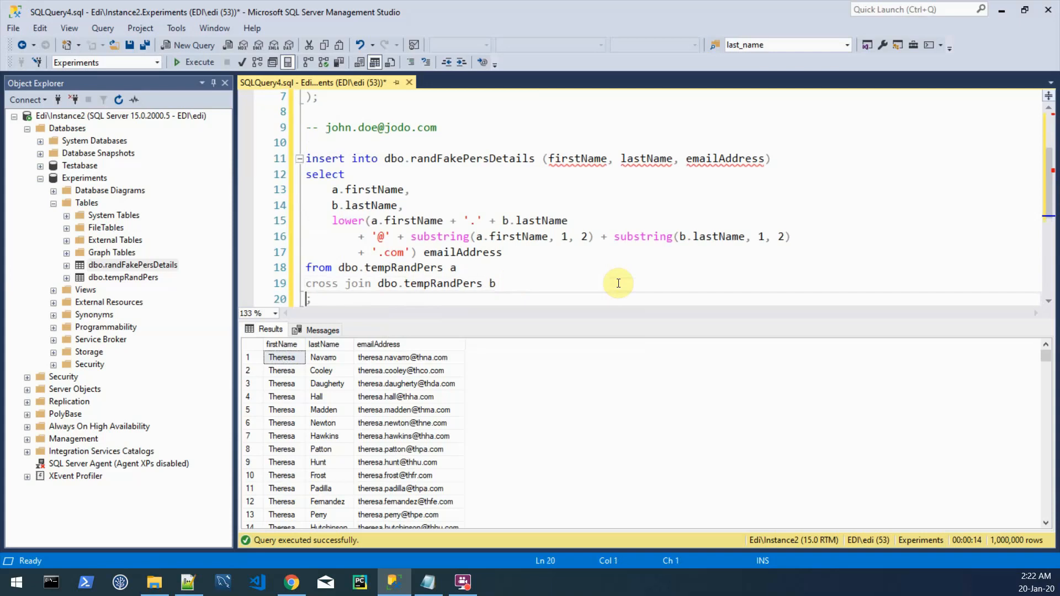
# - Append ORDER BY newid(); so the inserted rows are randomly ordered
pyautogui.write('order by')
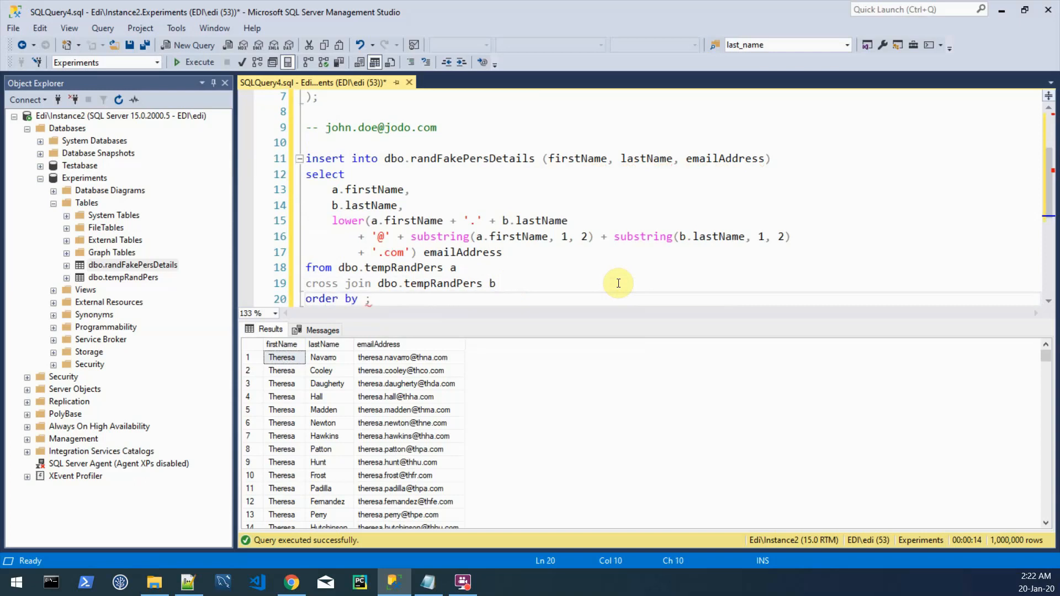
pyautogui.write('newid(')
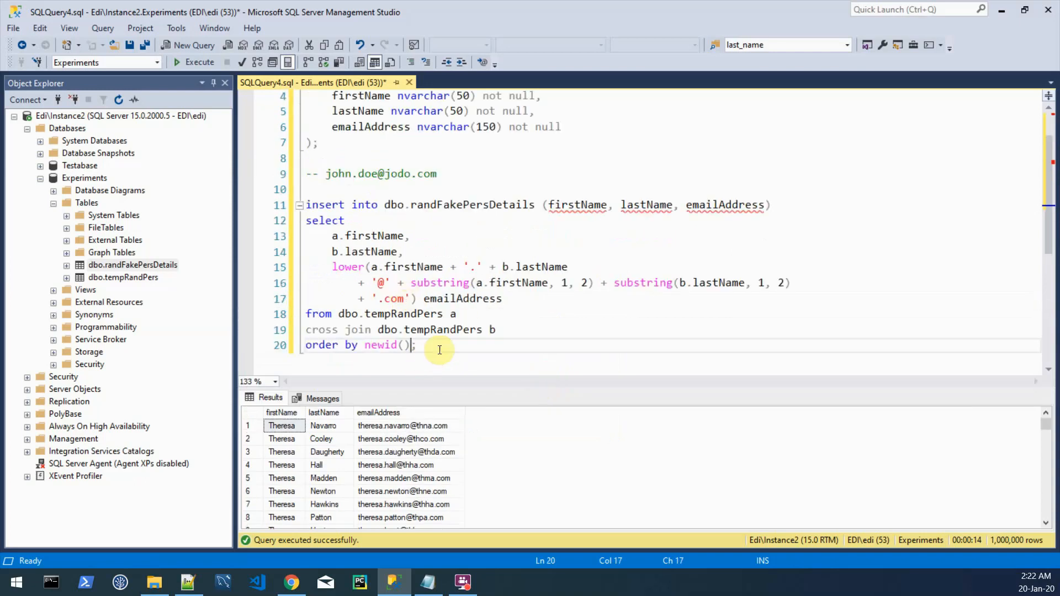
pyautogui.moveTo(311, 297)
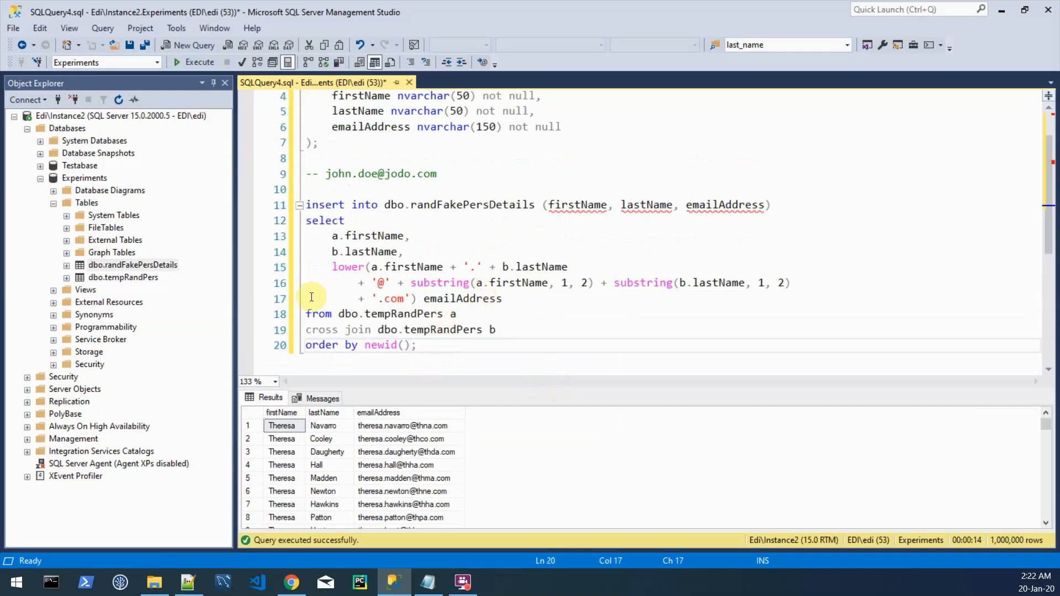
# - Show randFakePersDetails columns in Object Explorer and execute the INSERT, affecting 1,000,000 rows
pyautogui.click(133, 264)
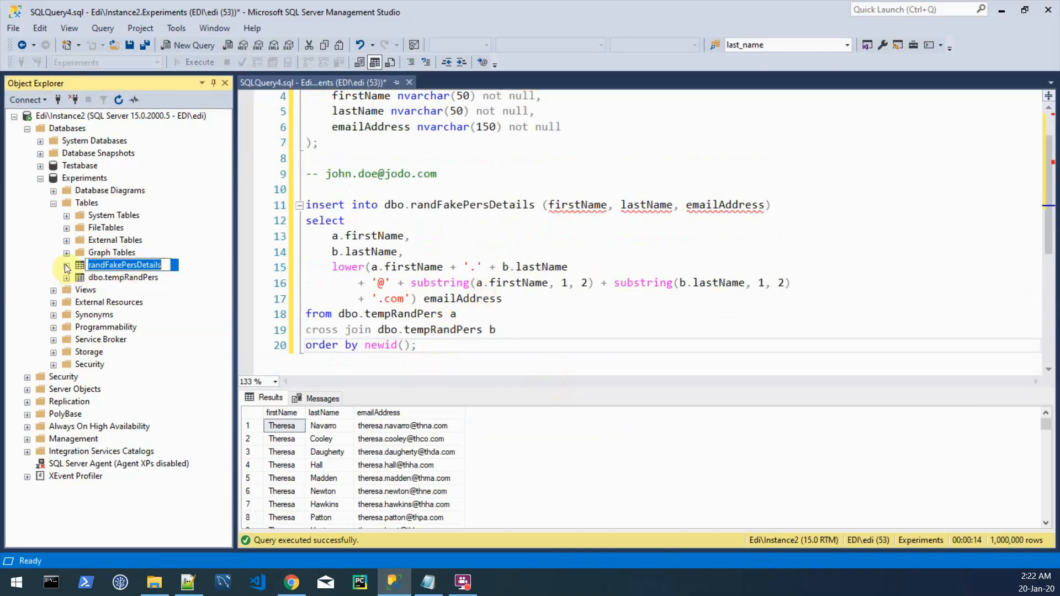
pyautogui.click(67, 264)
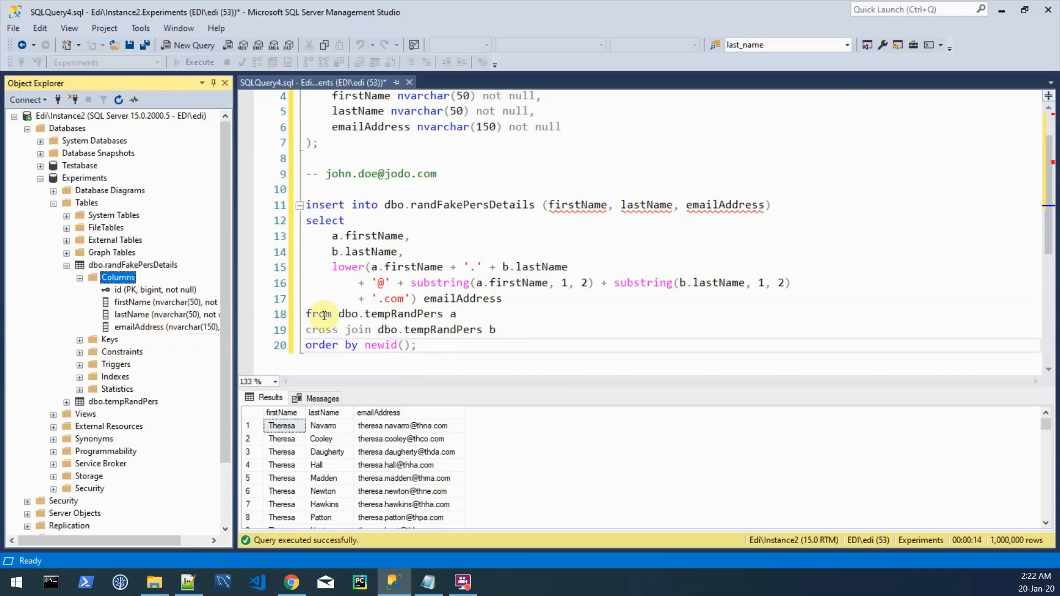
pyautogui.moveTo(200, 332)
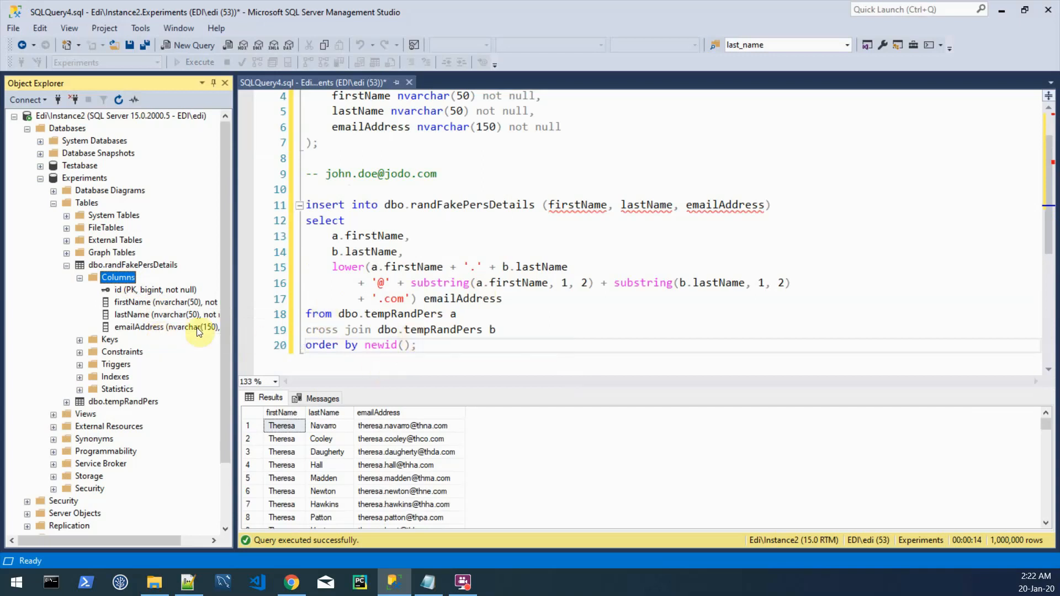
pyautogui.moveTo(306, 205); pyautogui.dragTo(416, 344)
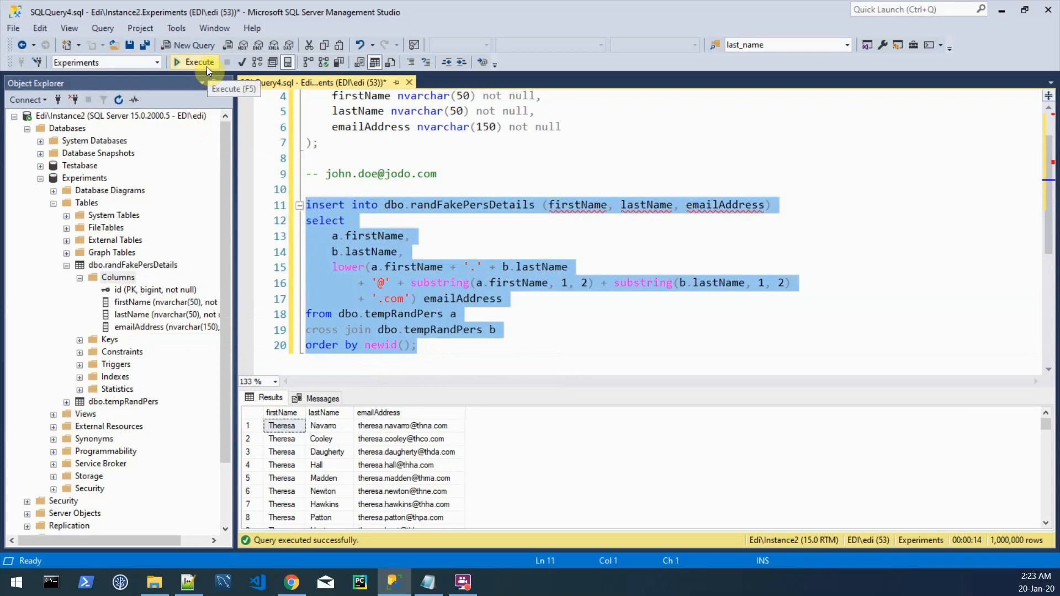
pyautogui.click(197, 62)
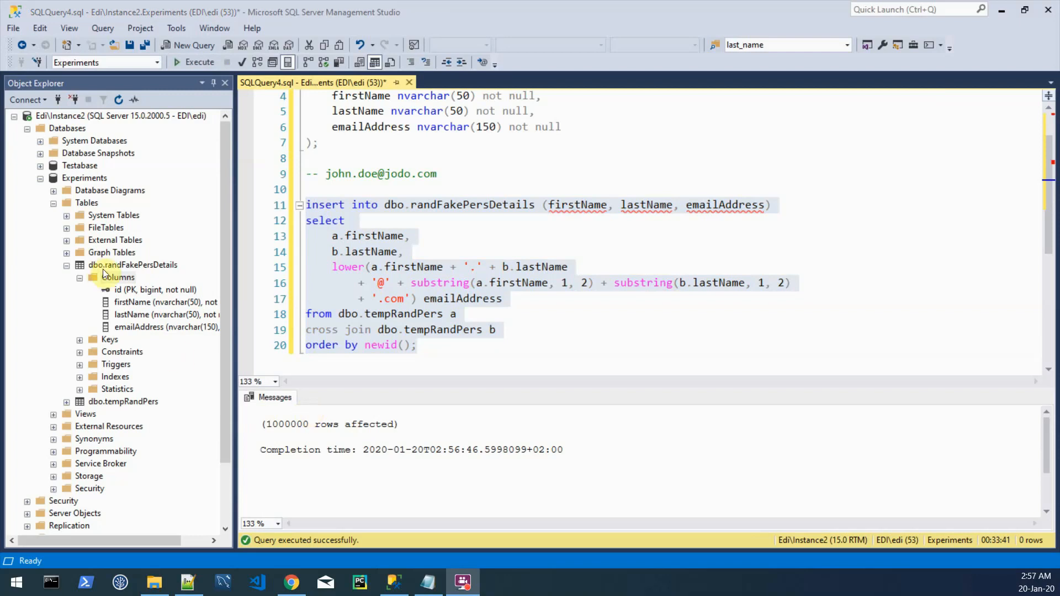
# - Write SELECT * FROM dbo.randFakePersDetails; below the insert to view the generated rows
pyautogui.click(419, 344)
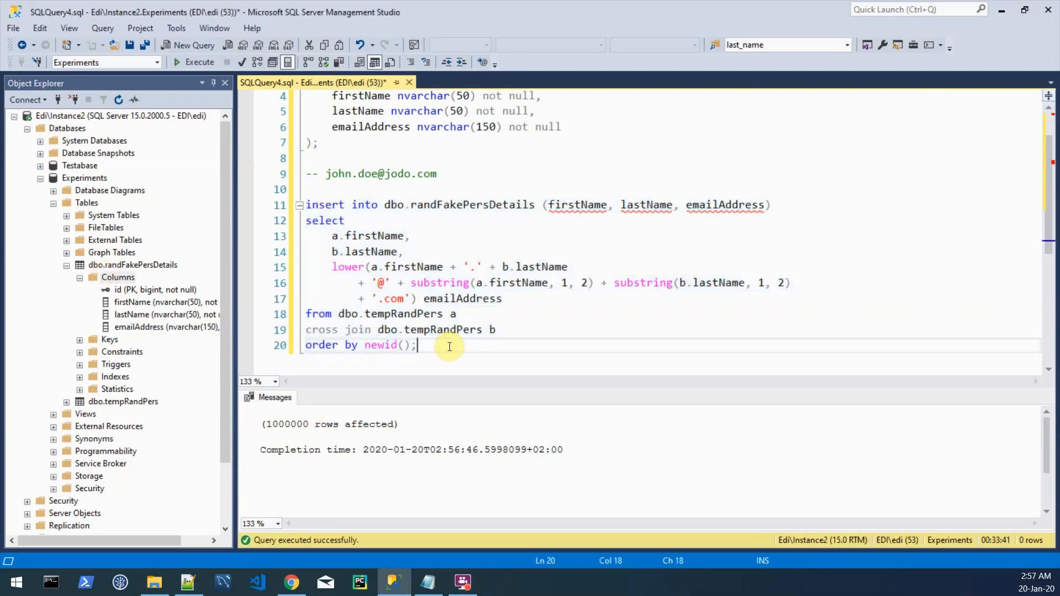
pyautogui.write('sel')
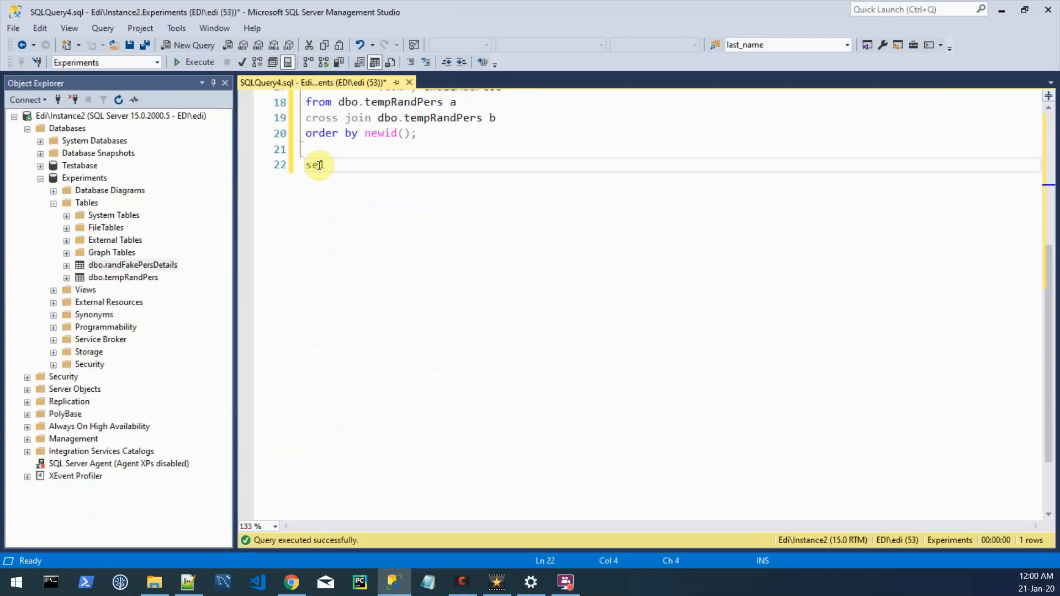
pyautogui.write('lect *')
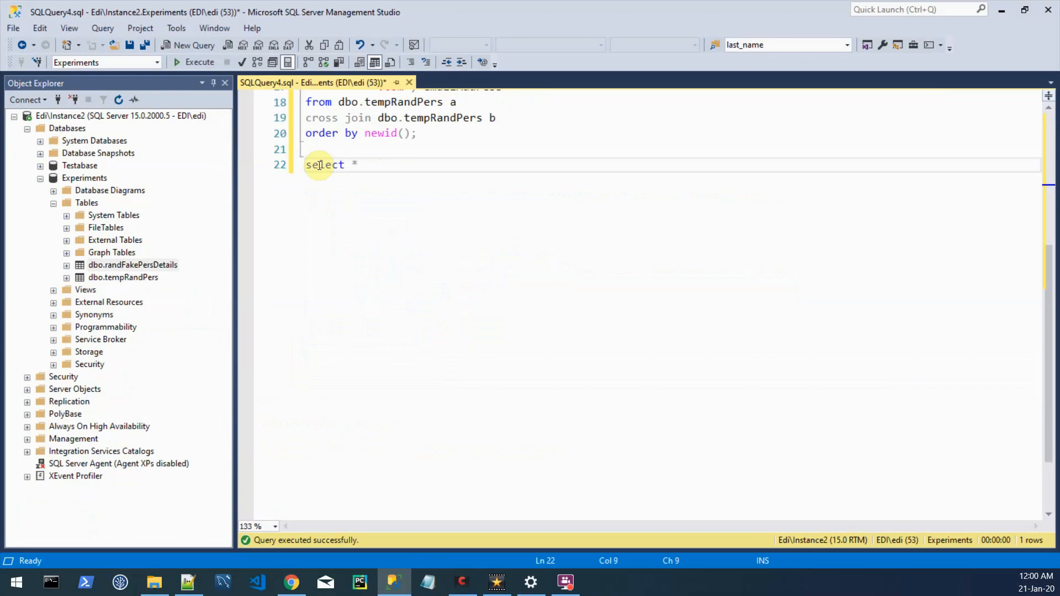
pyautogui.write('from')
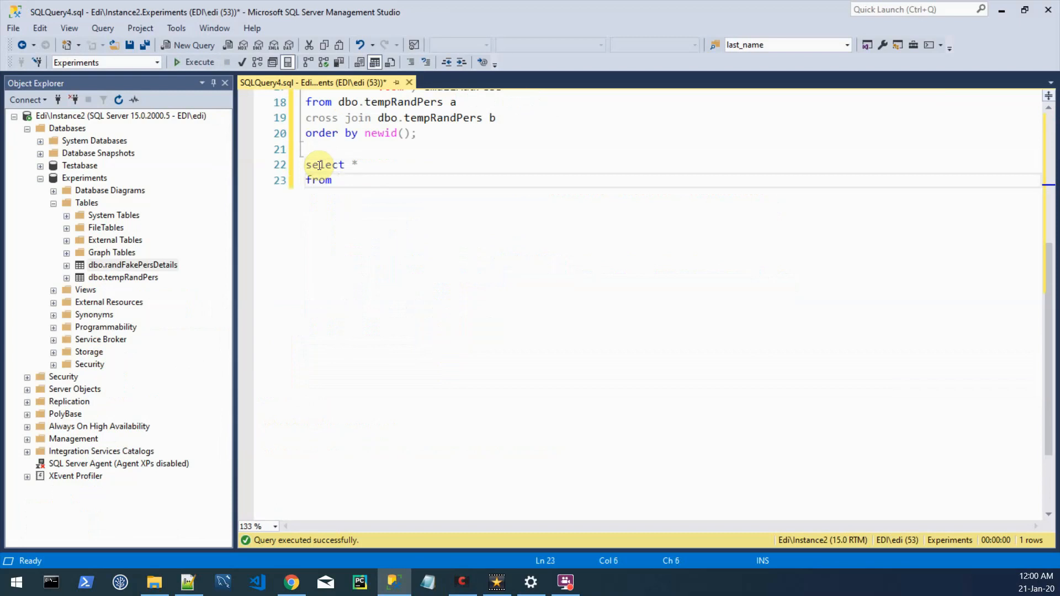
pyautogui.write('dbo')
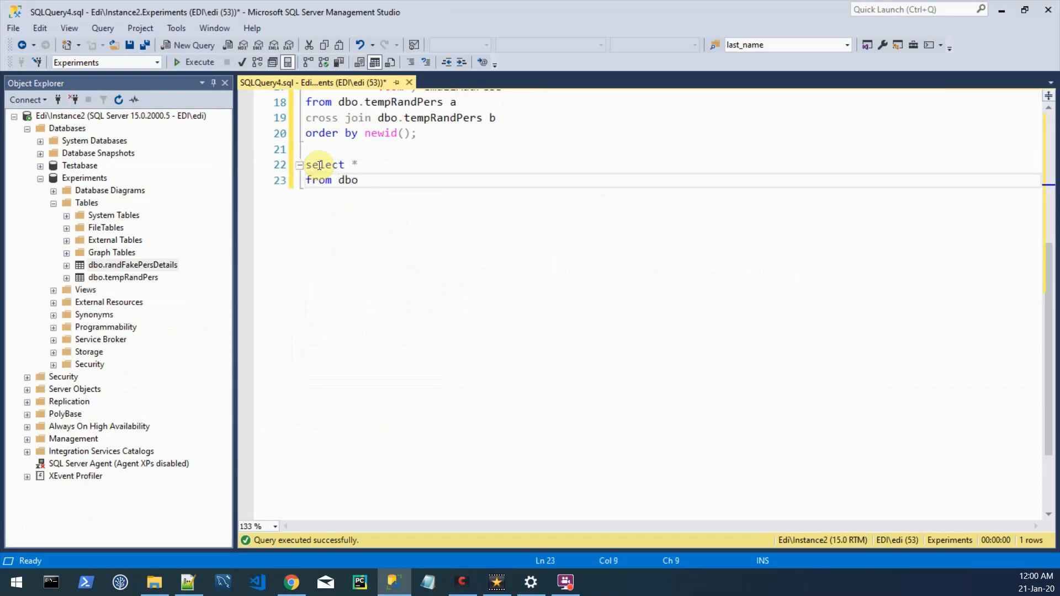
pyautogui.write('.randFakePersDetails;')
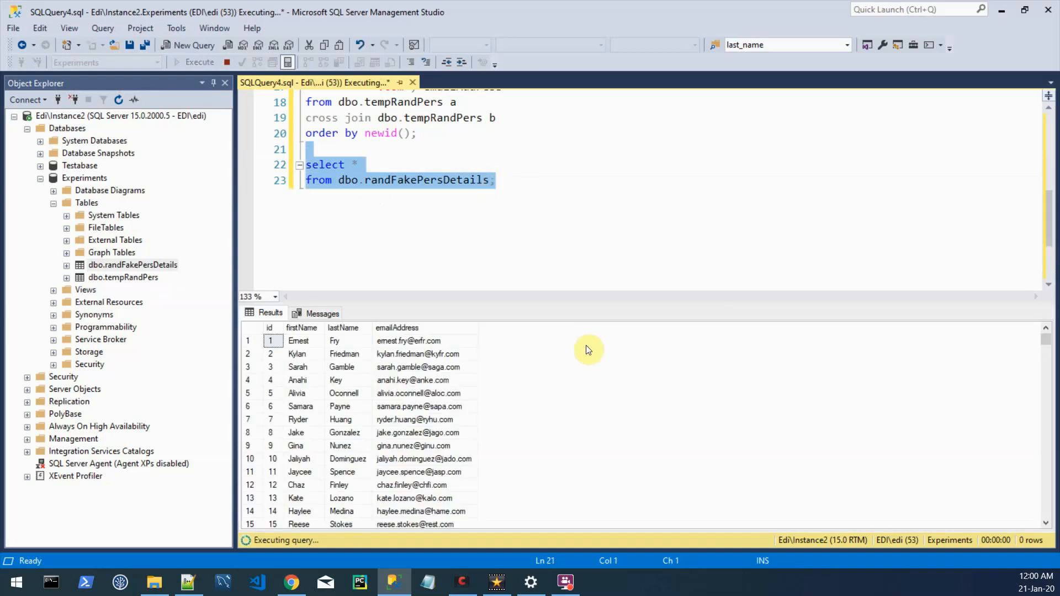
pyautogui.moveTo(462, 432)
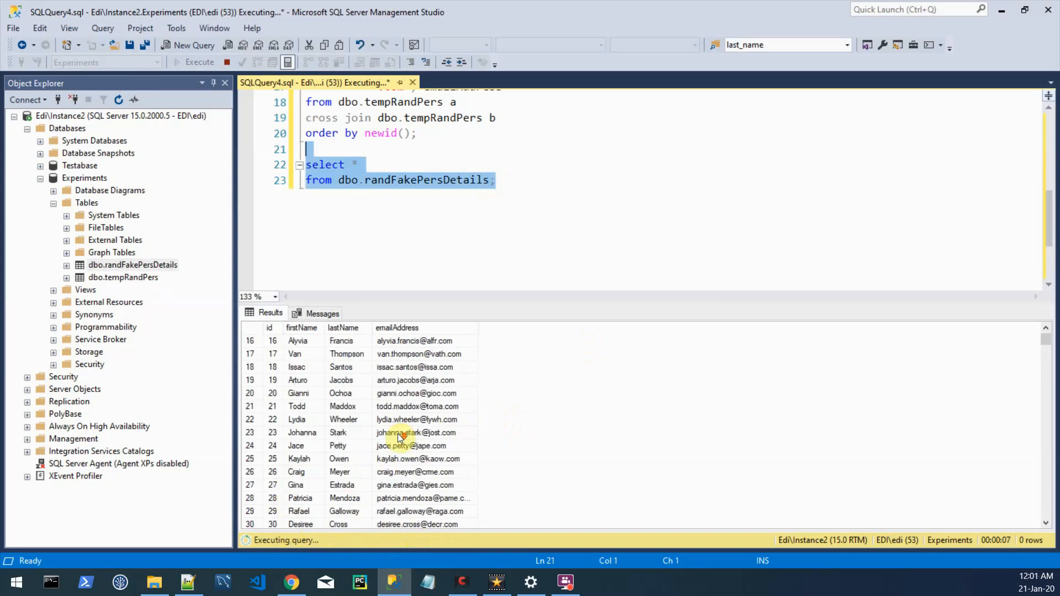
pyautogui.scroll(-3)
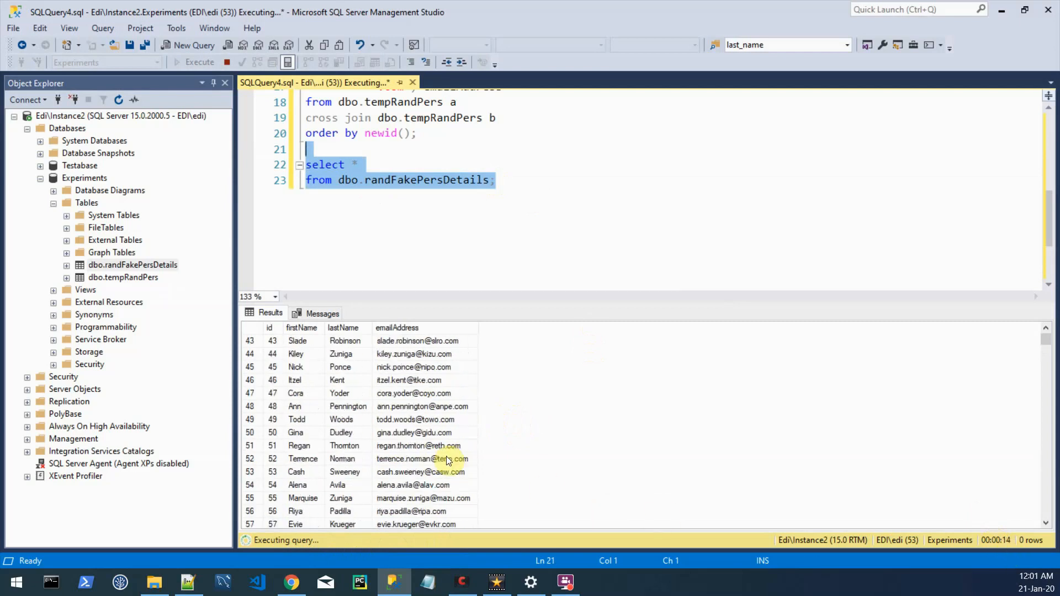
pyautogui.scroll(-3)
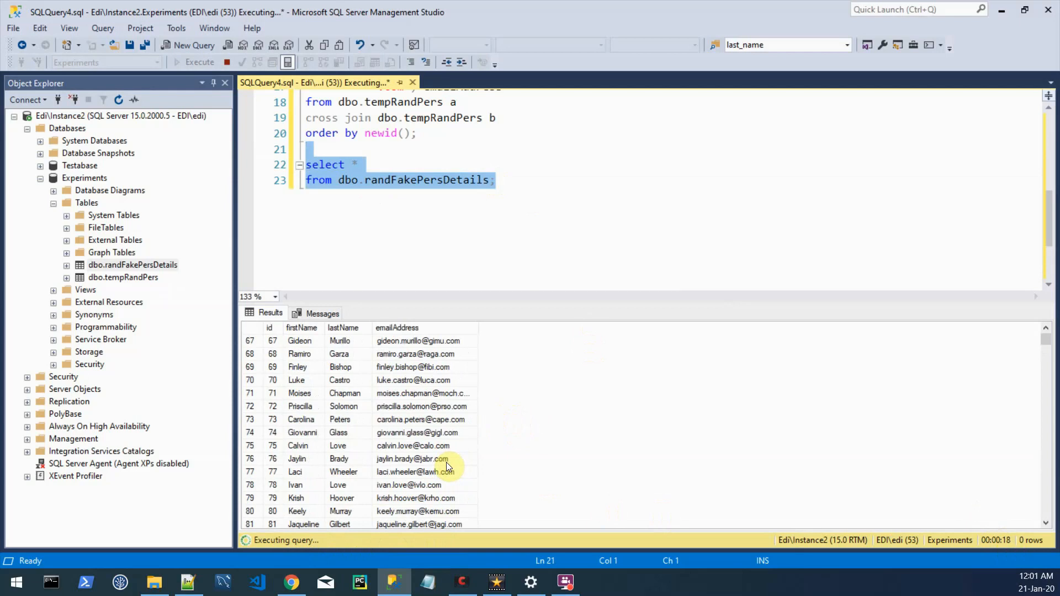
pyautogui.moveTo(436, 450)
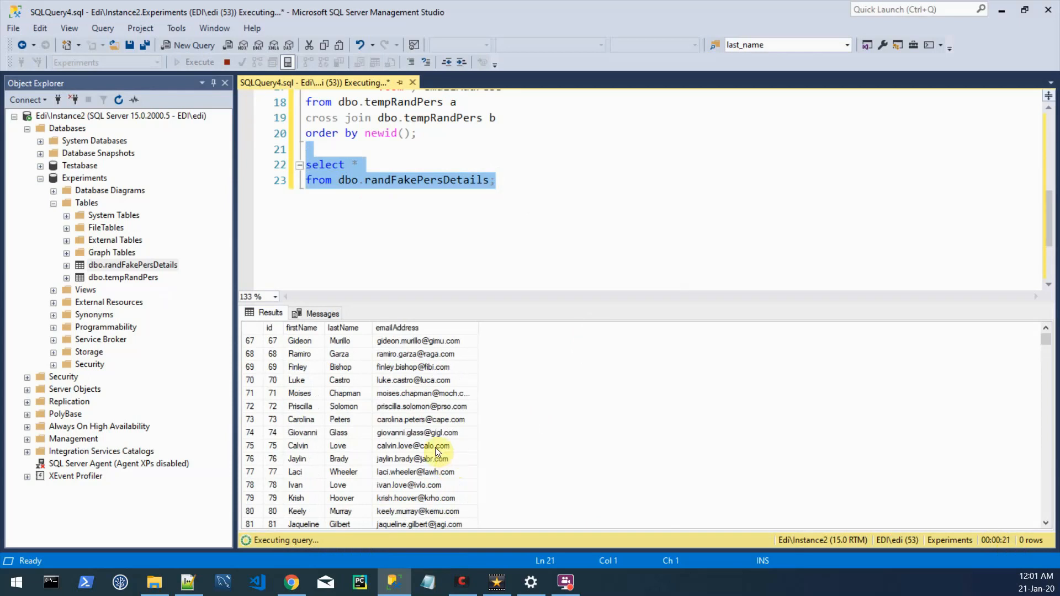